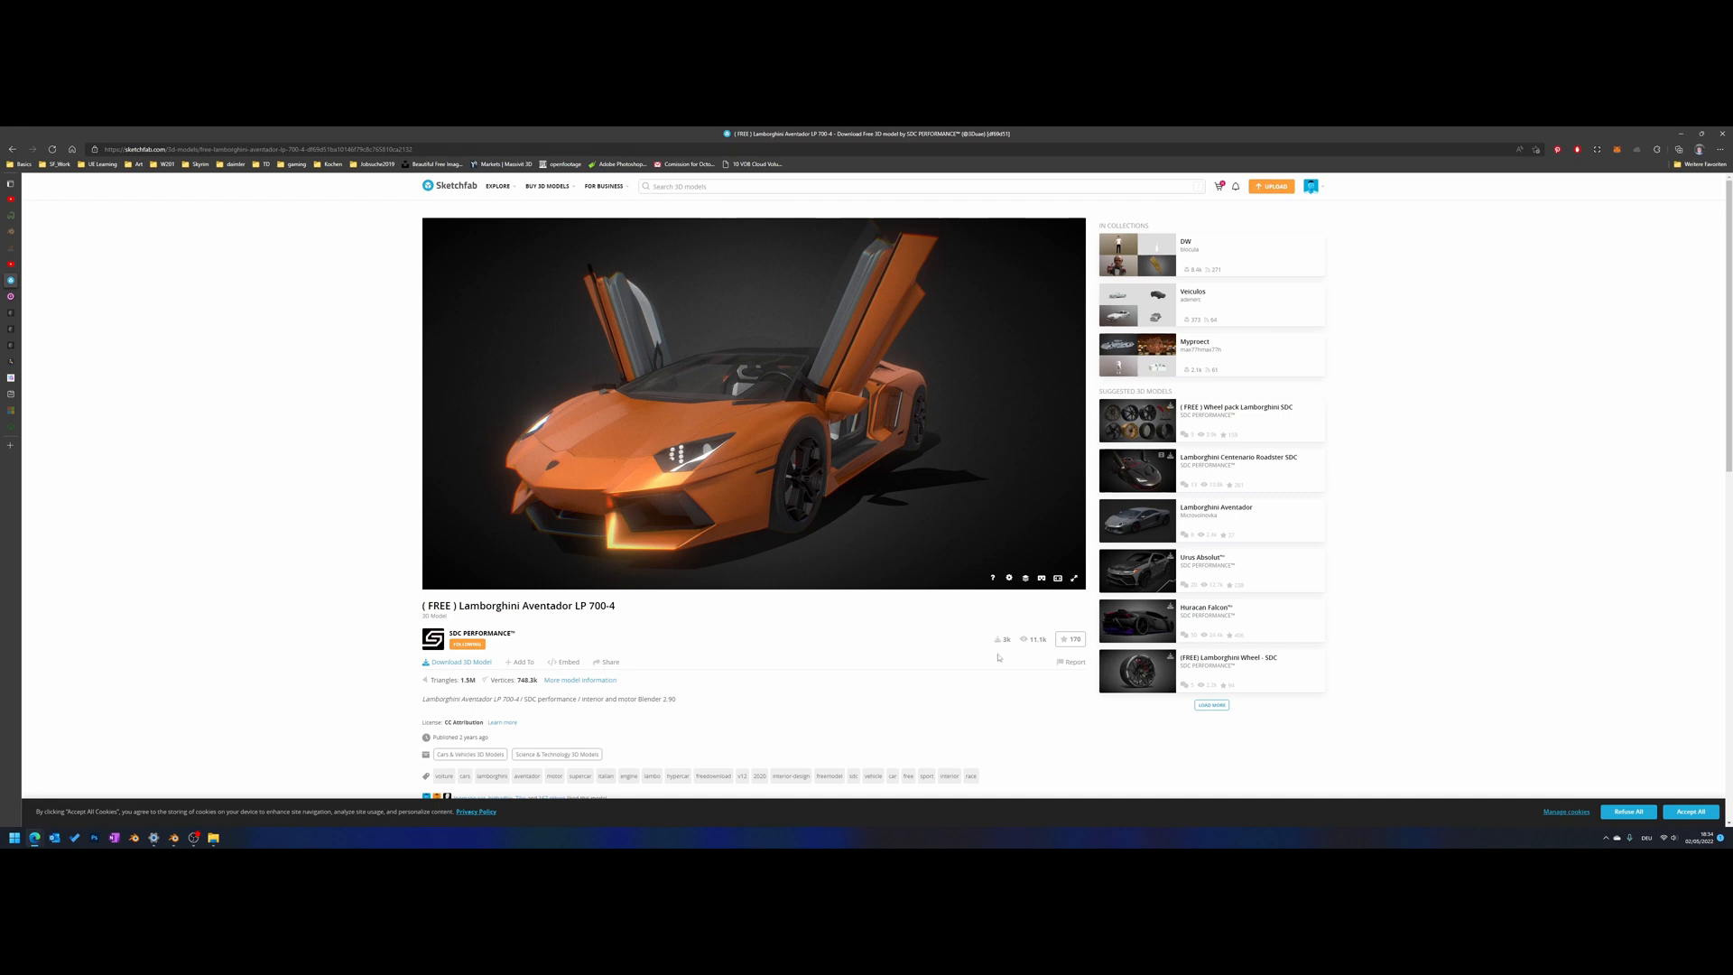
{"action": "mouse_move", "coordinate": [822, 463]}
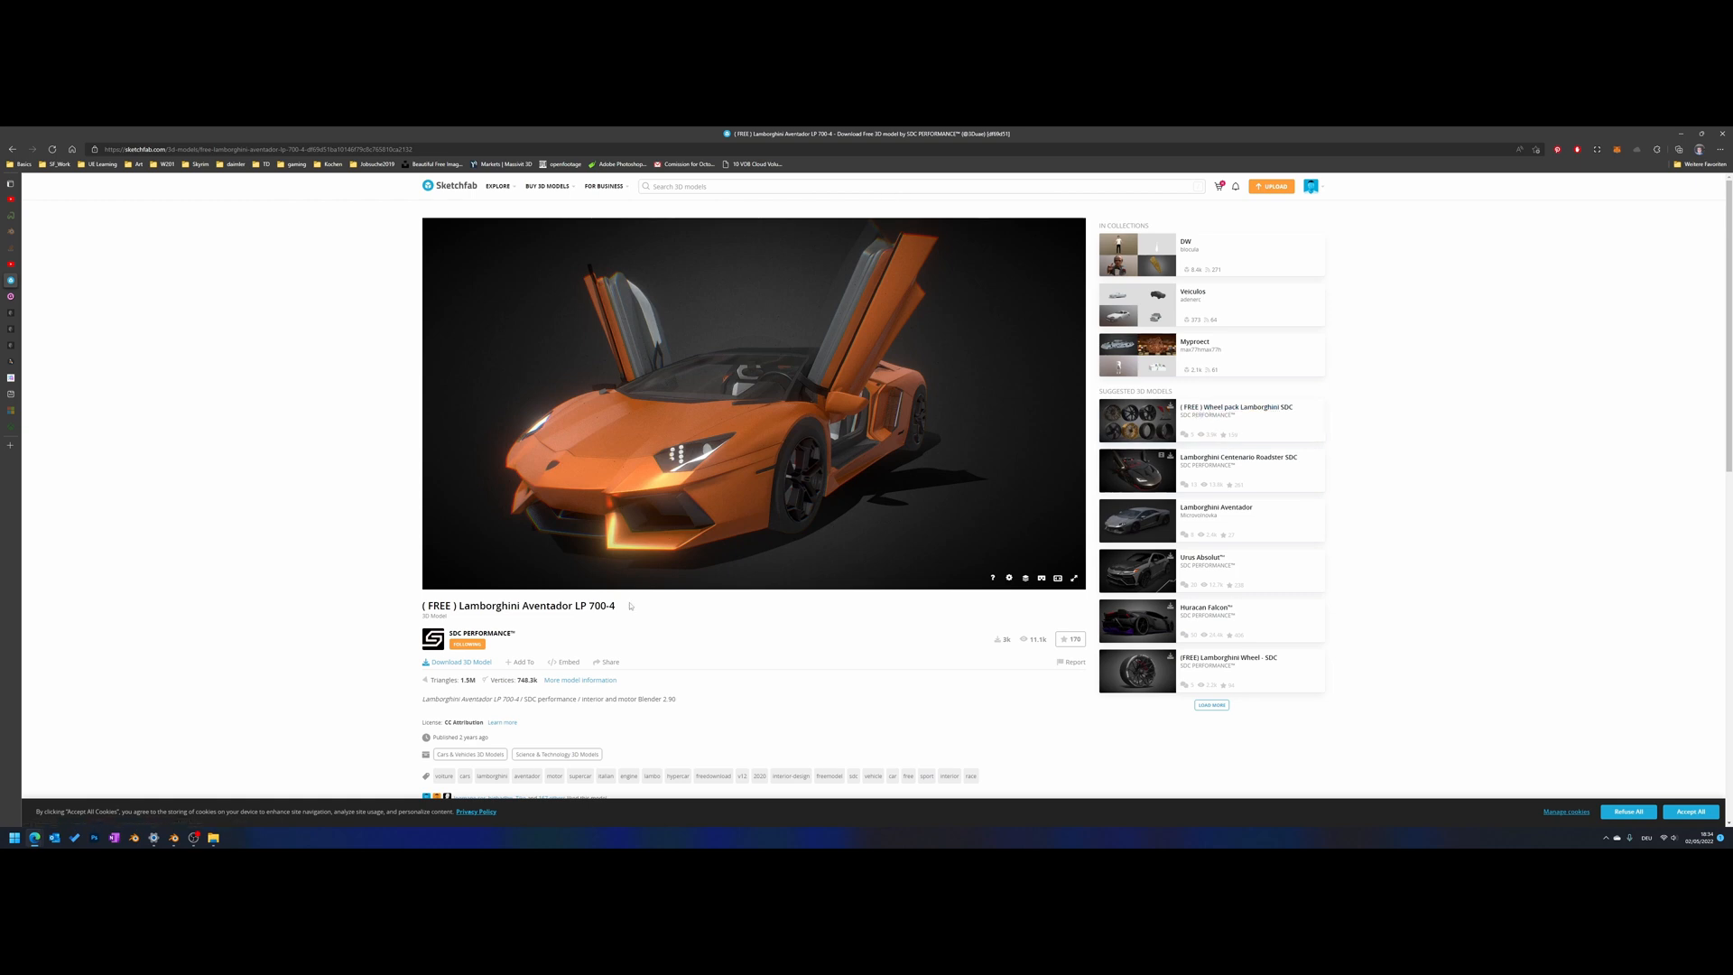
{"action": "mouse_move", "coordinate": [270, 742]}
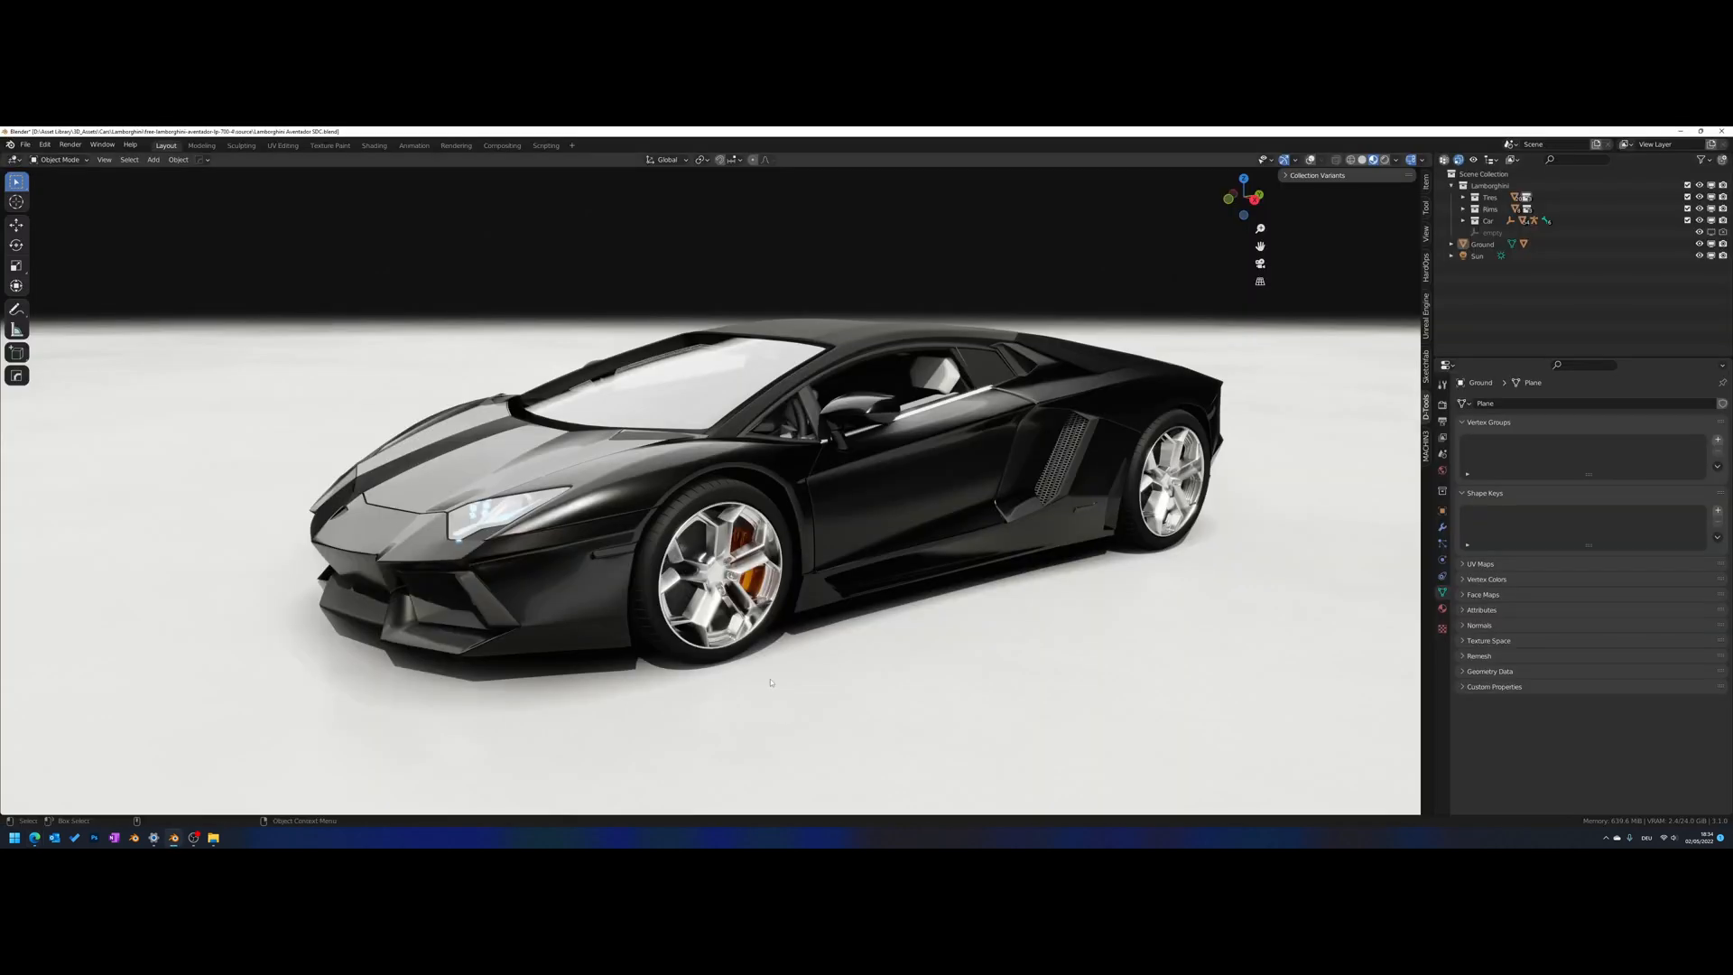
{"action": "mouse_move", "coordinate": [960, 516]}
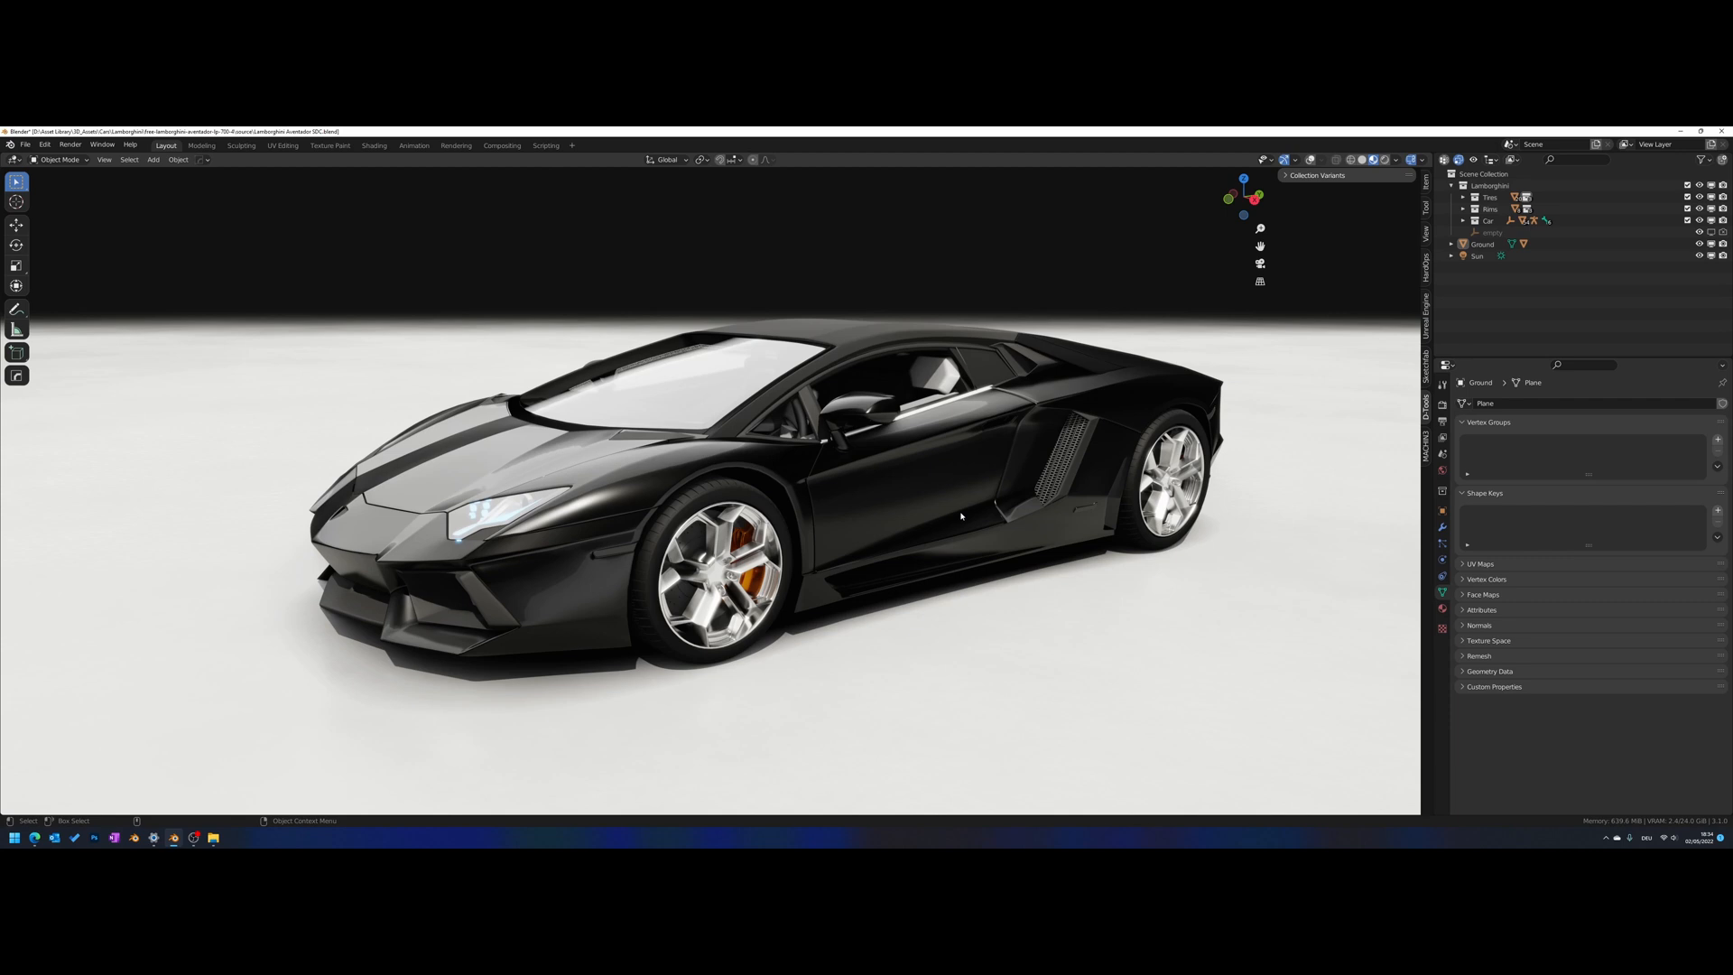
{"action": "mouse_move", "coordinate": [1211, 404]}
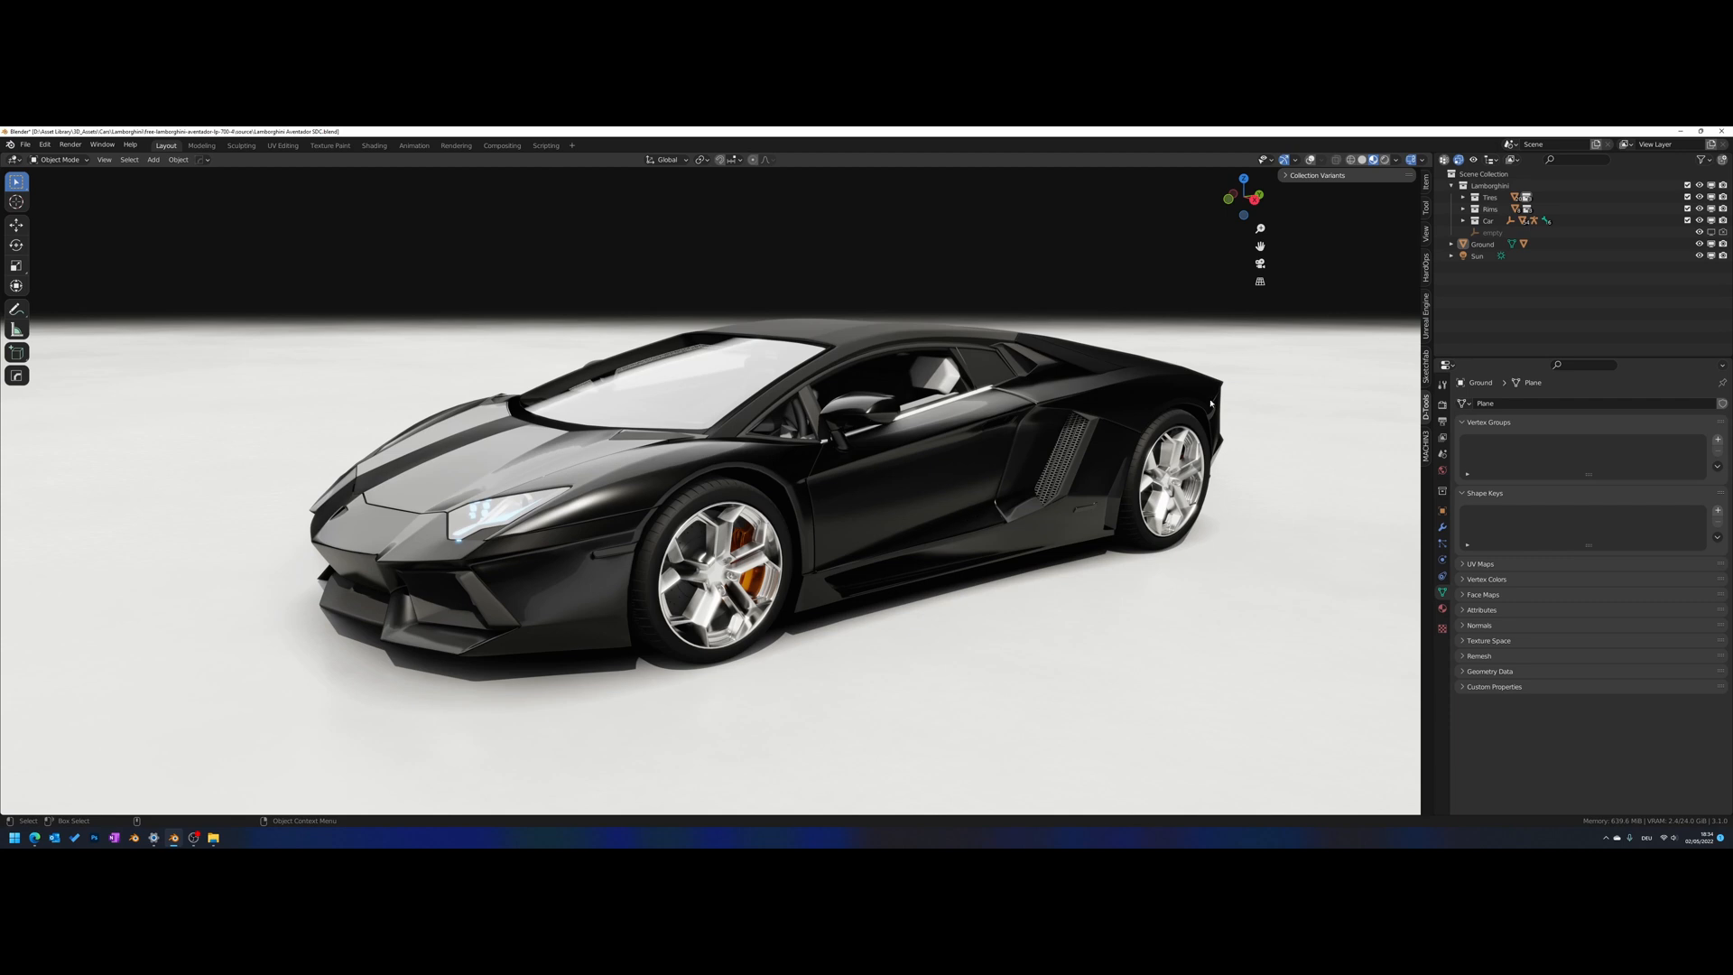
Expand the Tires collection in the Outliner and select its Tire 01 sub-collection
{"action": "left_click", "coordinate": [1488, 209]}
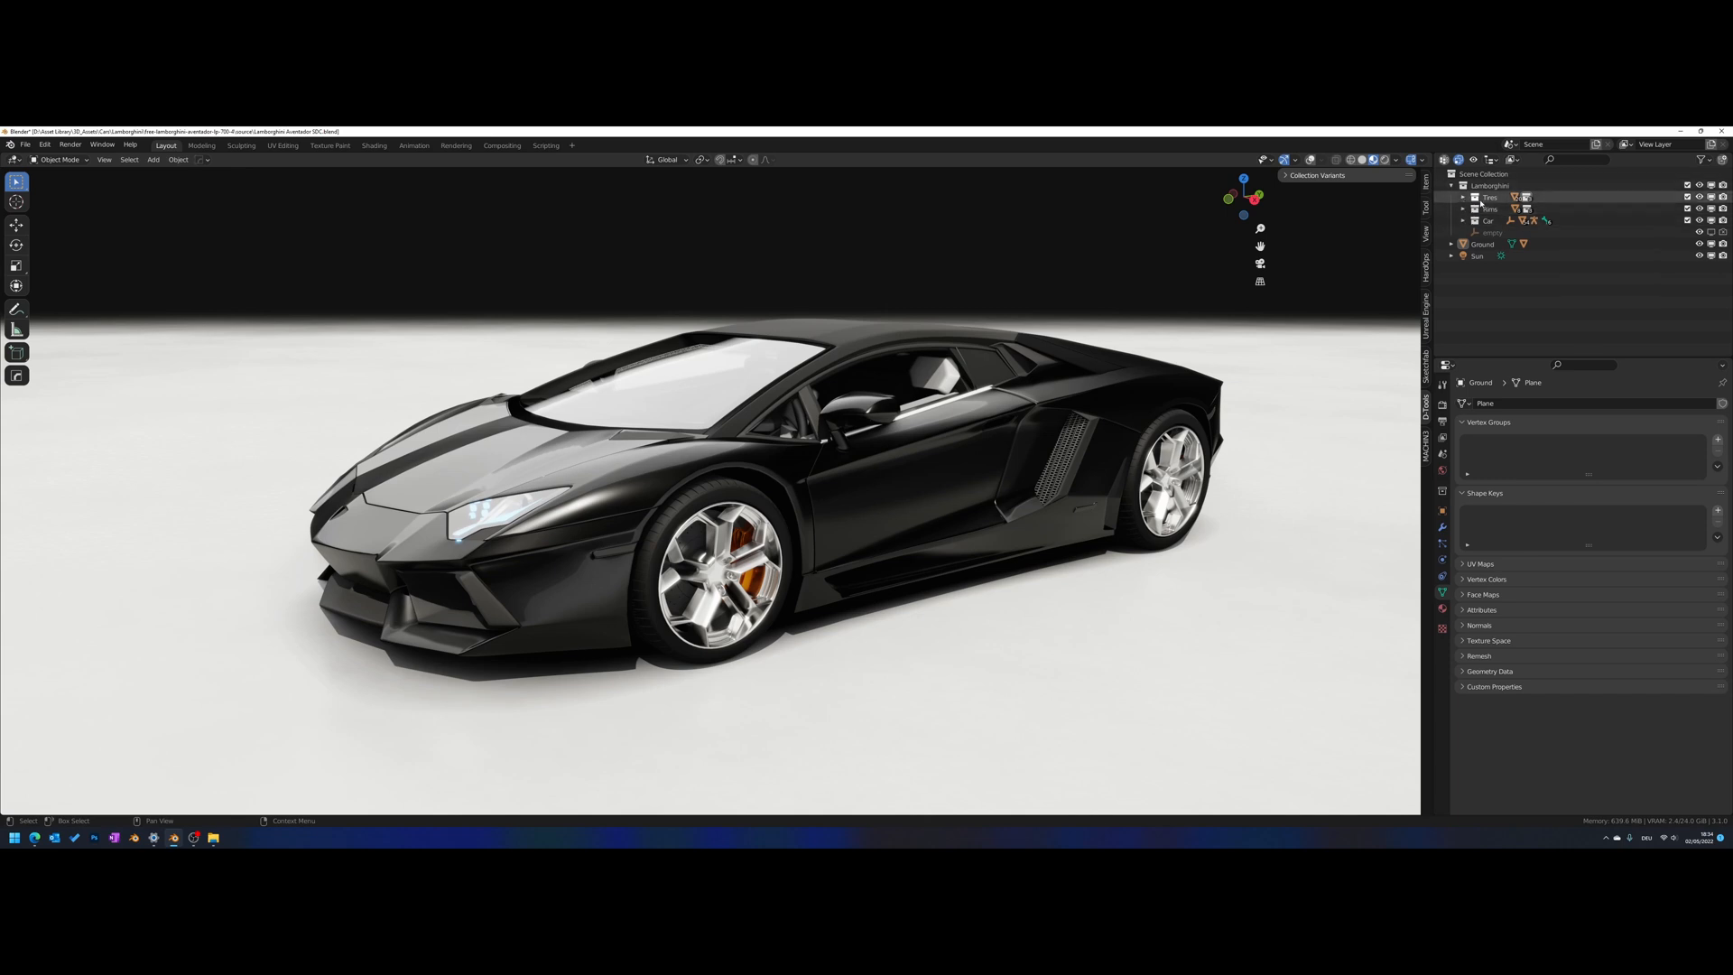
{"action": "left_click", "coordinate": [1471, 196]}
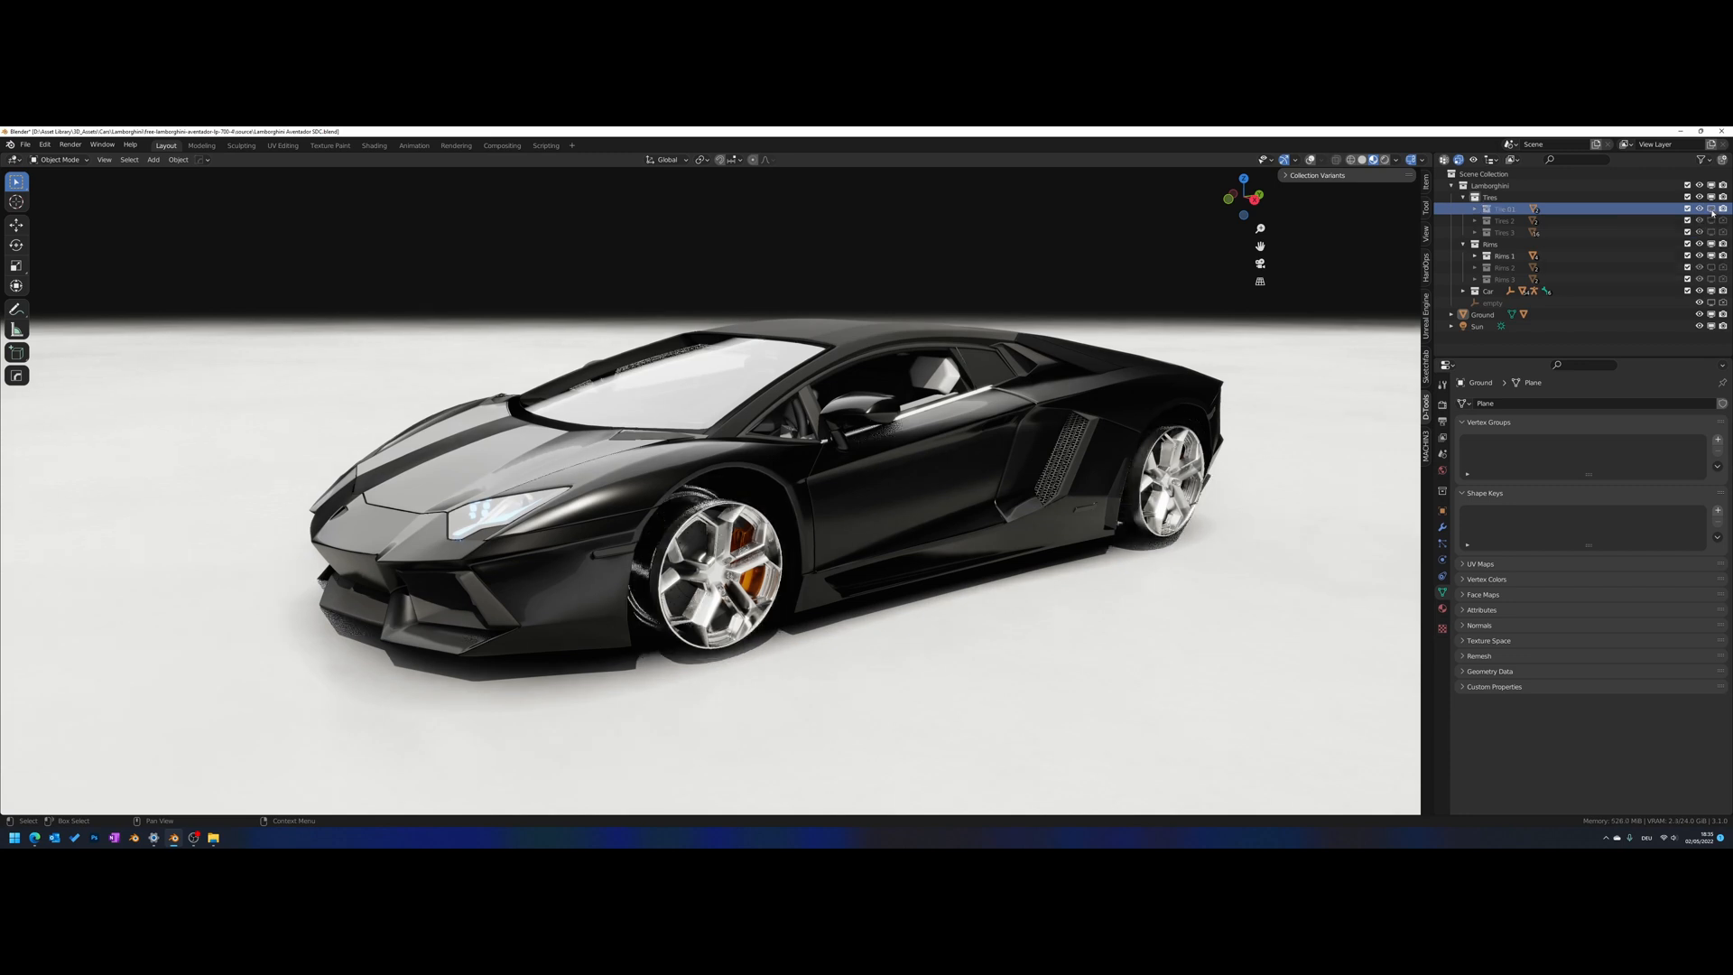
{"action": "left_click", "coordinate": [1698, 209]}
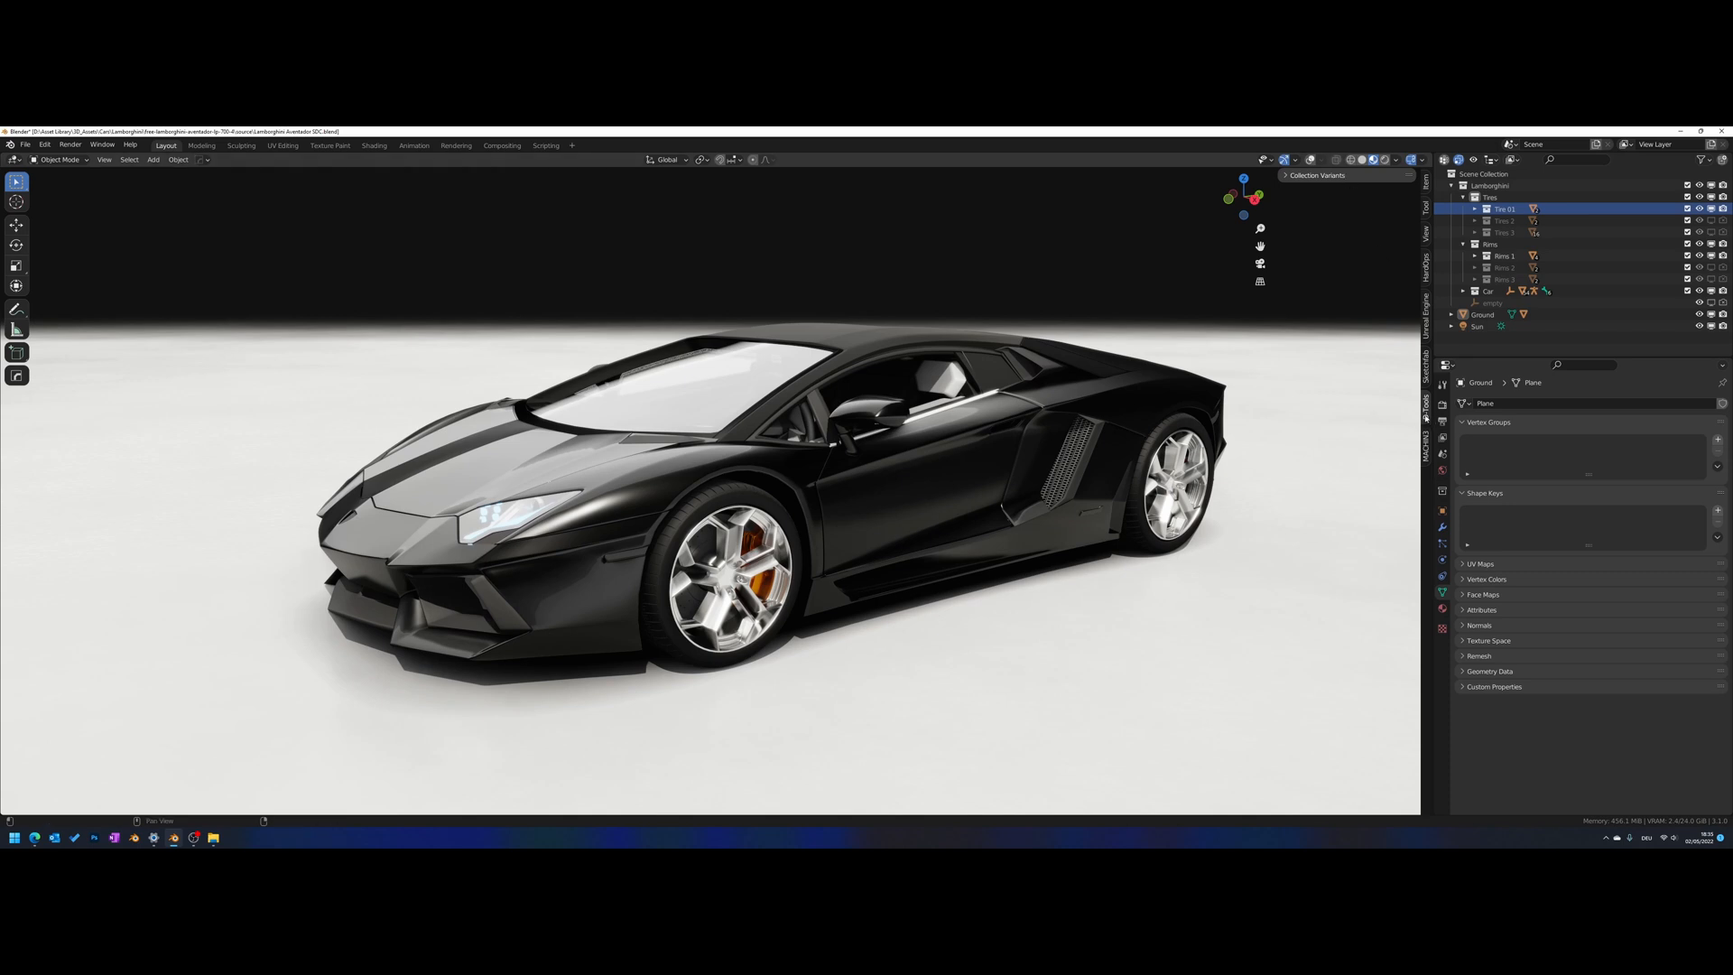
Start the Collection Variants setup and add the Tires collection as a variant set
{"action": "left_click", "coordinate": [1316, 174]}
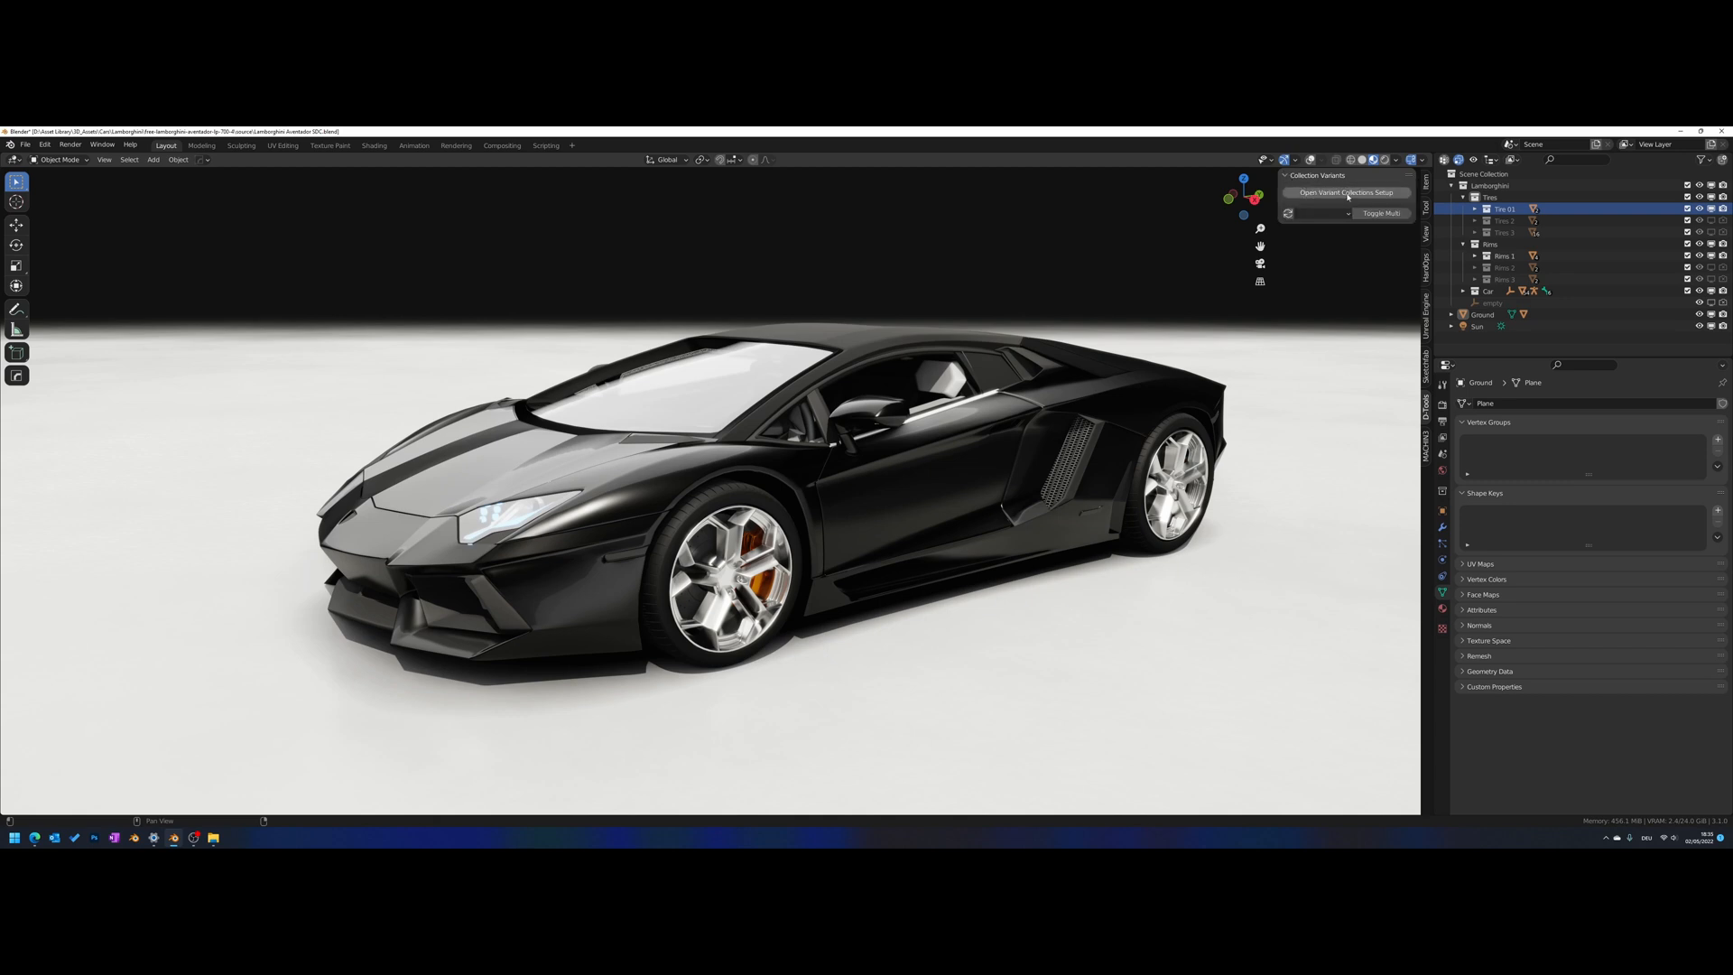
{"action": "left_click", "coordinate": [1344, 192]}
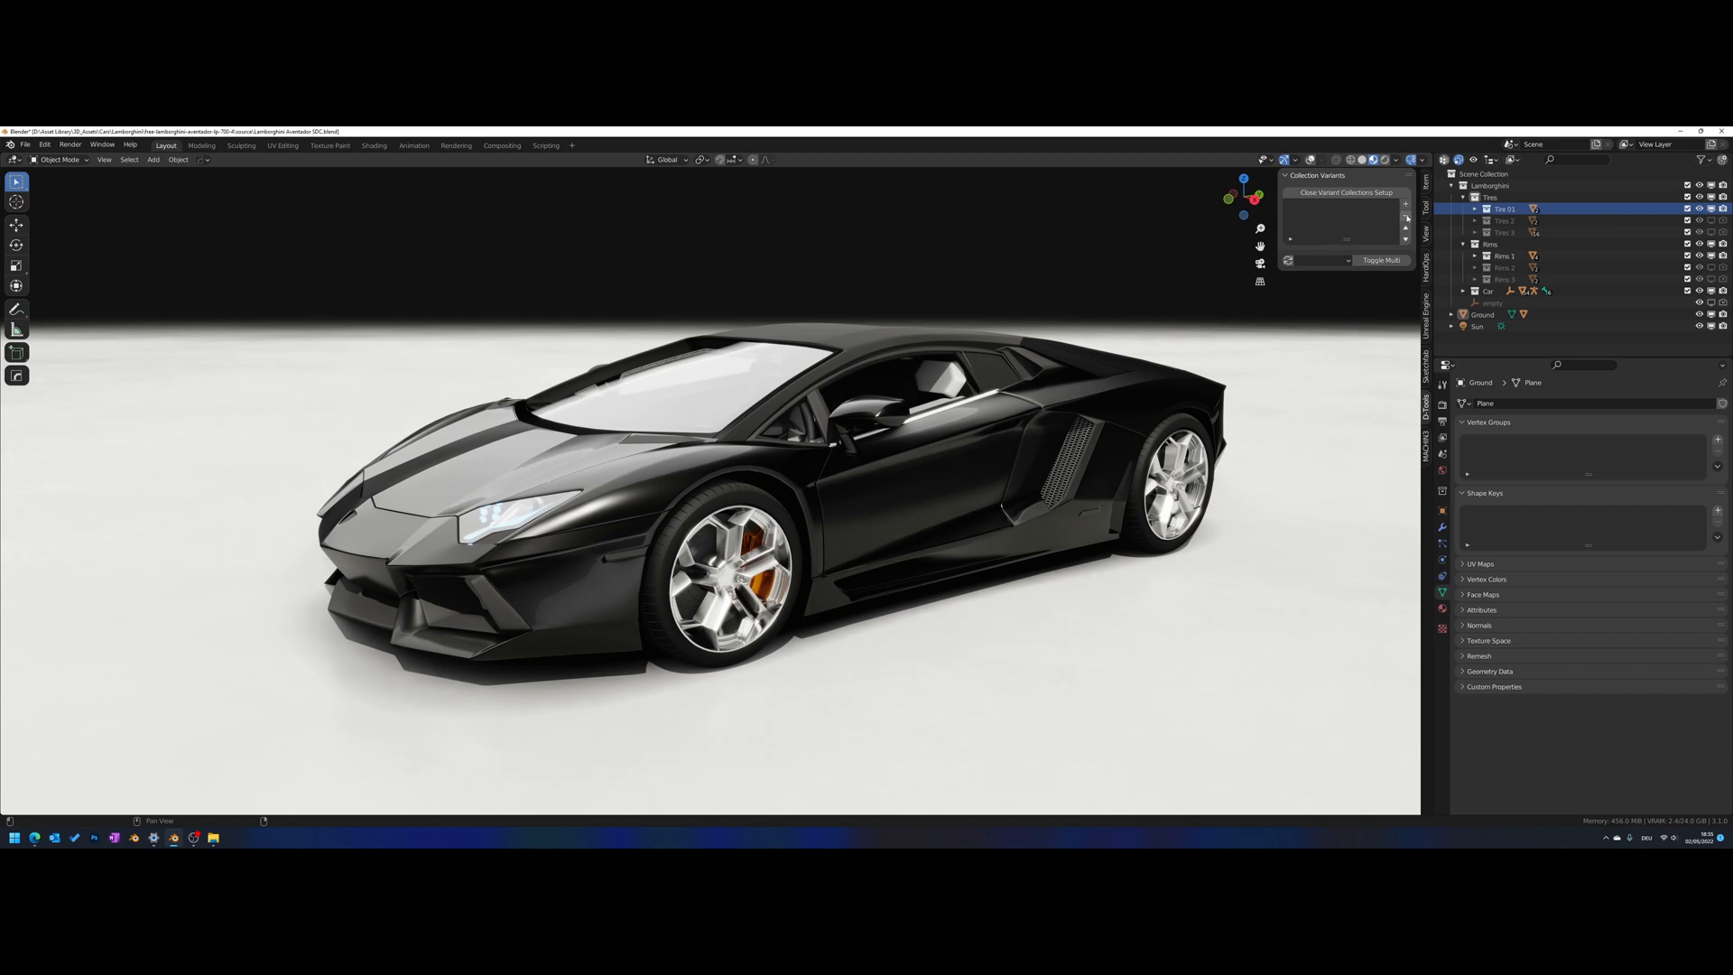
{"action": "mouse_move", "coordinate": [1406, 216]}
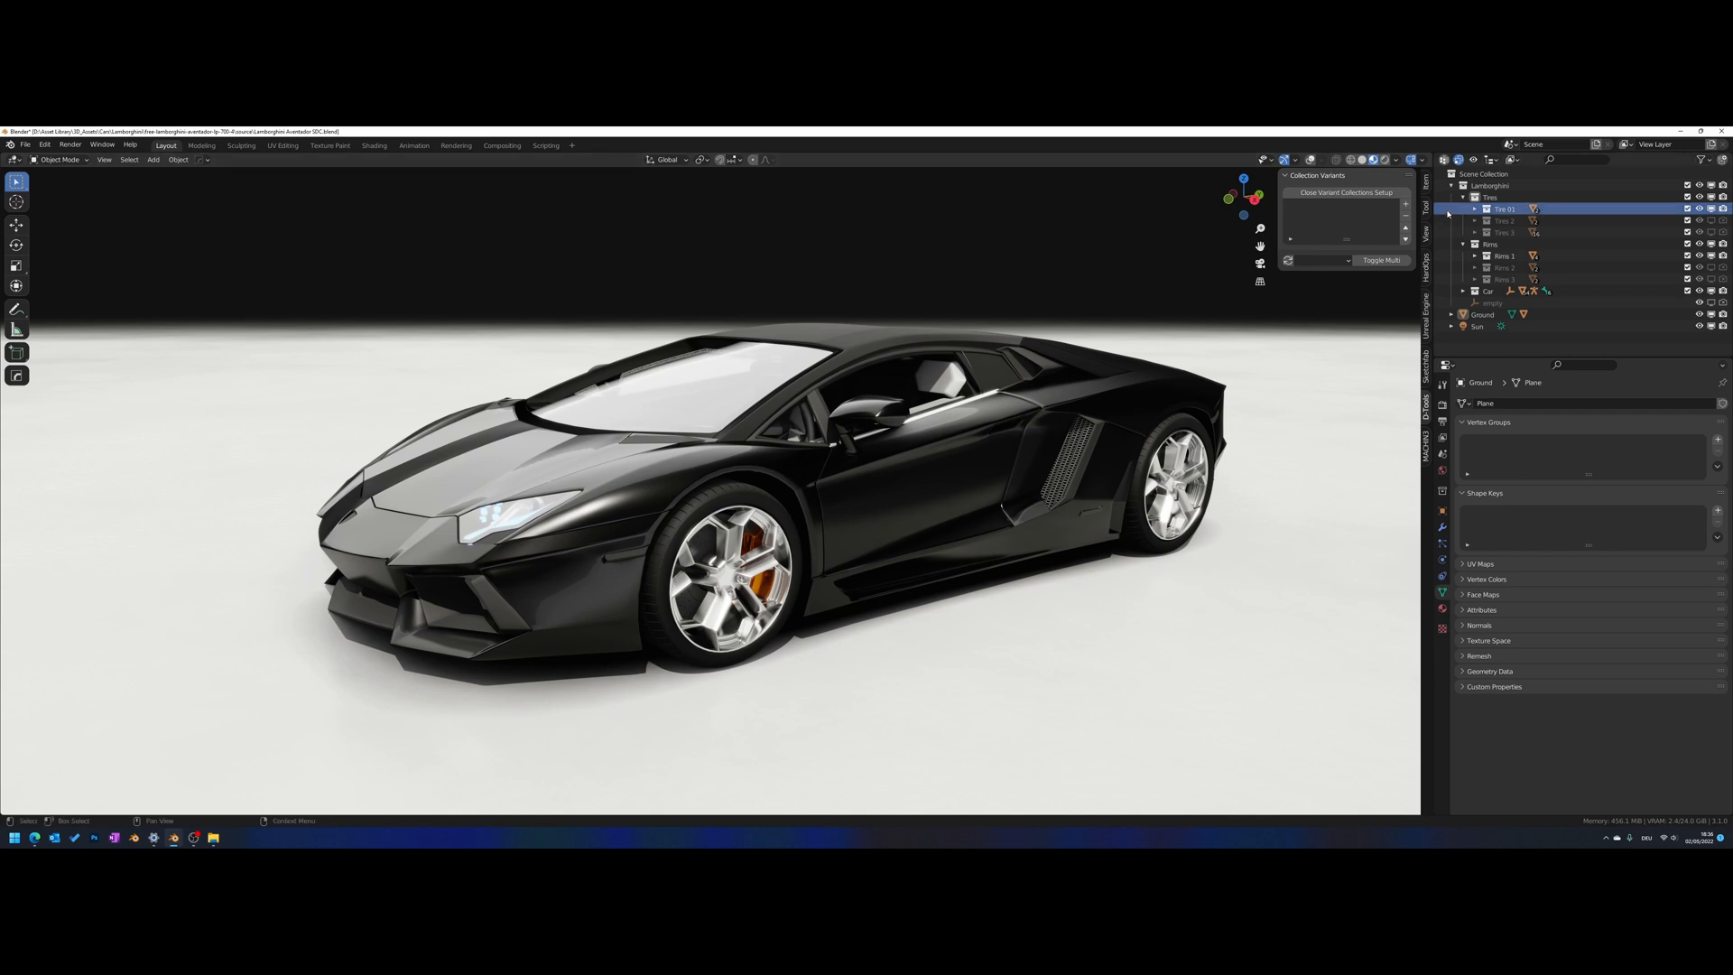
{"action": "left_click", "coordinate": [1488, 196]}
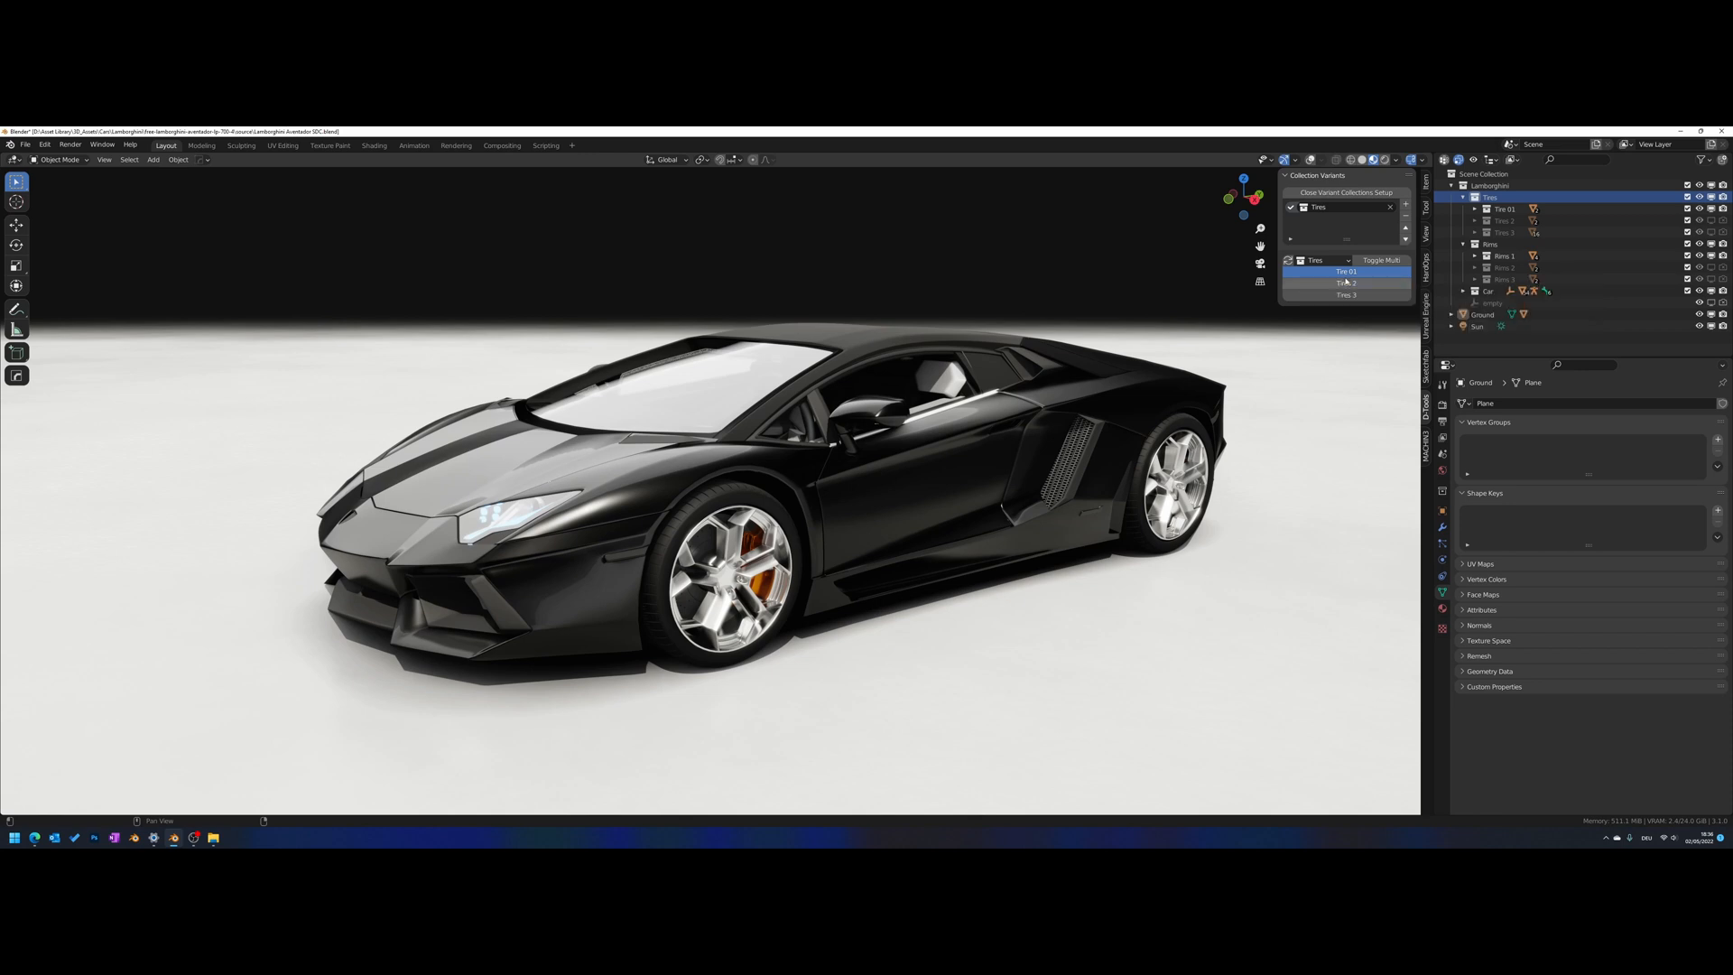
Switch the Aventador among Tire 01, Tires 2 and Tires 3 repeatedly in the variants panel
{"action": "left_click", "coordinate": [1345, 282]}
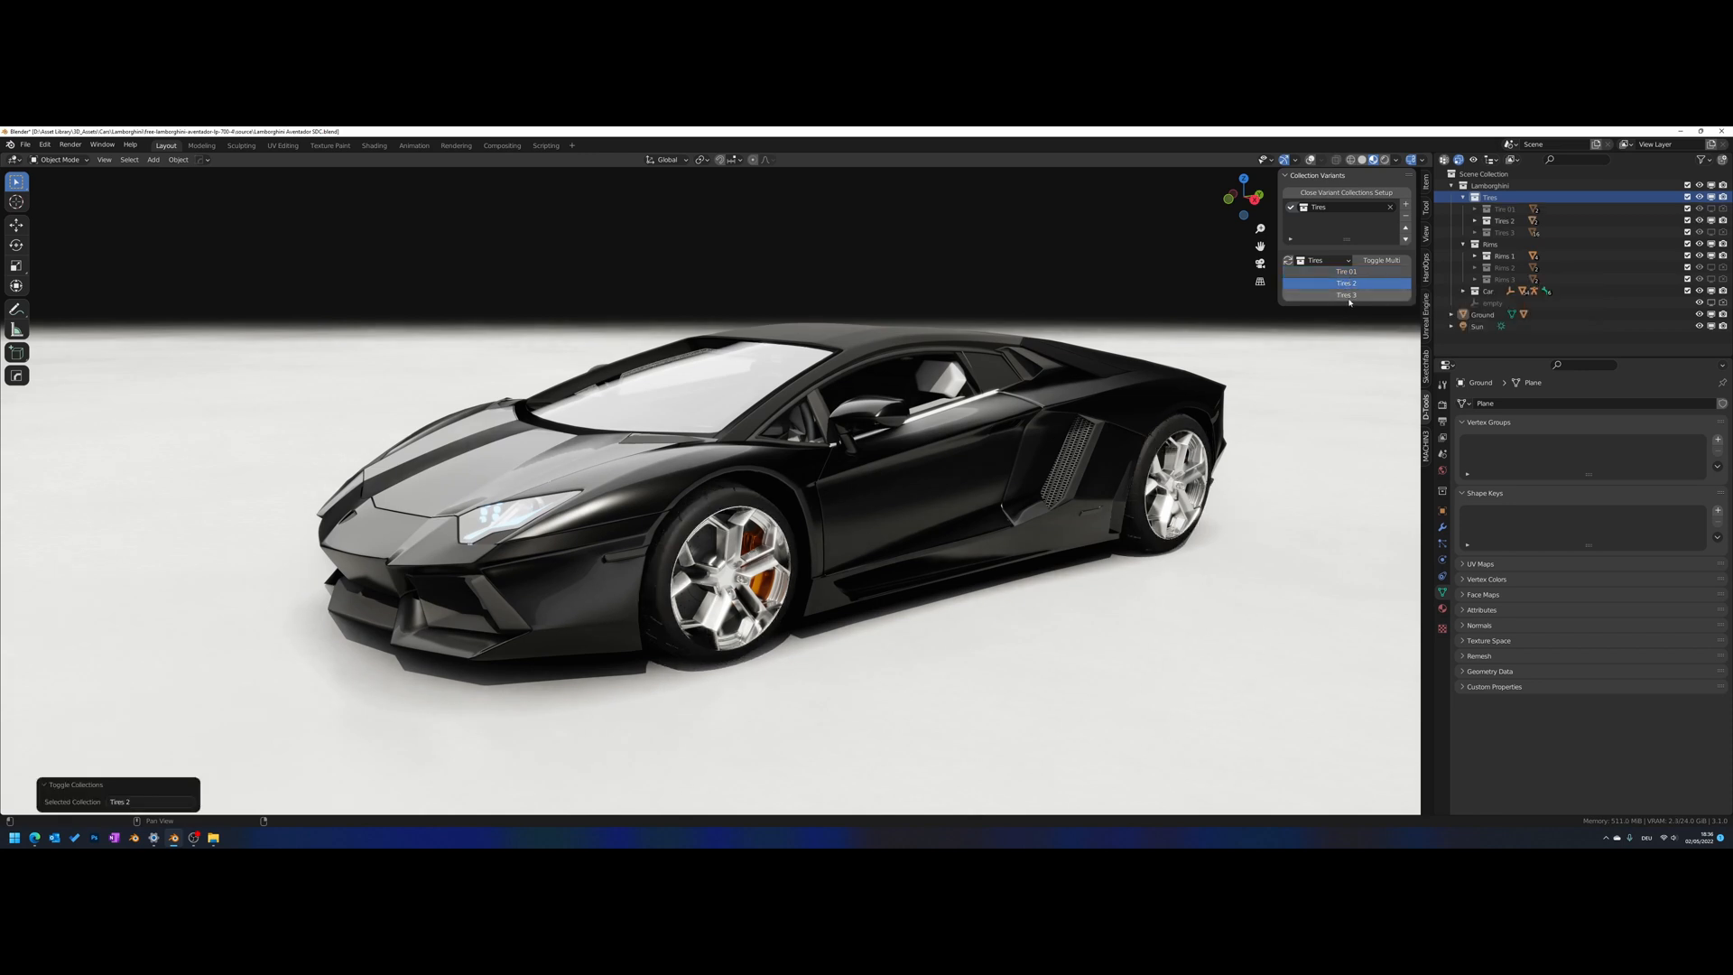
{"action": "left_click", "coordinate": [1346, 295]}
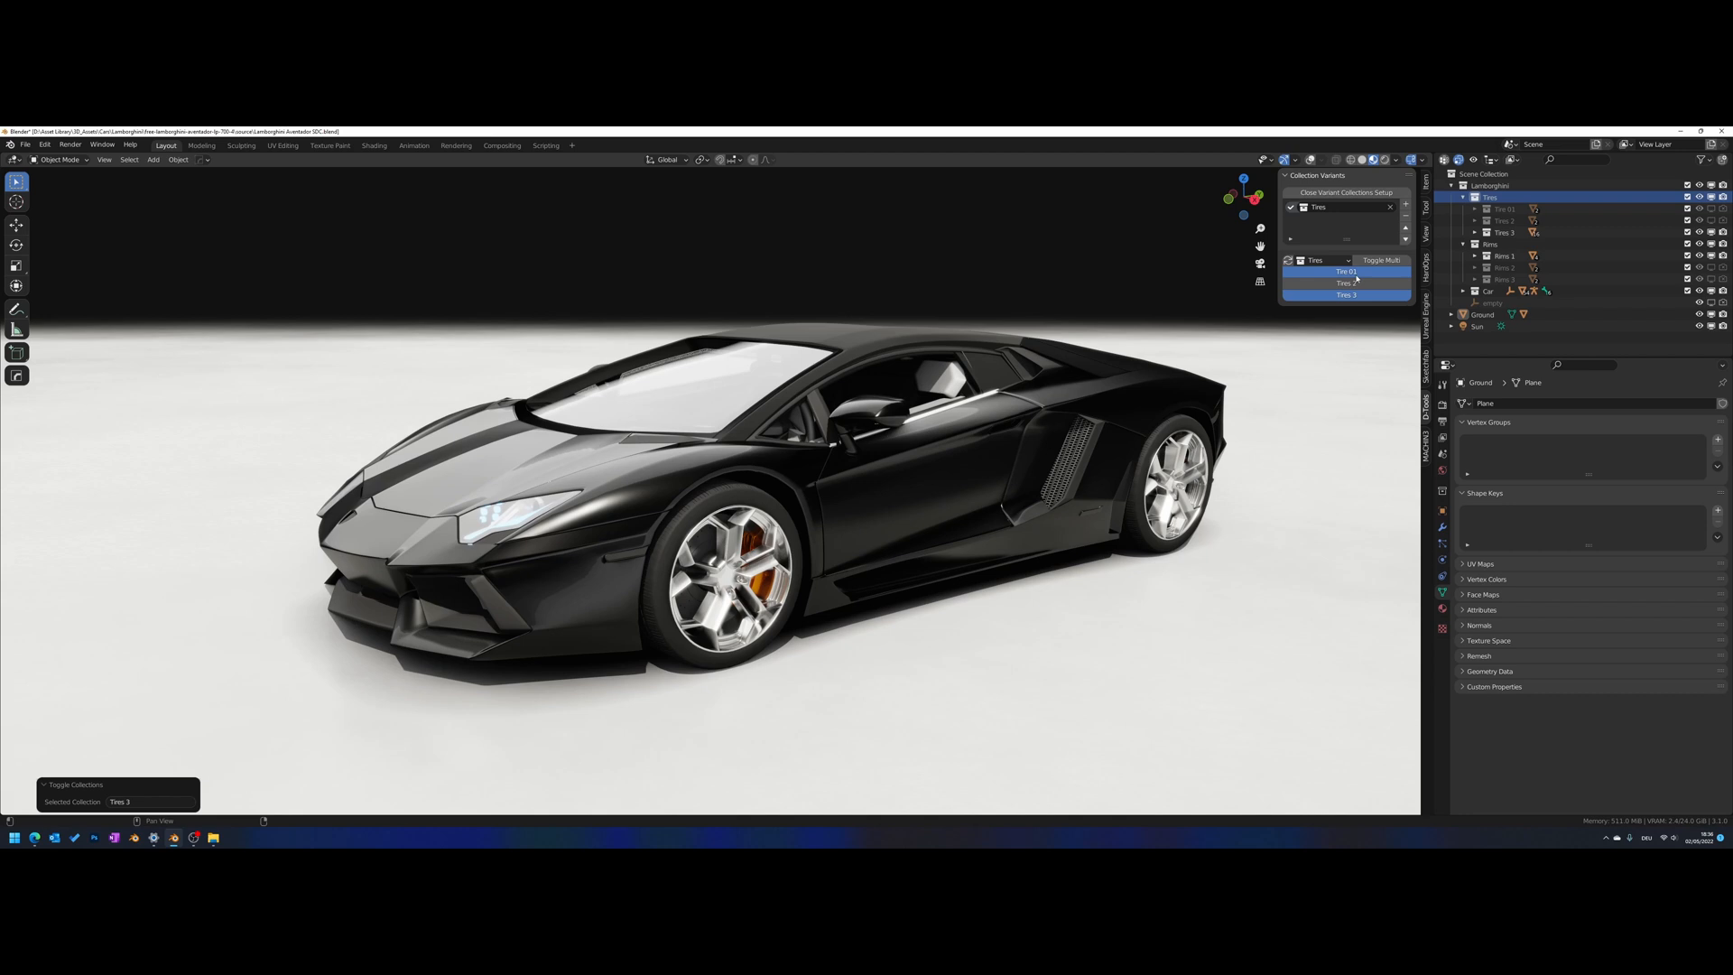
{"action": "left_click", "coordinate": [1346, 282]}
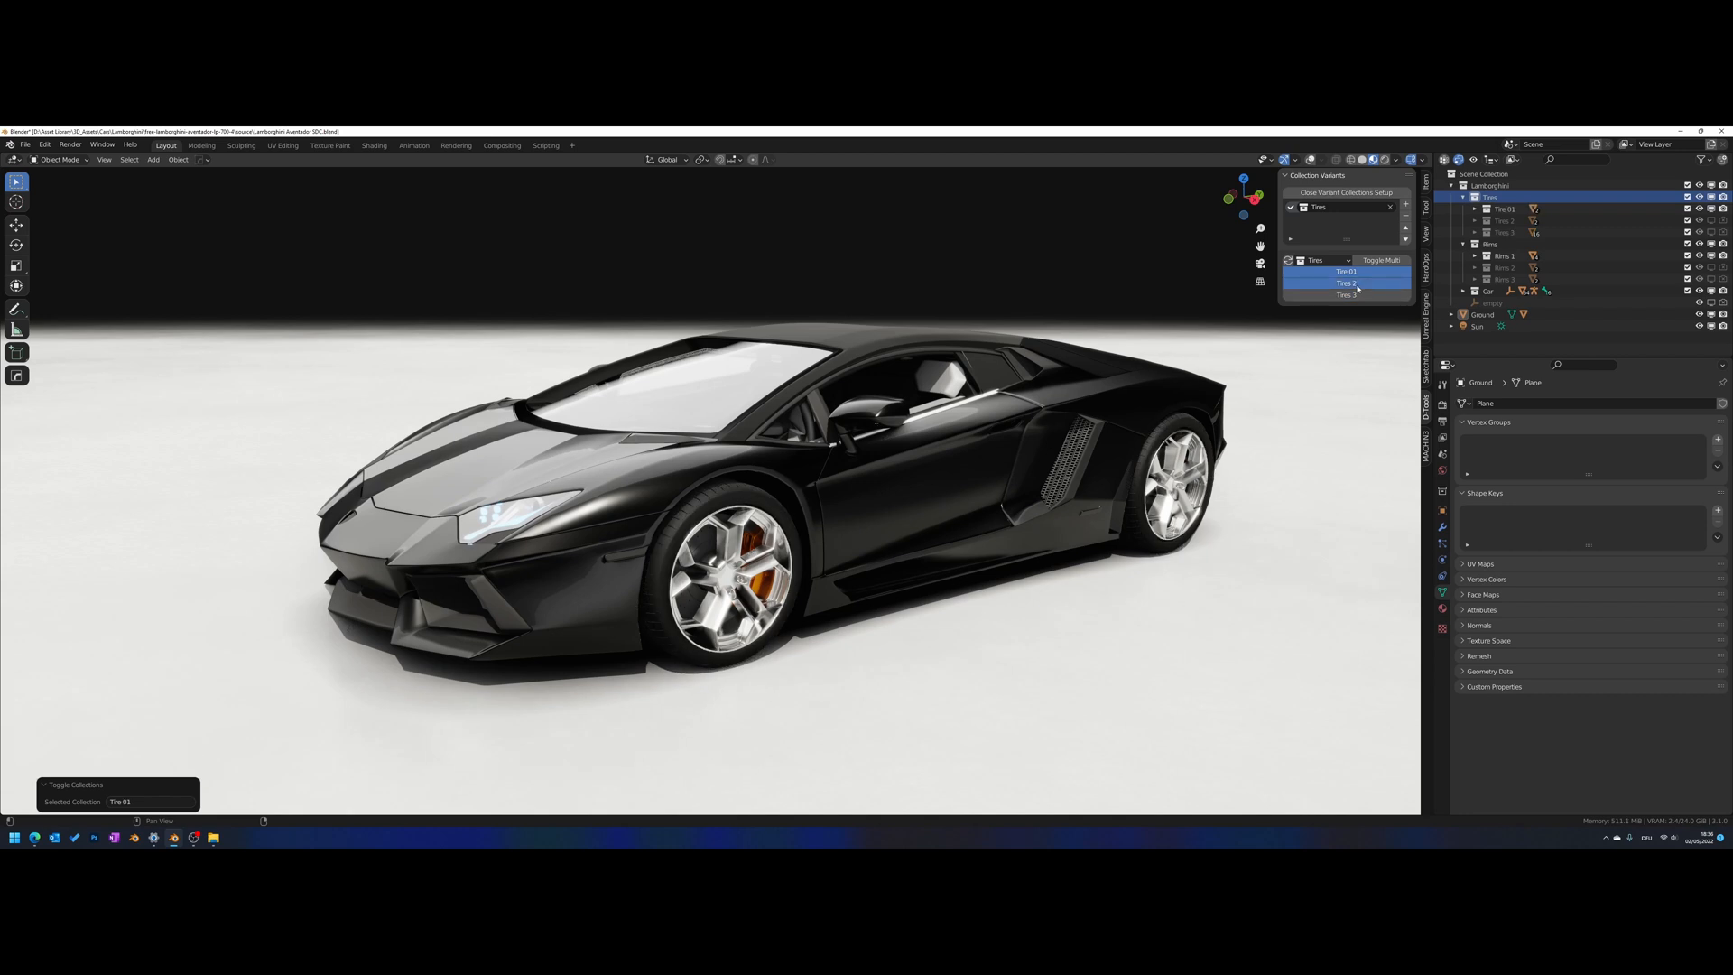
{"action": "left_click", "coordinate": [1344, 282]}
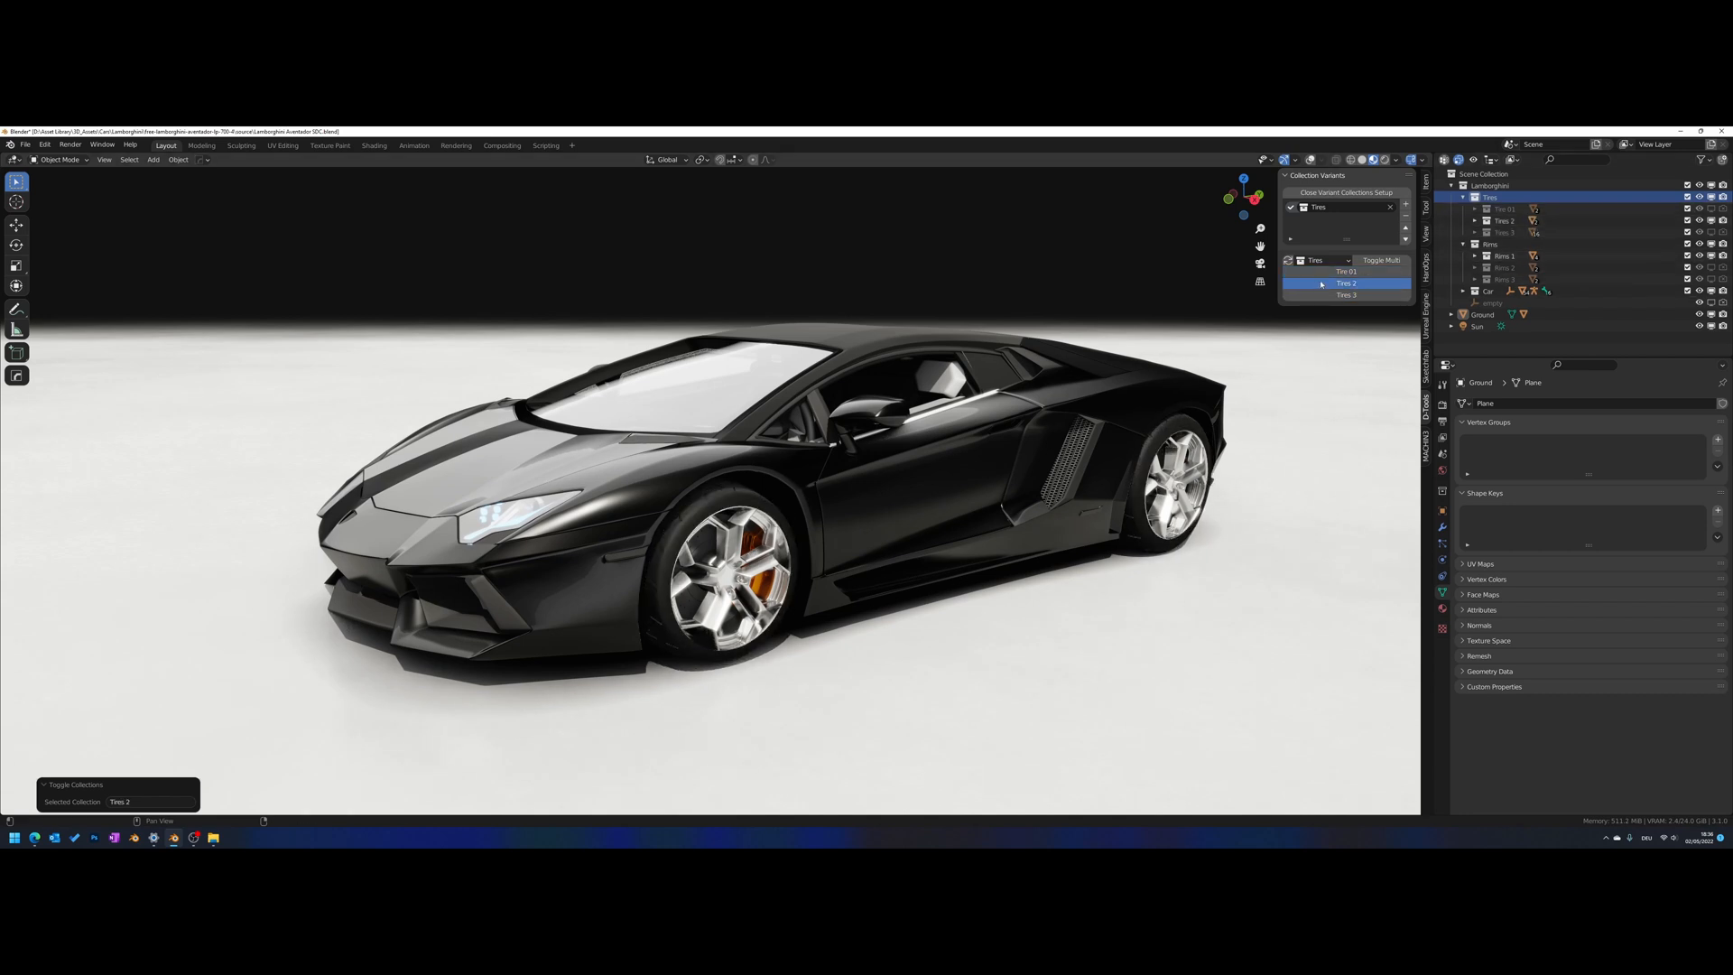
{"action": "left_click", "coordinate": [1346, 295]}
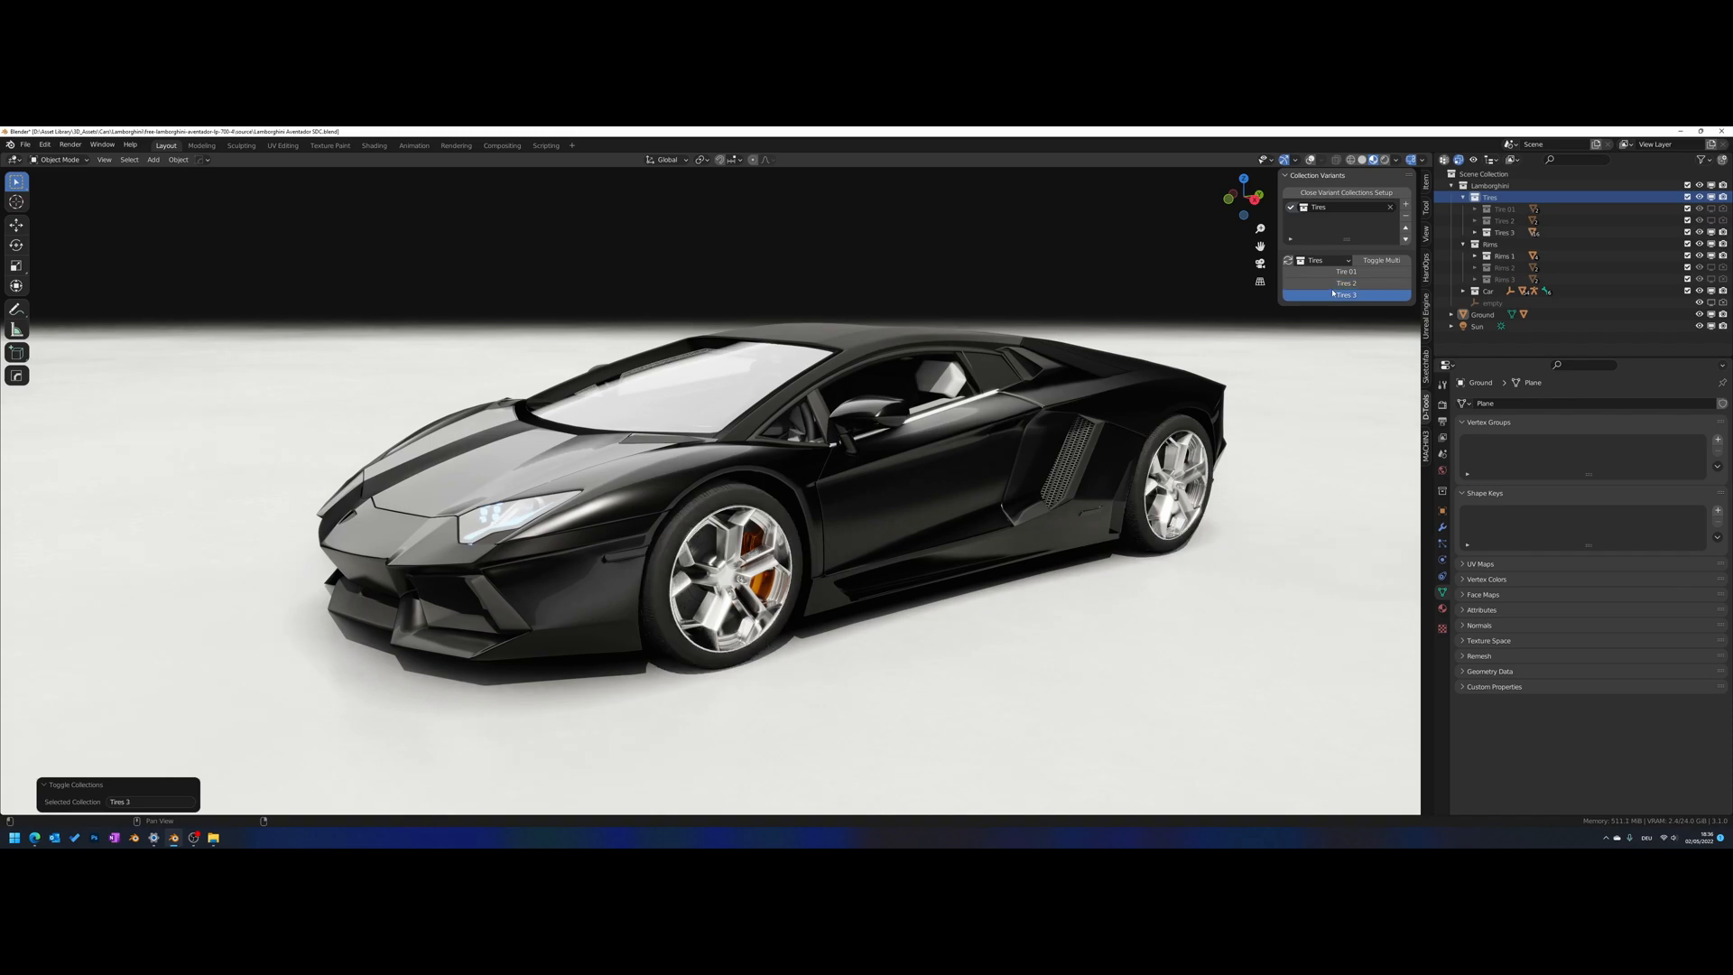
{"action": "left_click", "coordinate": [1345, 272]}
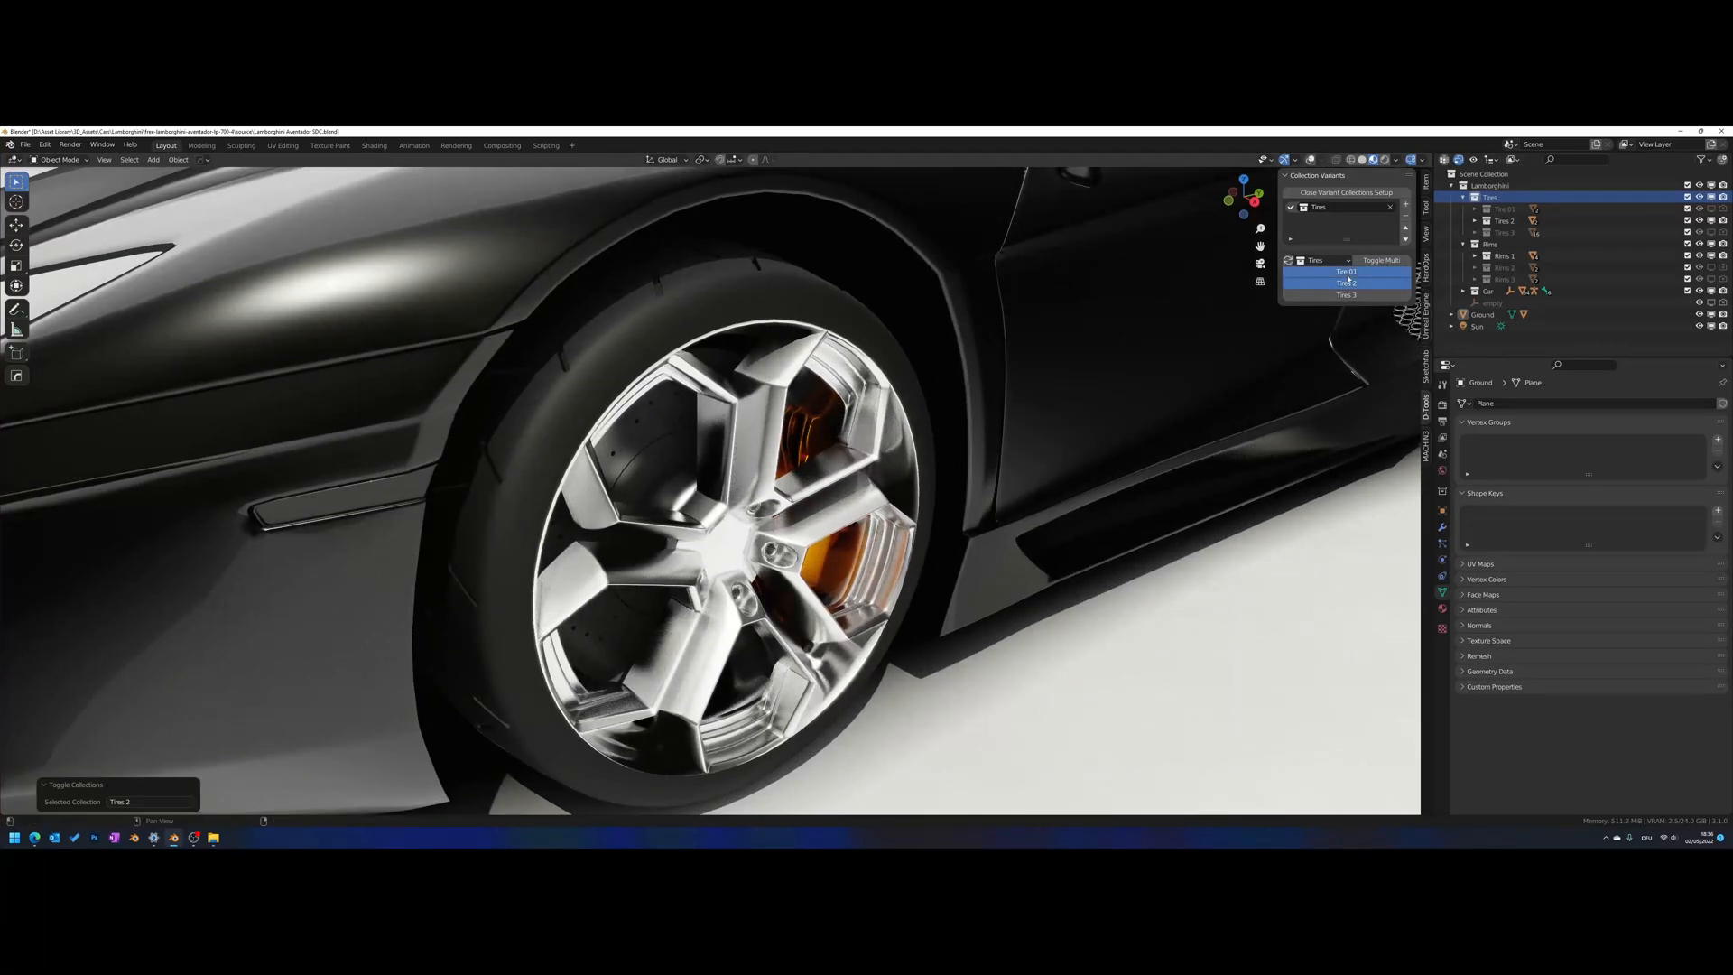
{"action": "left_click", "coordinate": [1344, 272]}
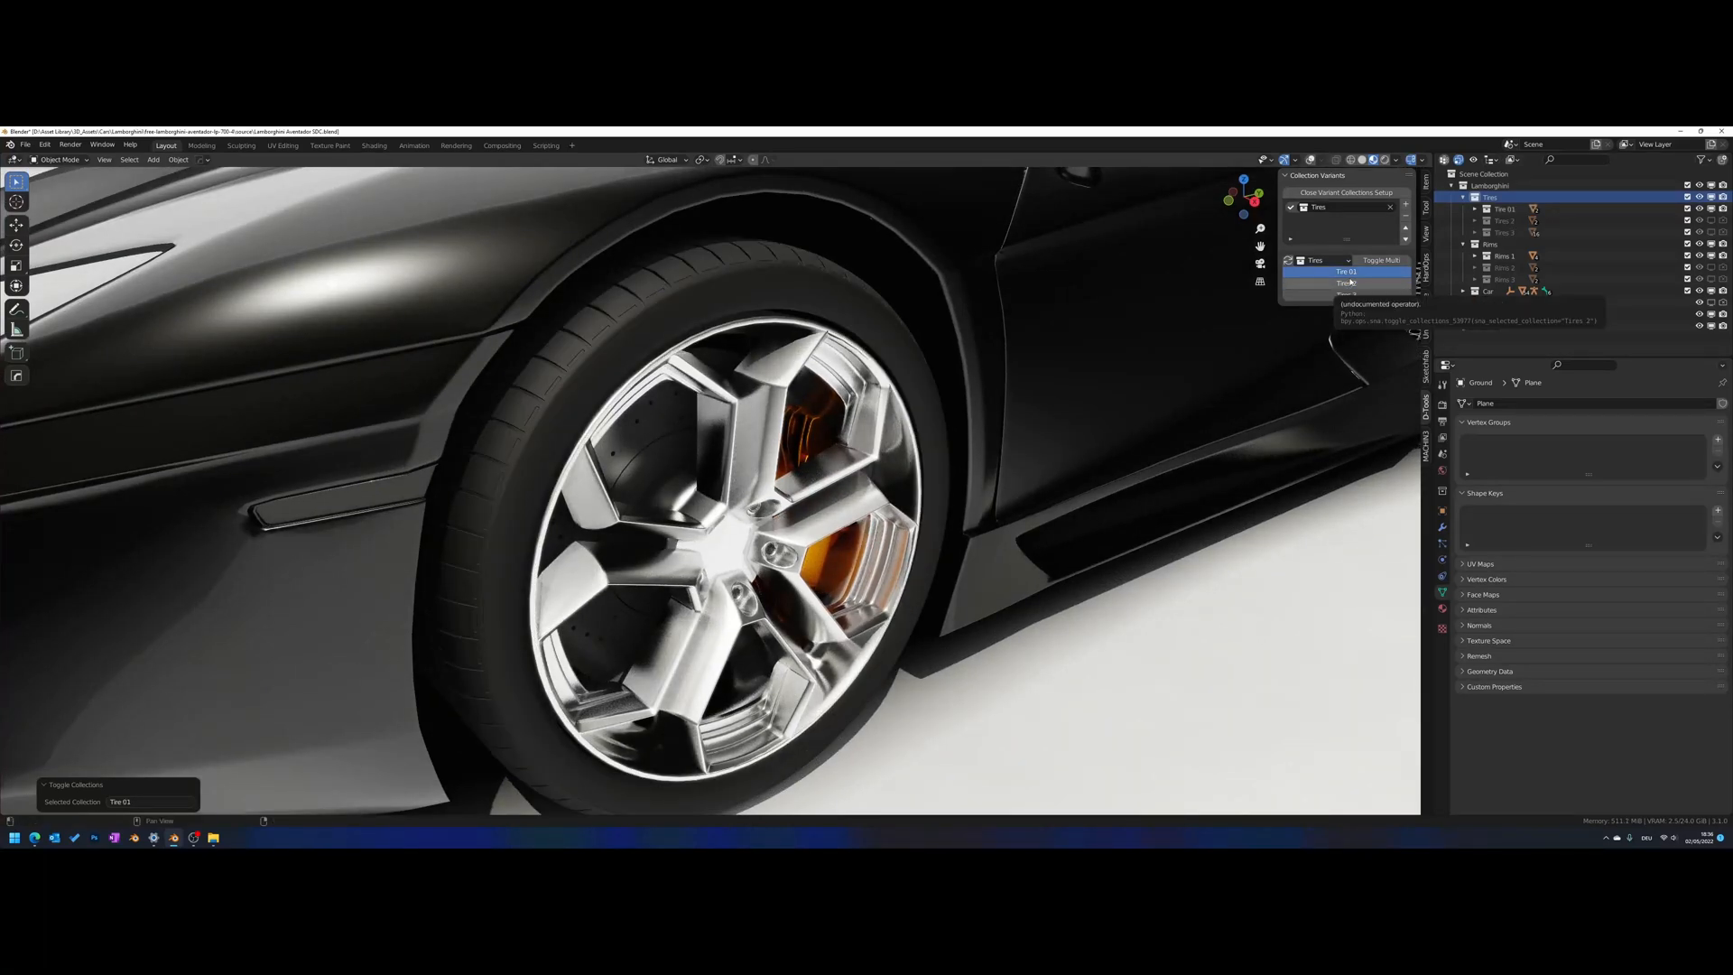
{"action": "left_click", "coordinate": [1346, 294]}
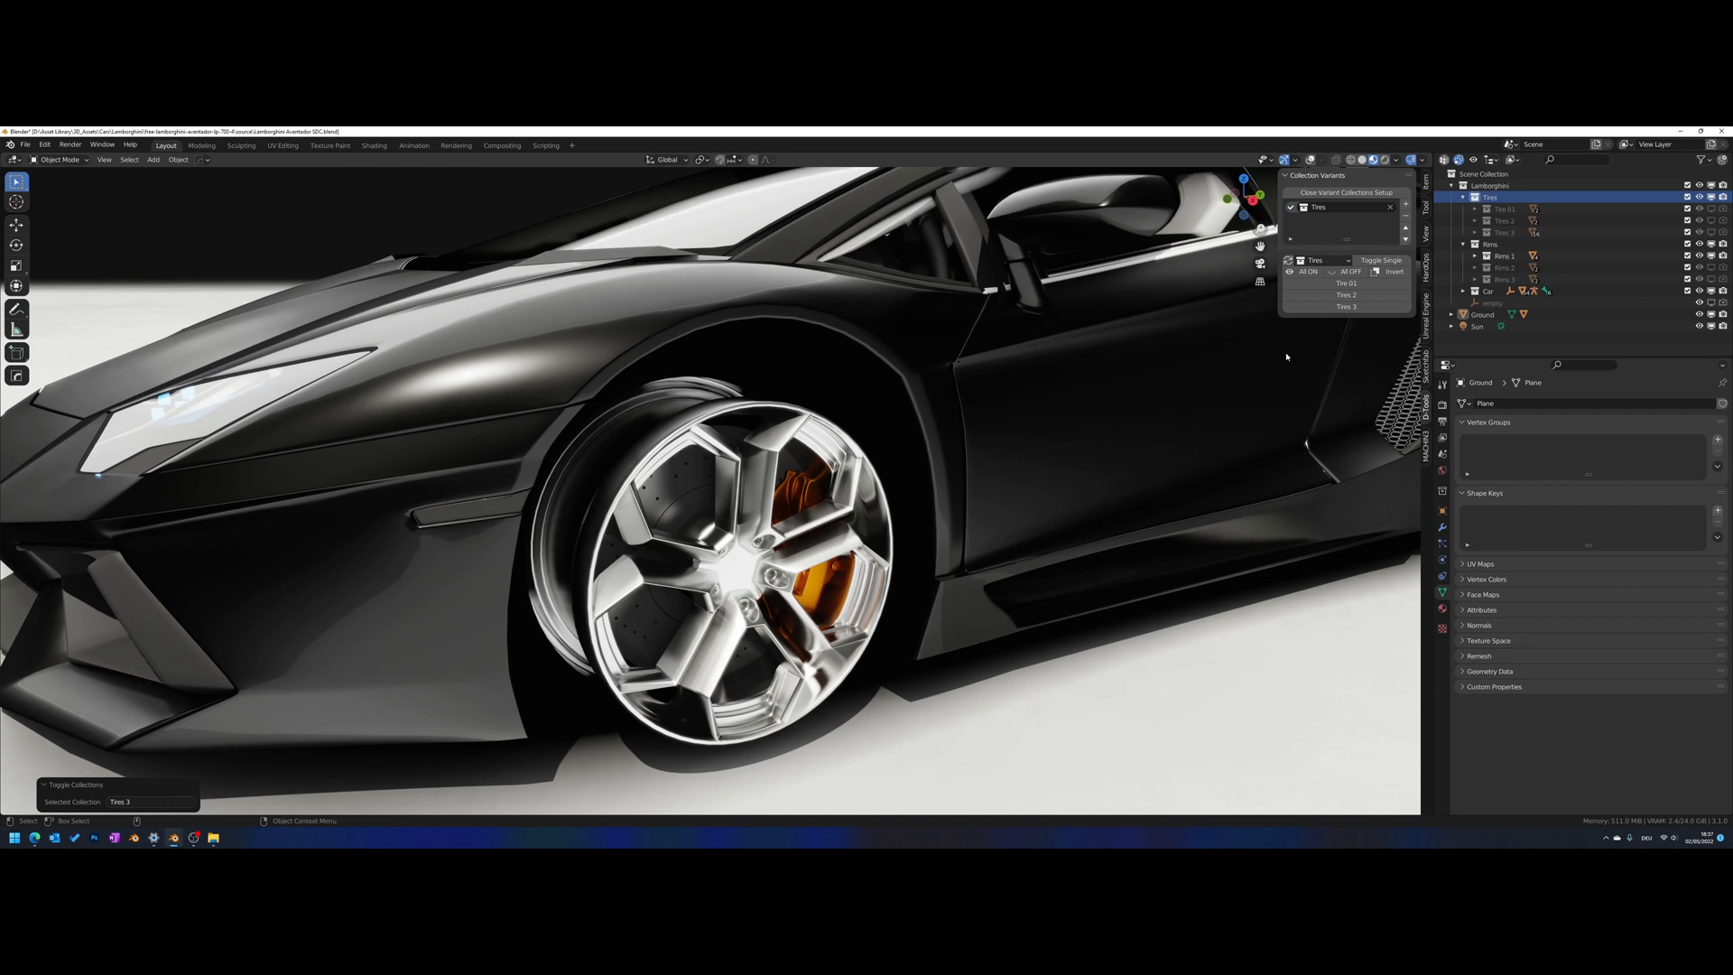
{"action": "mouse_move", "coordinate": [1181, 606]}
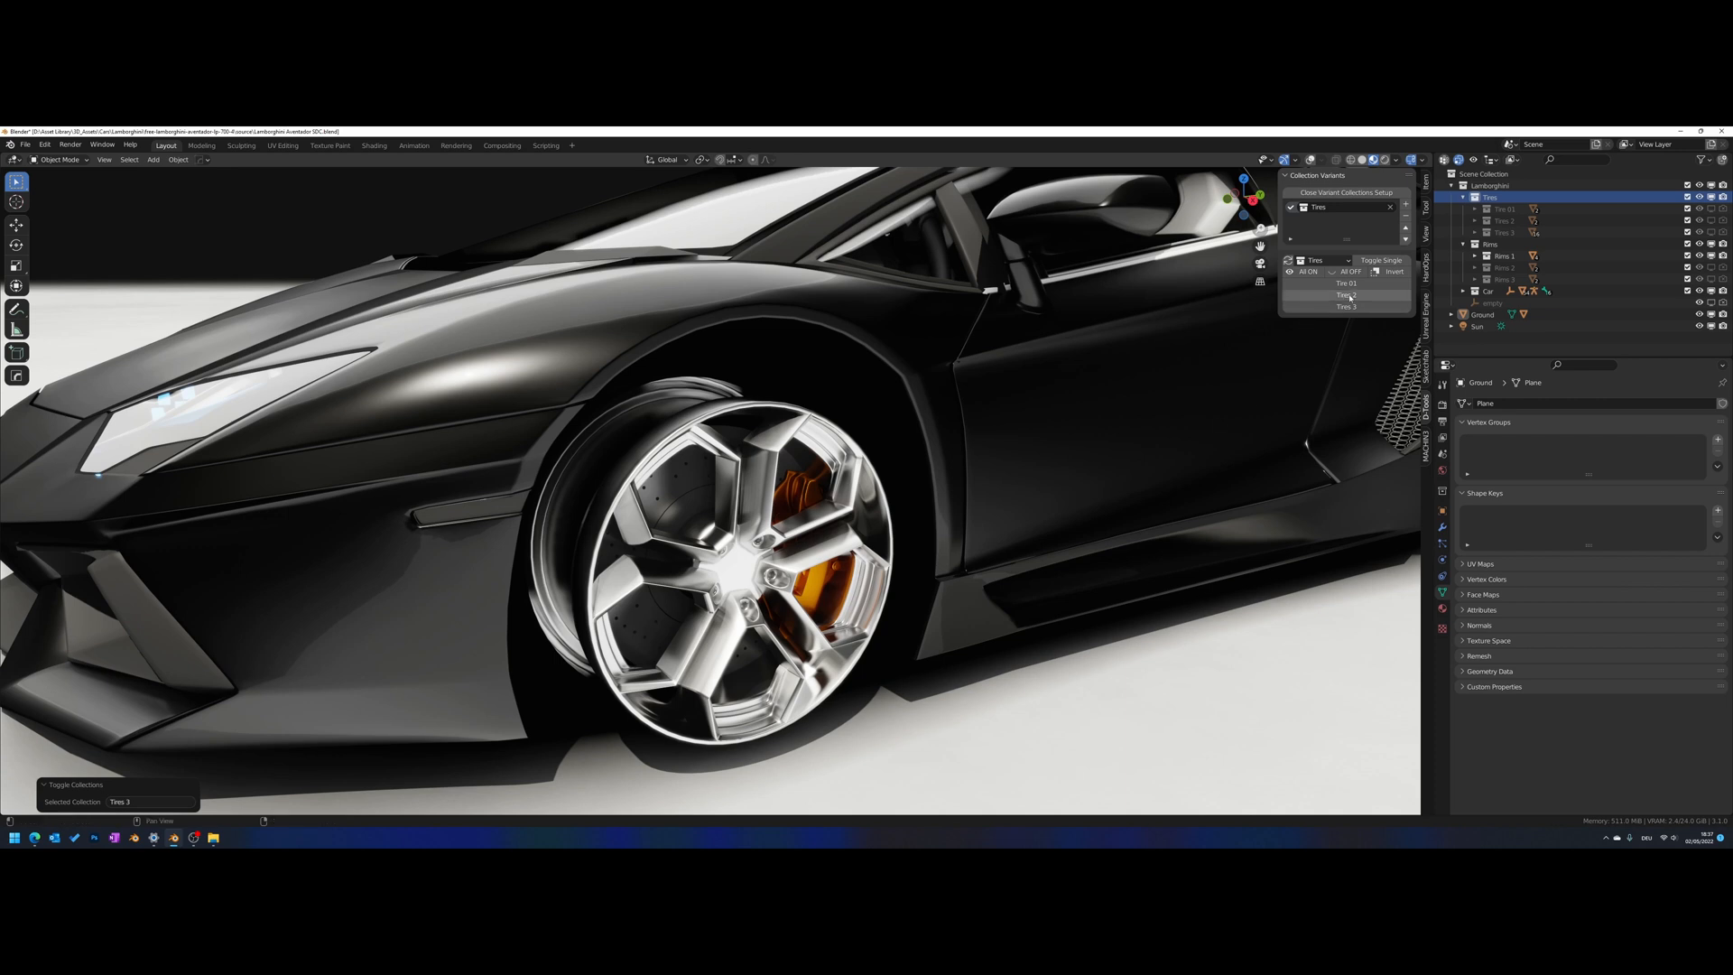
Toggle tire variants singly and all at once, then add the Rims collection as a second variant set
{"action": "left_click", "coordinate": [1346, 283]}
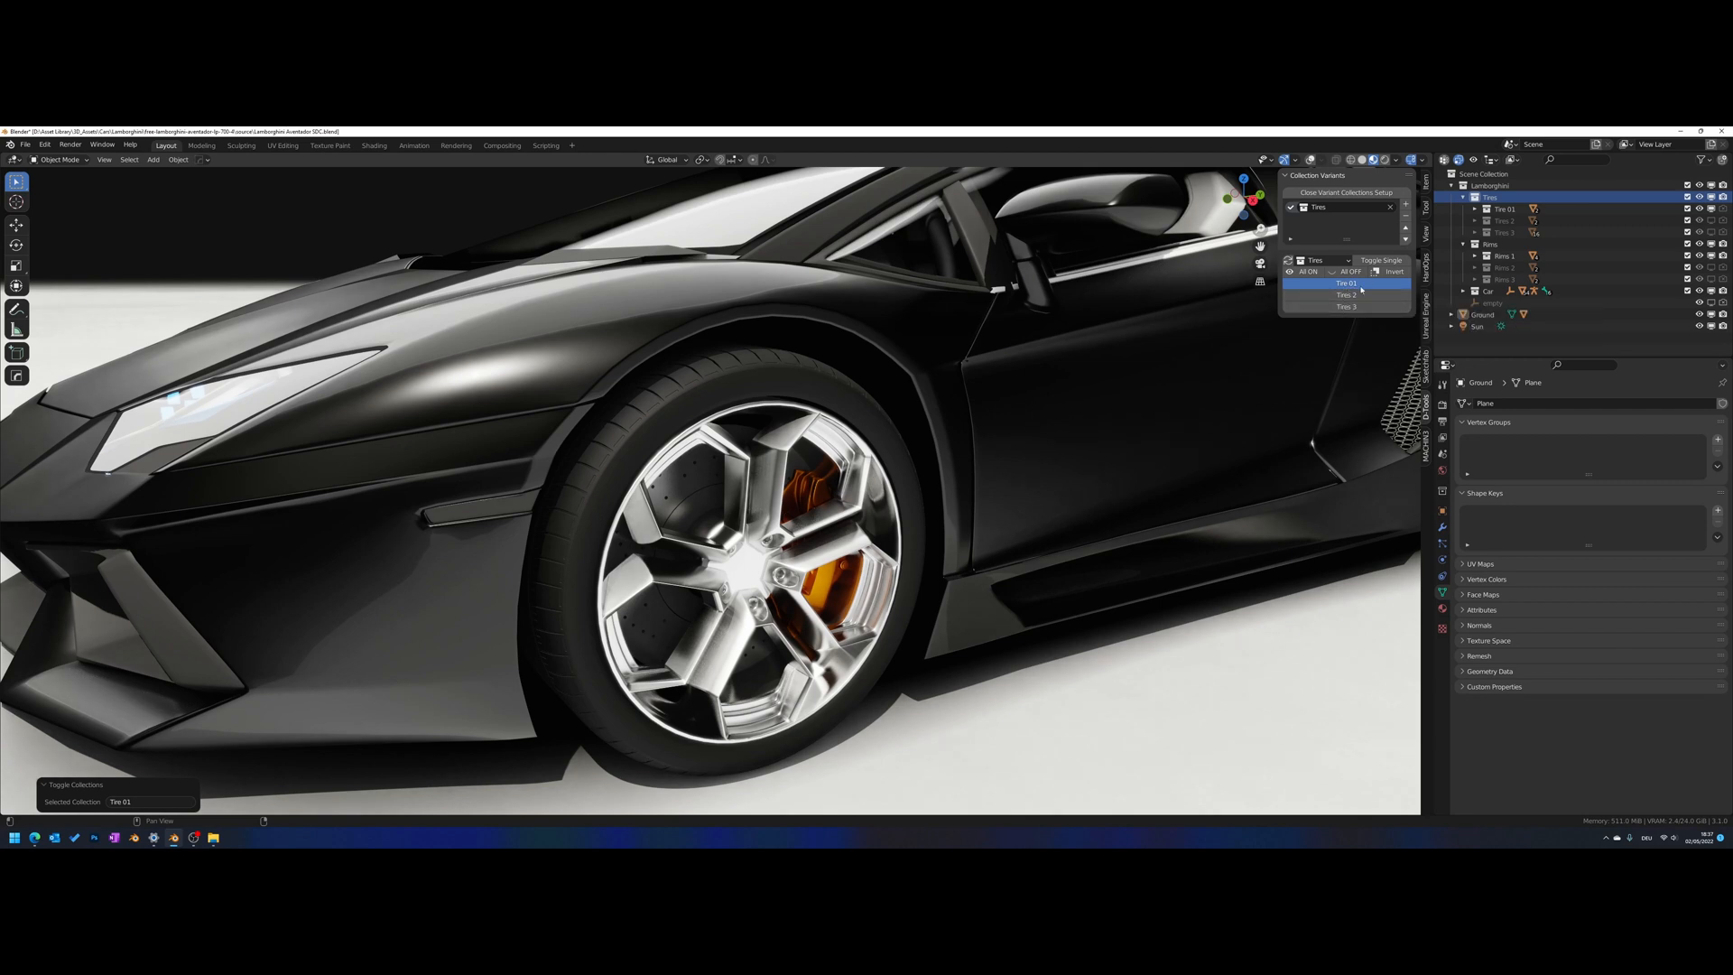
{"action": "left_click", "coordinate": [1345, 294]}
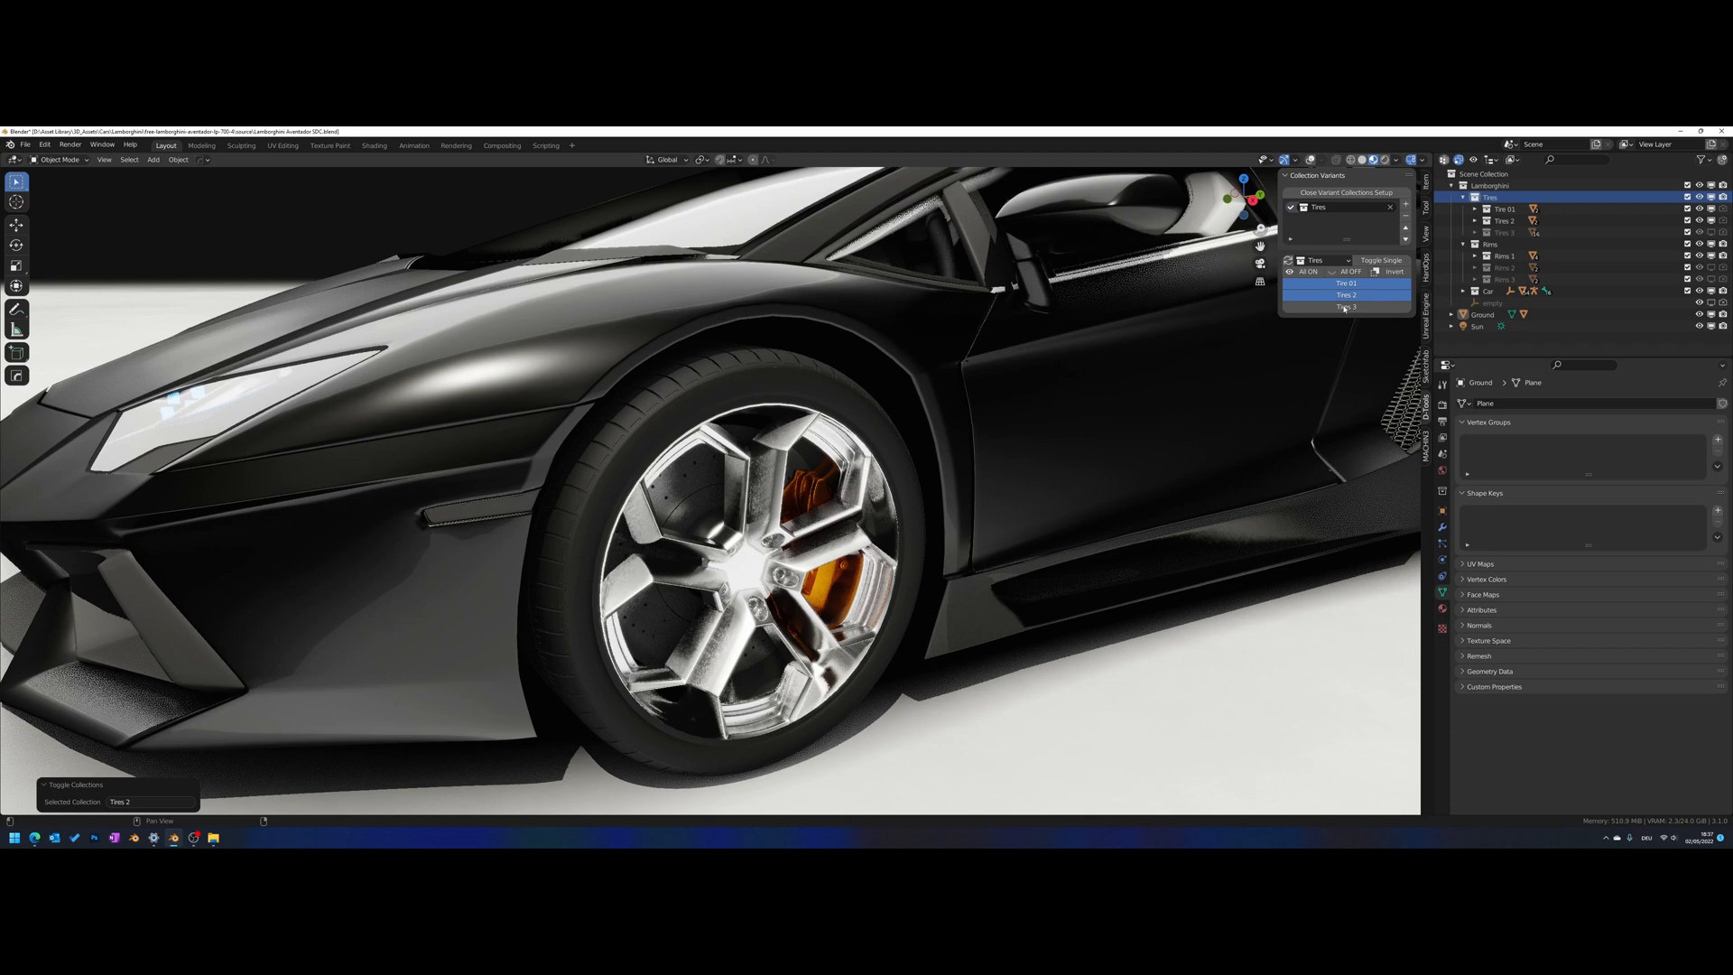
{"action": "left_click", "coordinate": [1345, 306]}
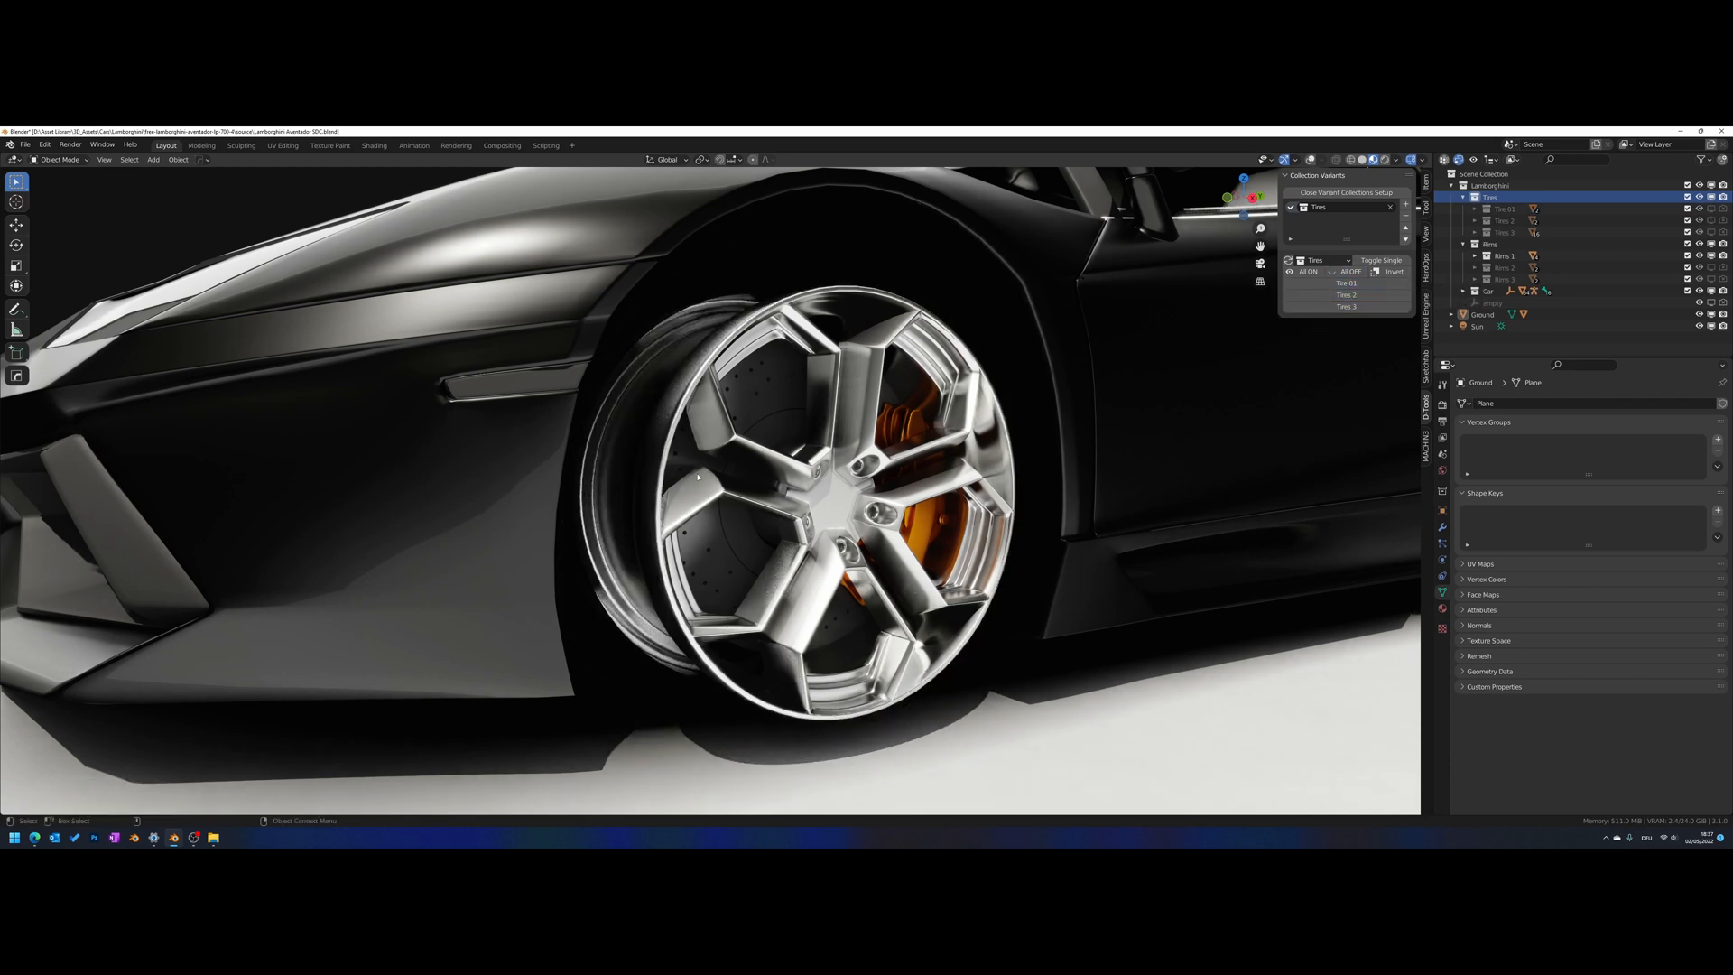
{"action": "left_click", "coordinate": [1309, 272]}
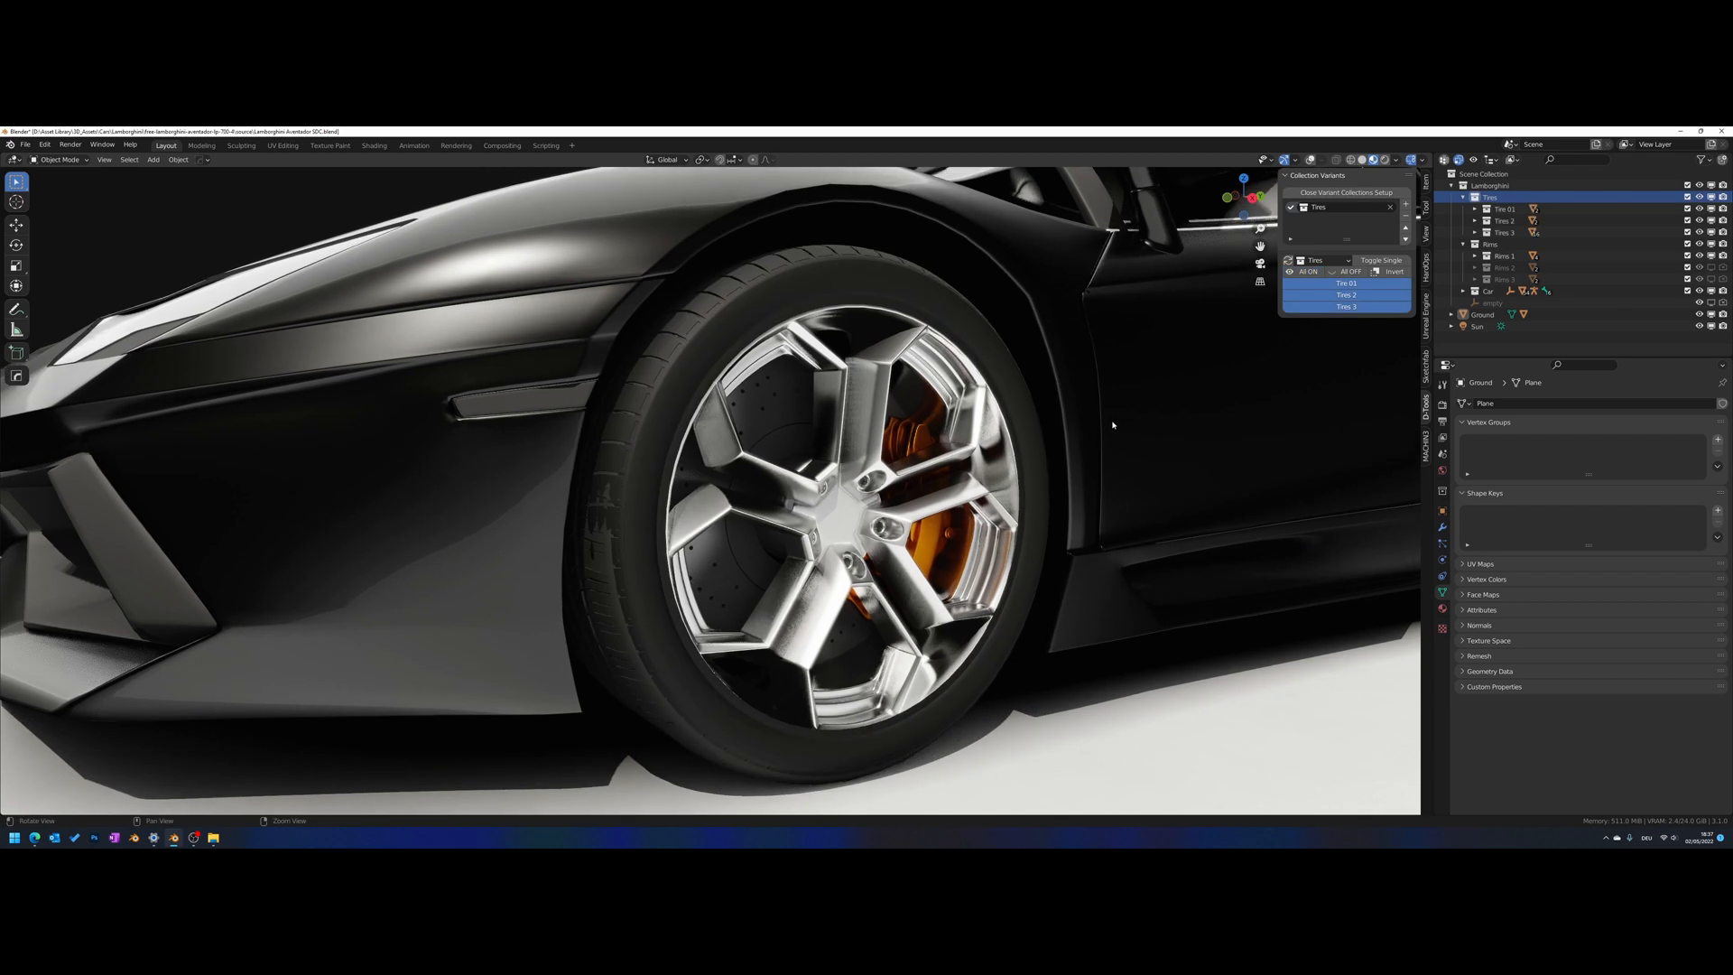
{"action": "left_click", "coordinate": [1344, 295]}
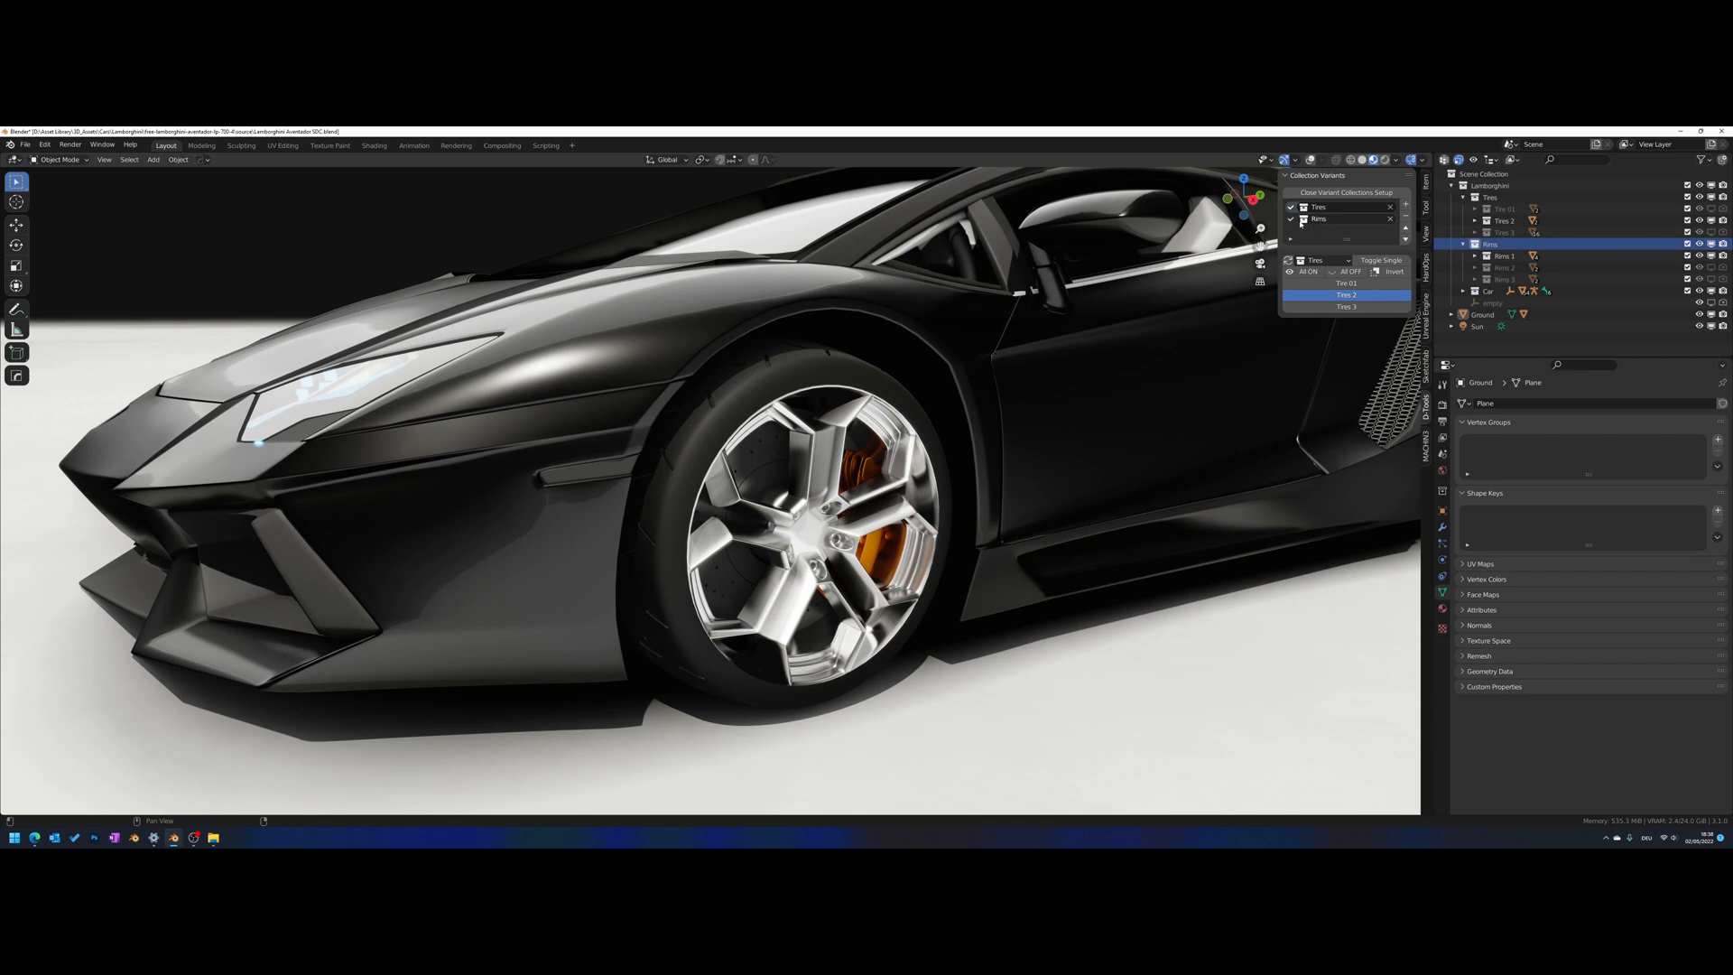
Choose the Rims entry from the variant set dropdown
{"action": "left_click", "coordinate": [1326, 260]}
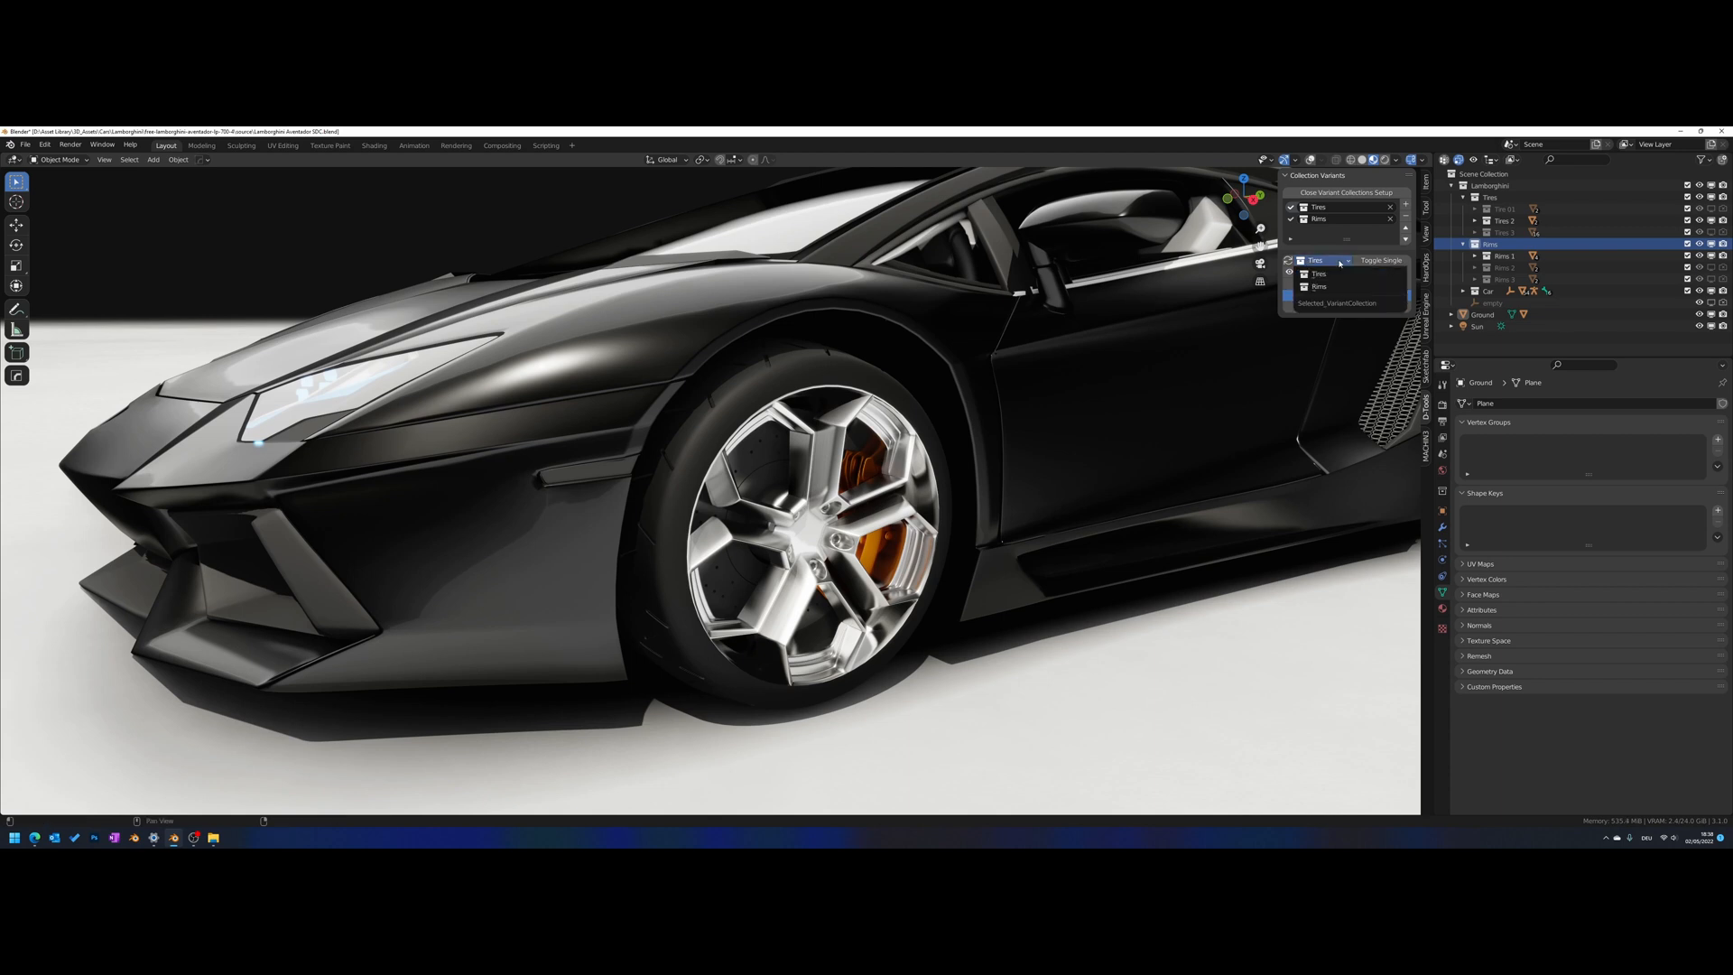
{"action": "left_click", "coordinate": [1318, 286]}
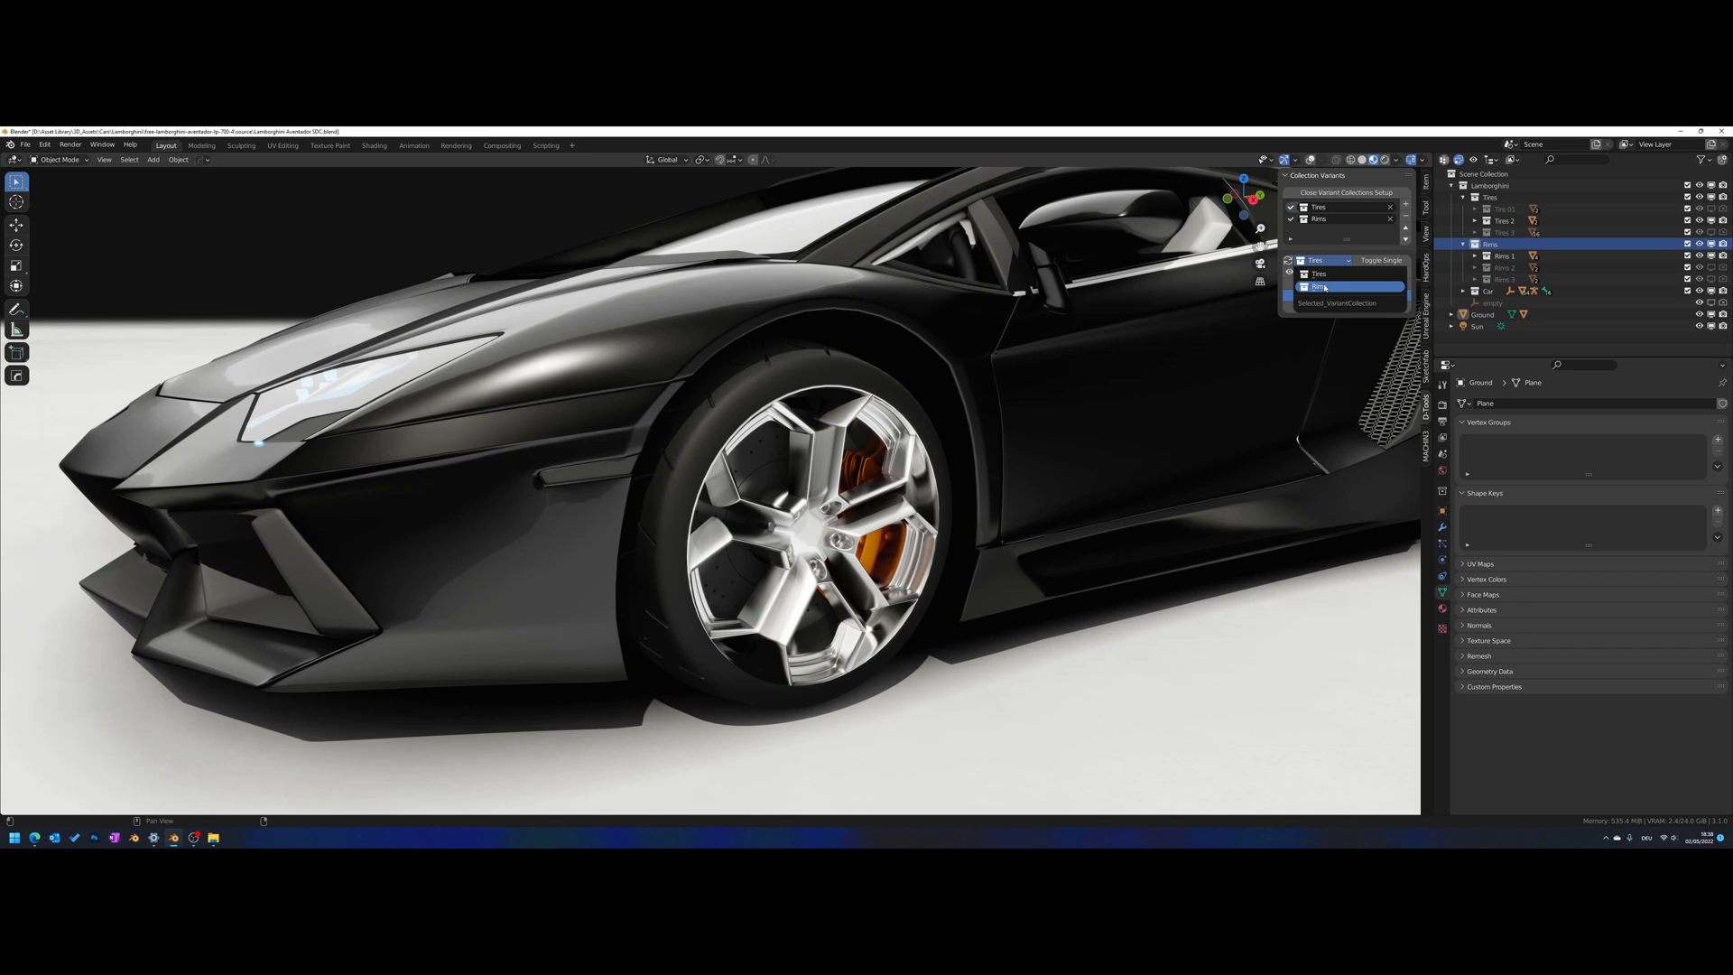
{"action": "left_click", "coordinate": [1320, 272]}
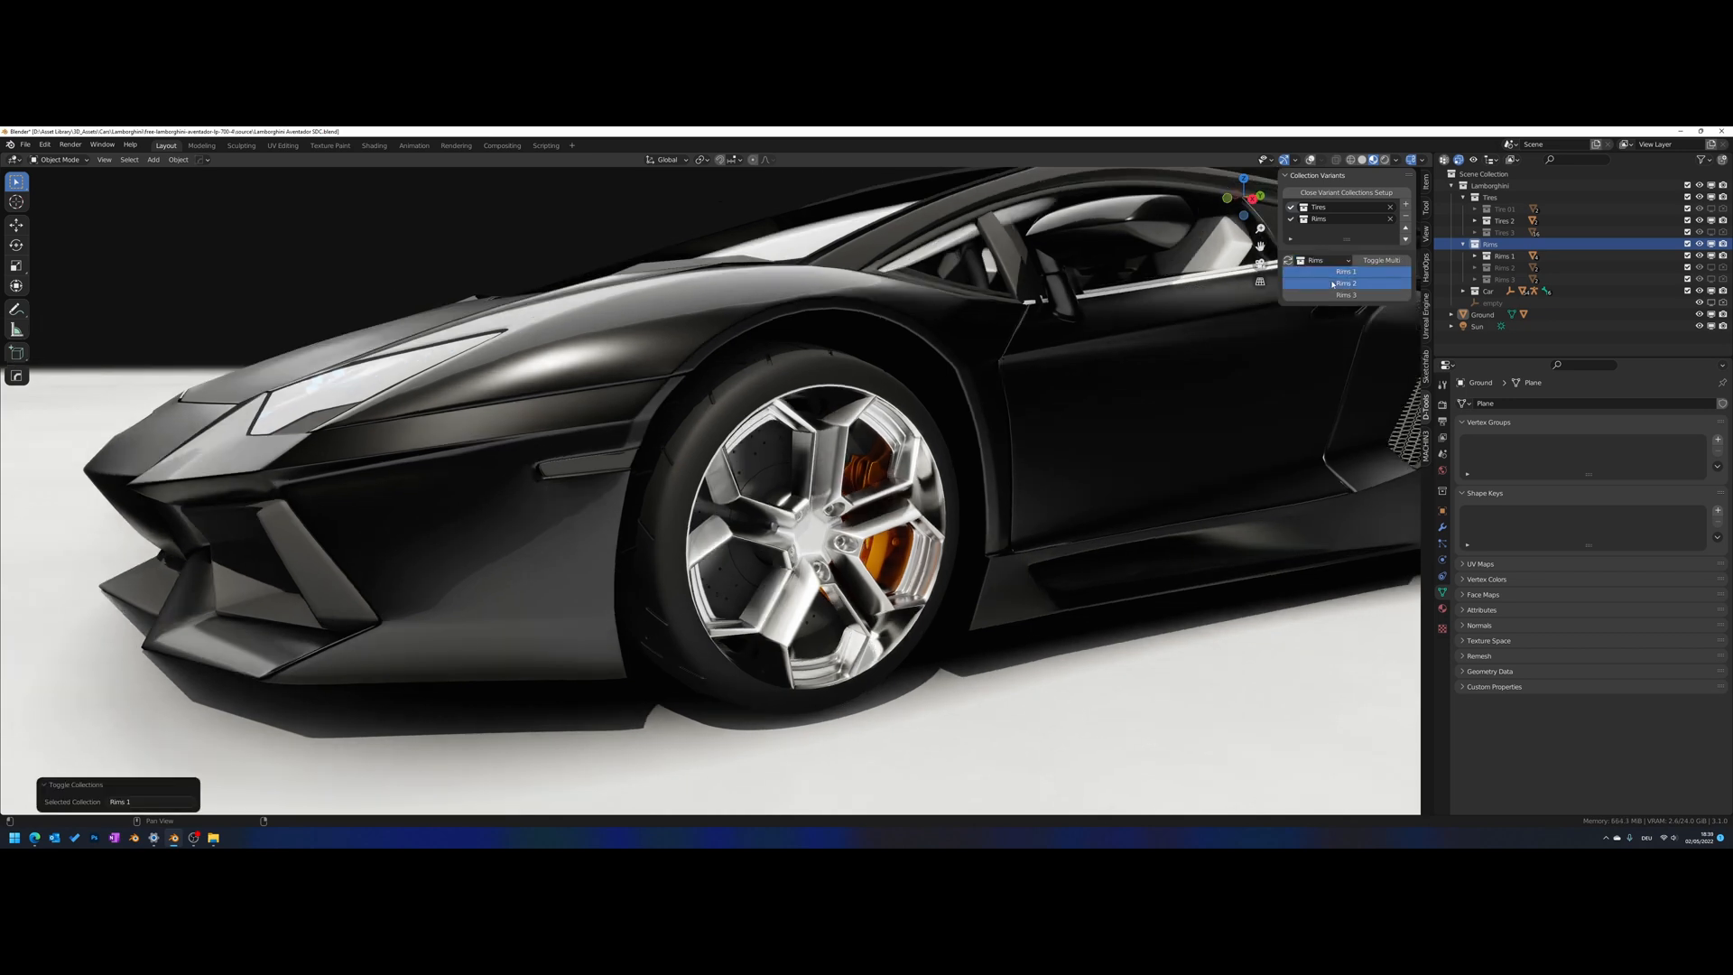
Show Rims 3, Rims 2 and Rims 1 in turn, ending back on the silver Rims 1
{"action": "left_click", "coordinate": [1346, 295]}
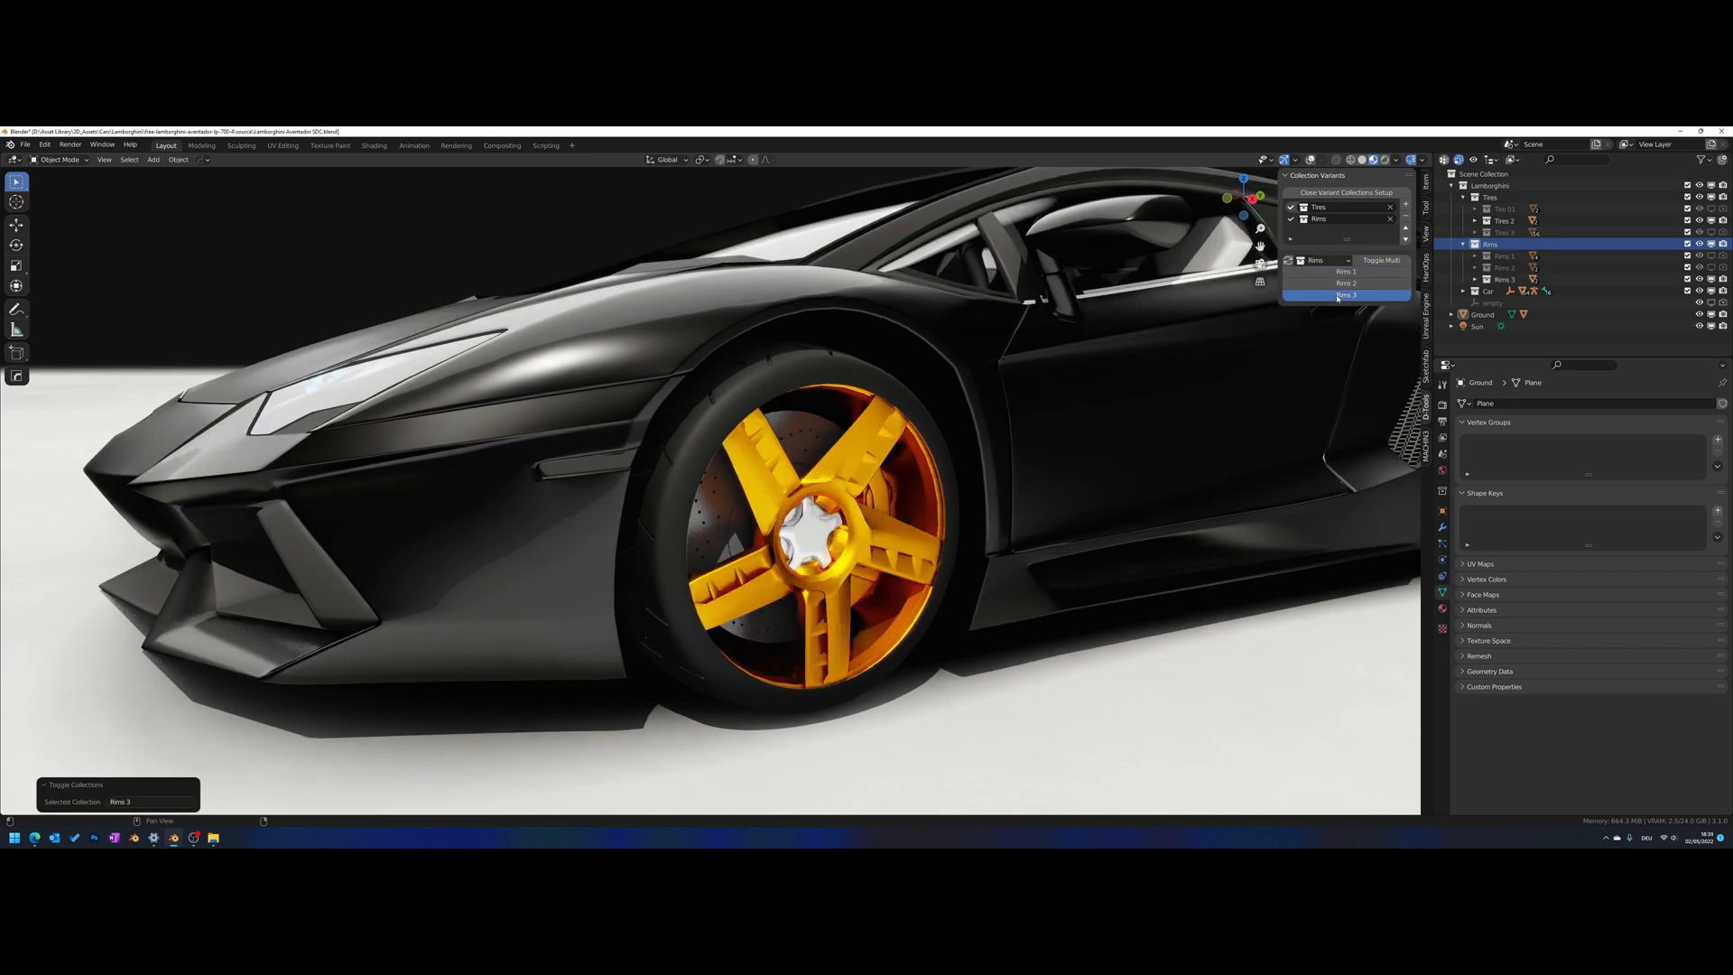
{"action": "left_click", "coordinate": [1345, 282]}
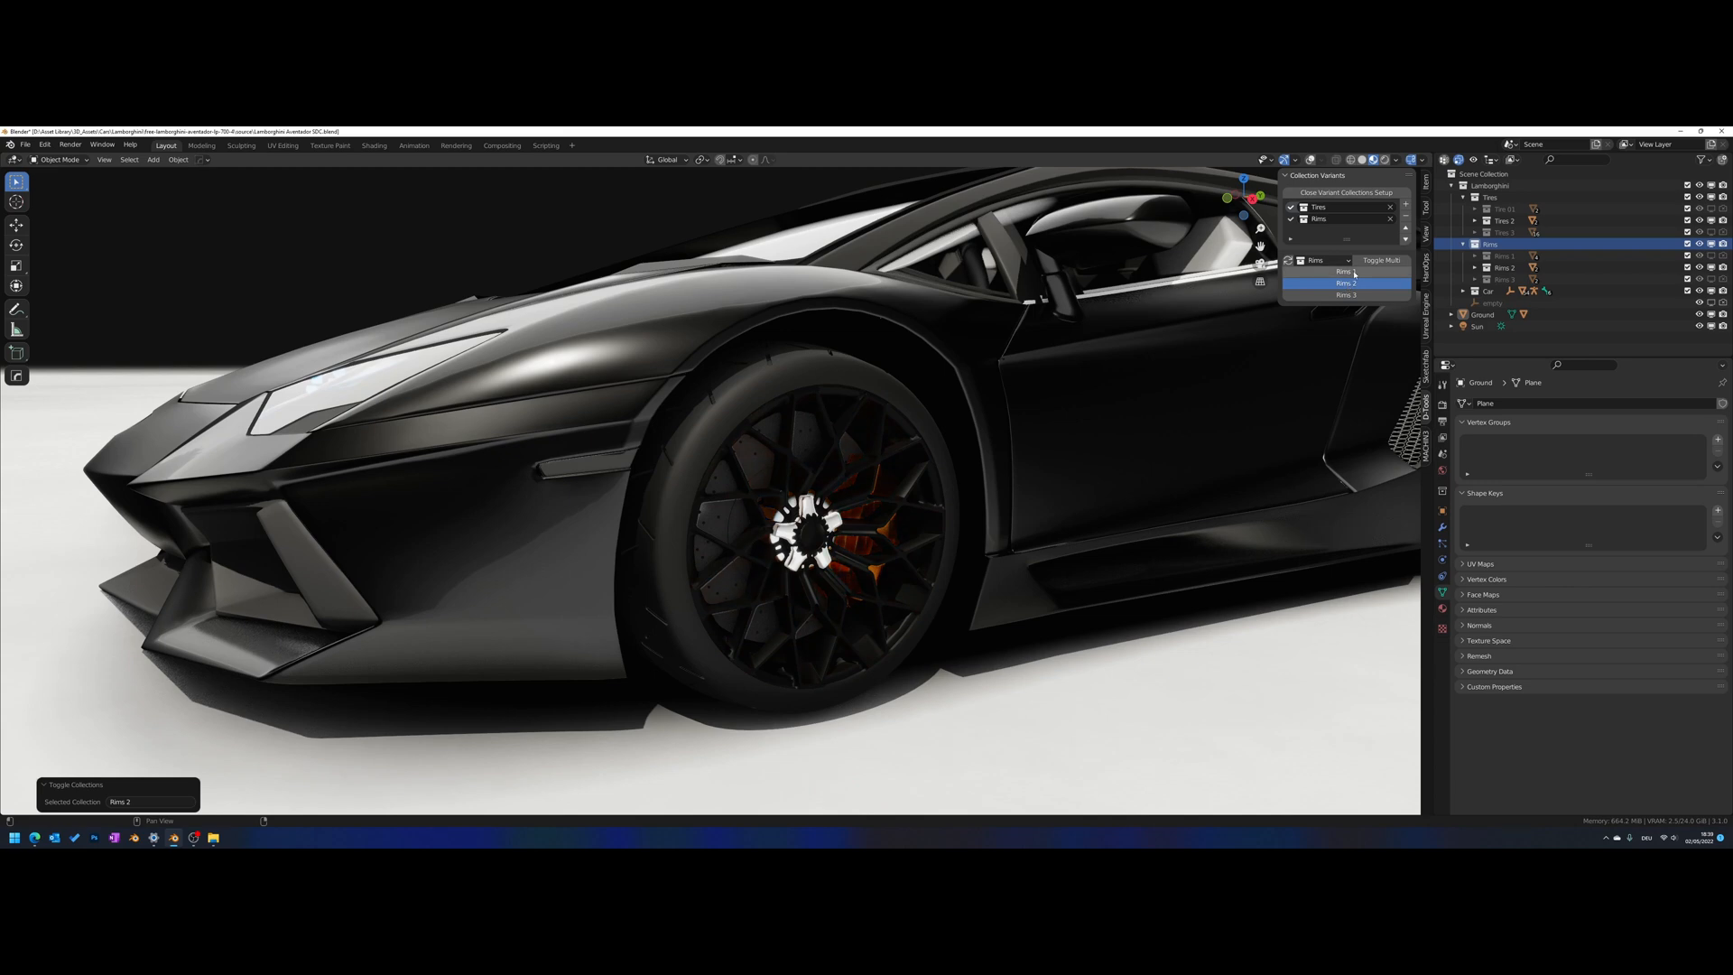
{"action": "left_click", "coordinate": [1346, 271]}
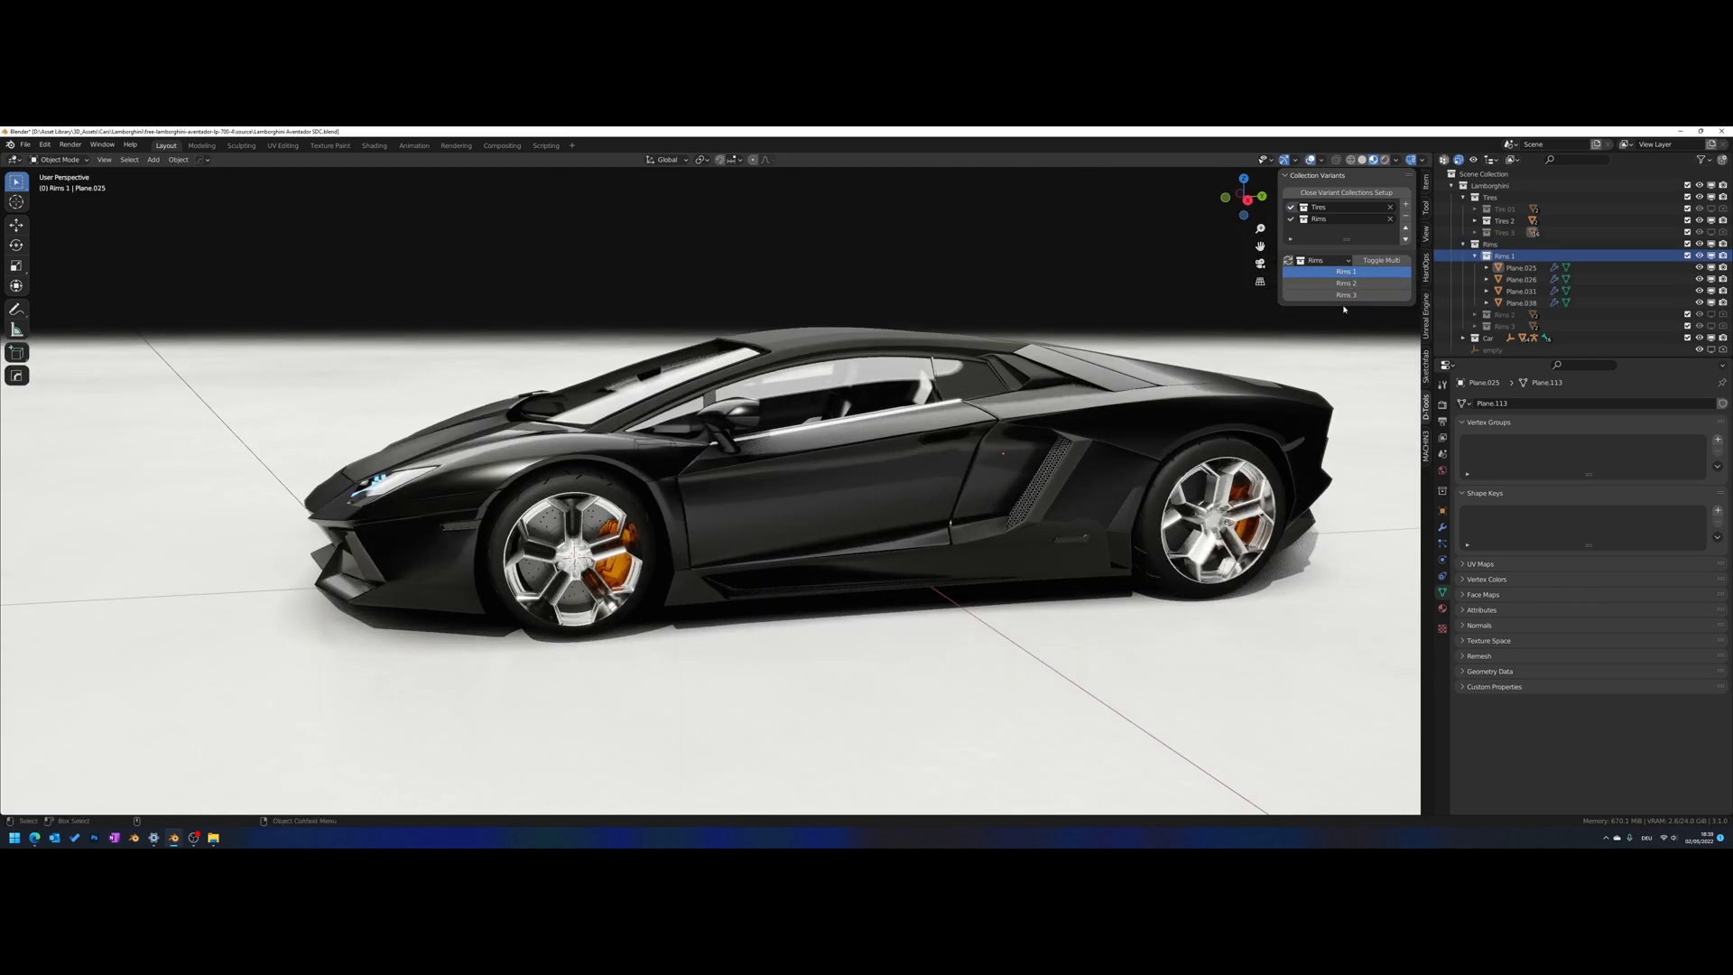
{"action": "left_click", "coordinate": [1346, 283]}
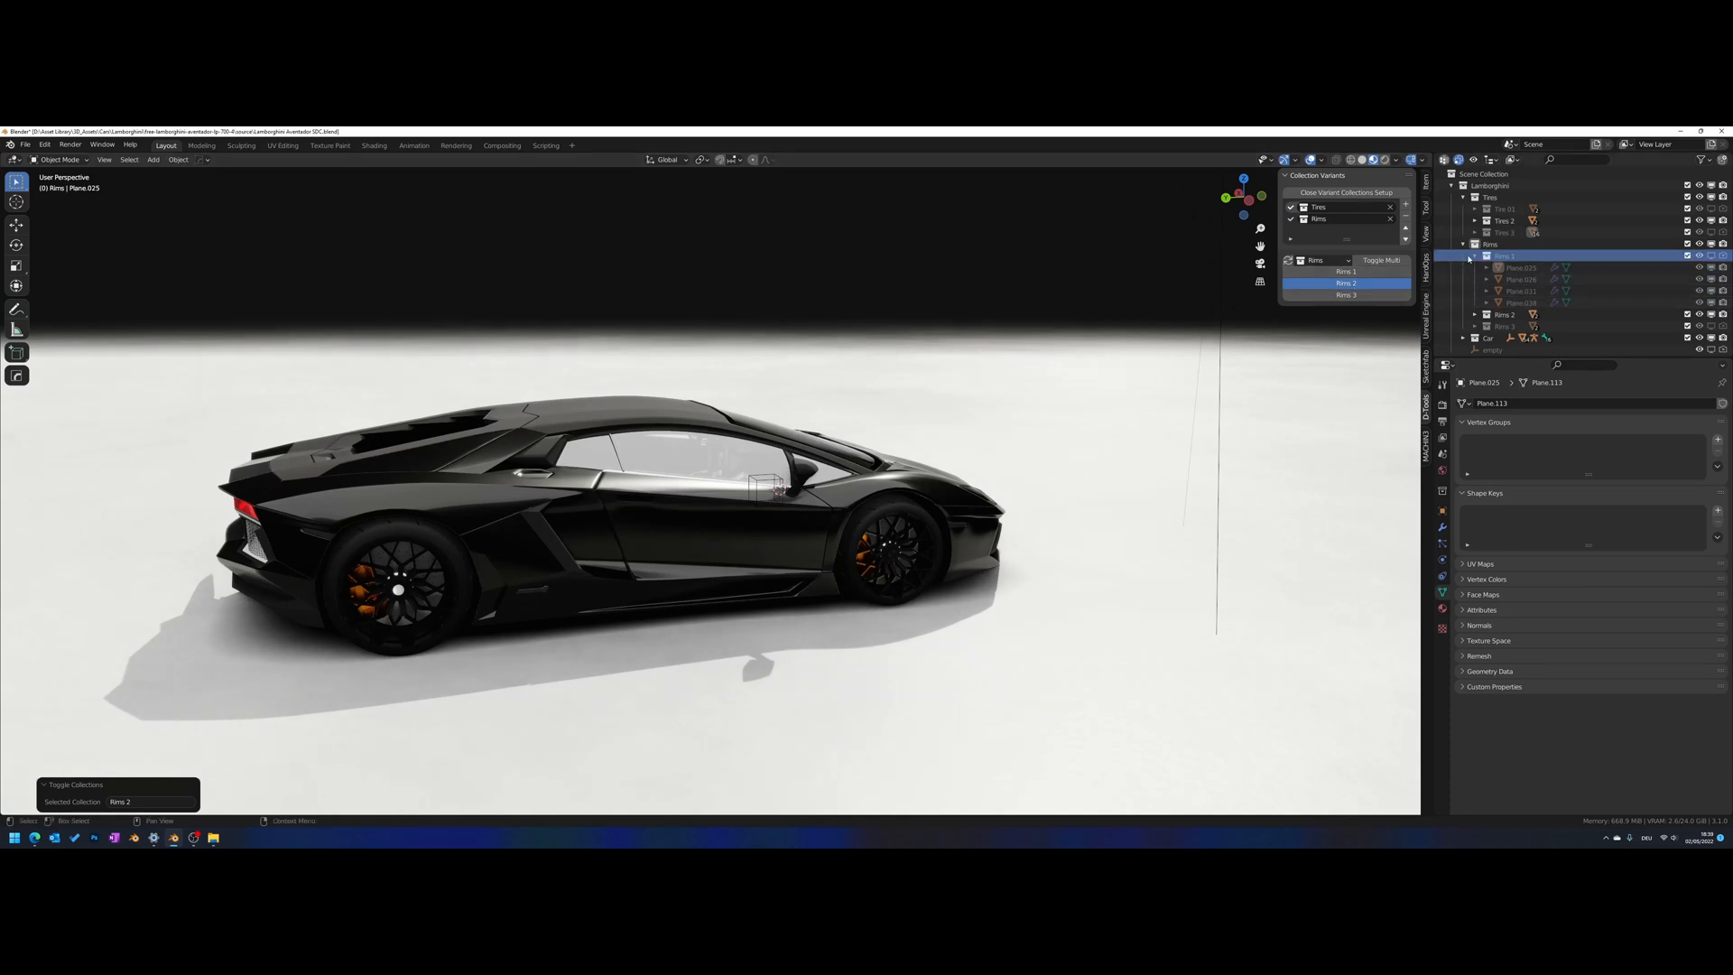
{"action": "left_click", "coordinate": [1344, 271]}
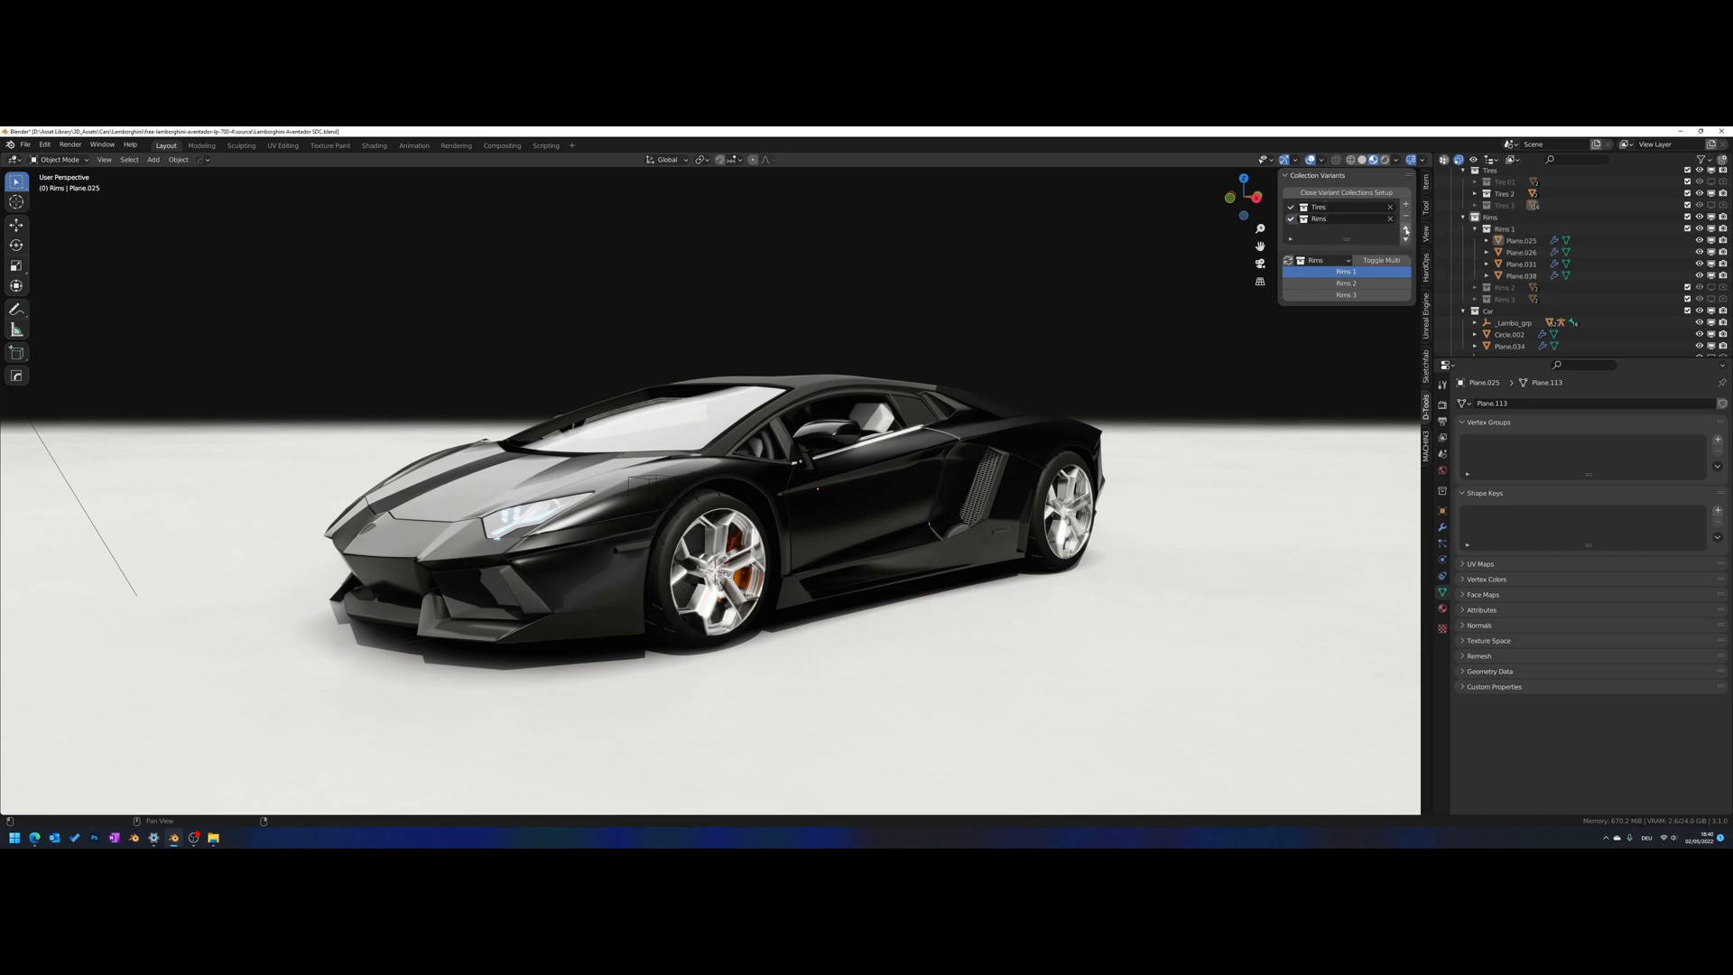
Reorder the variant sets and pick the Rims entry in the setup list
{"action": "left_click", "coordinate": [1320, 260]}
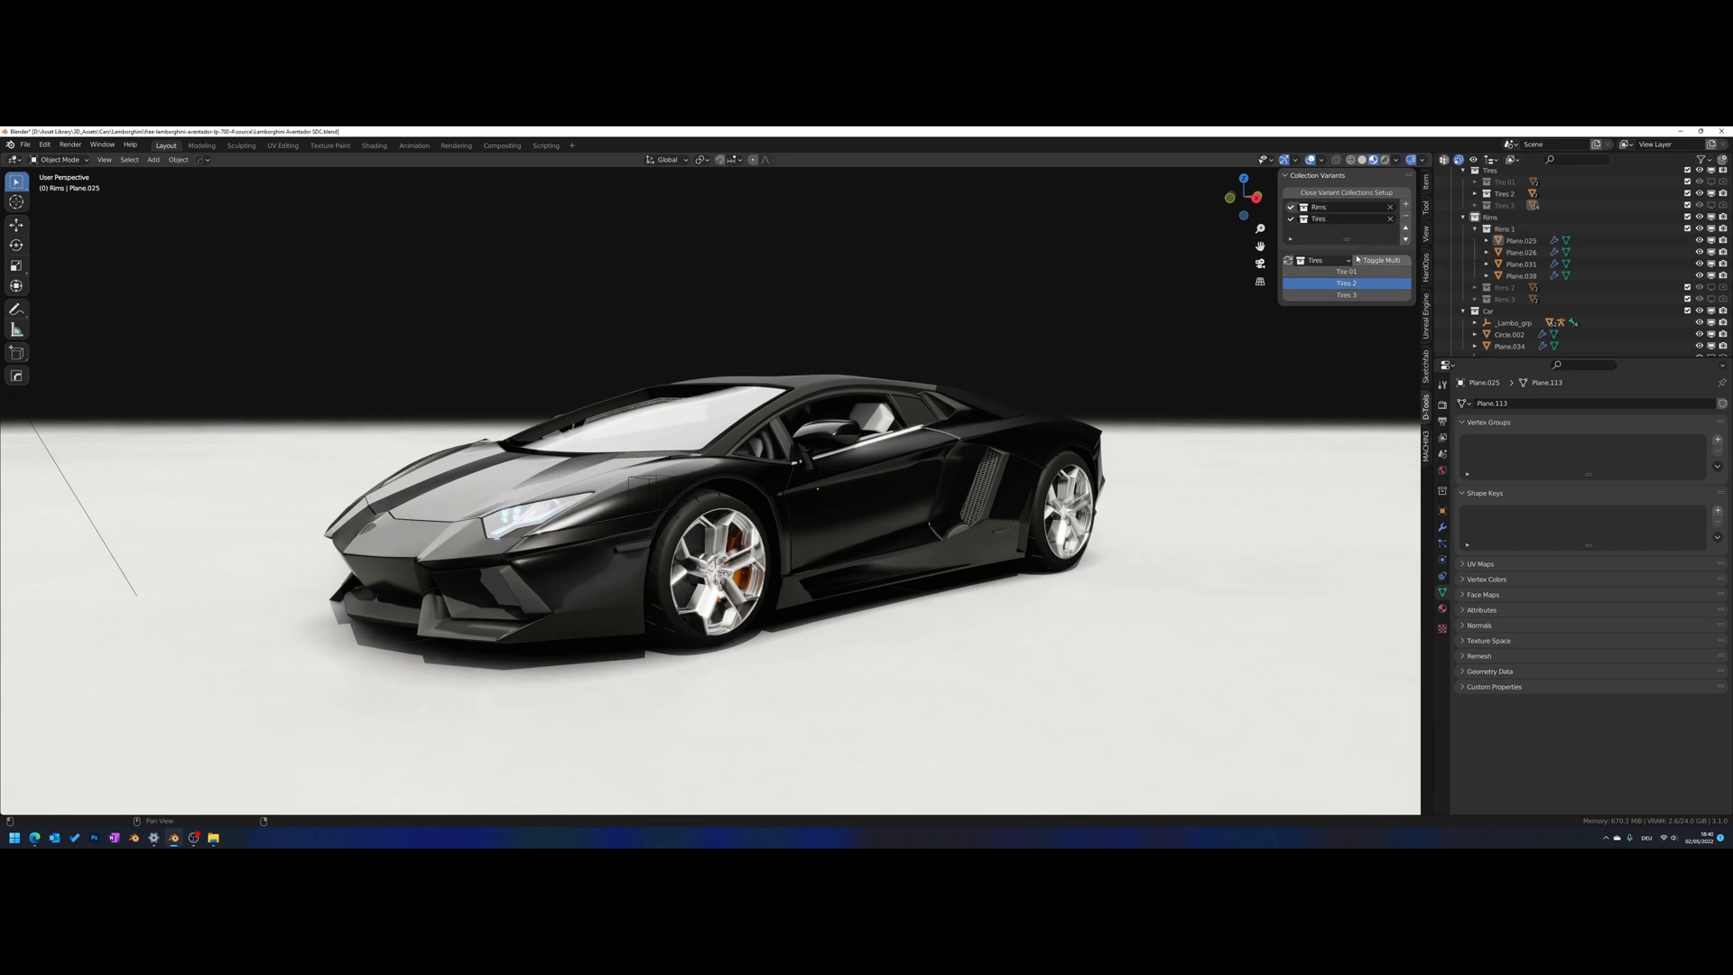
{"action": "left_click", "coordinate": [1321, 260]}
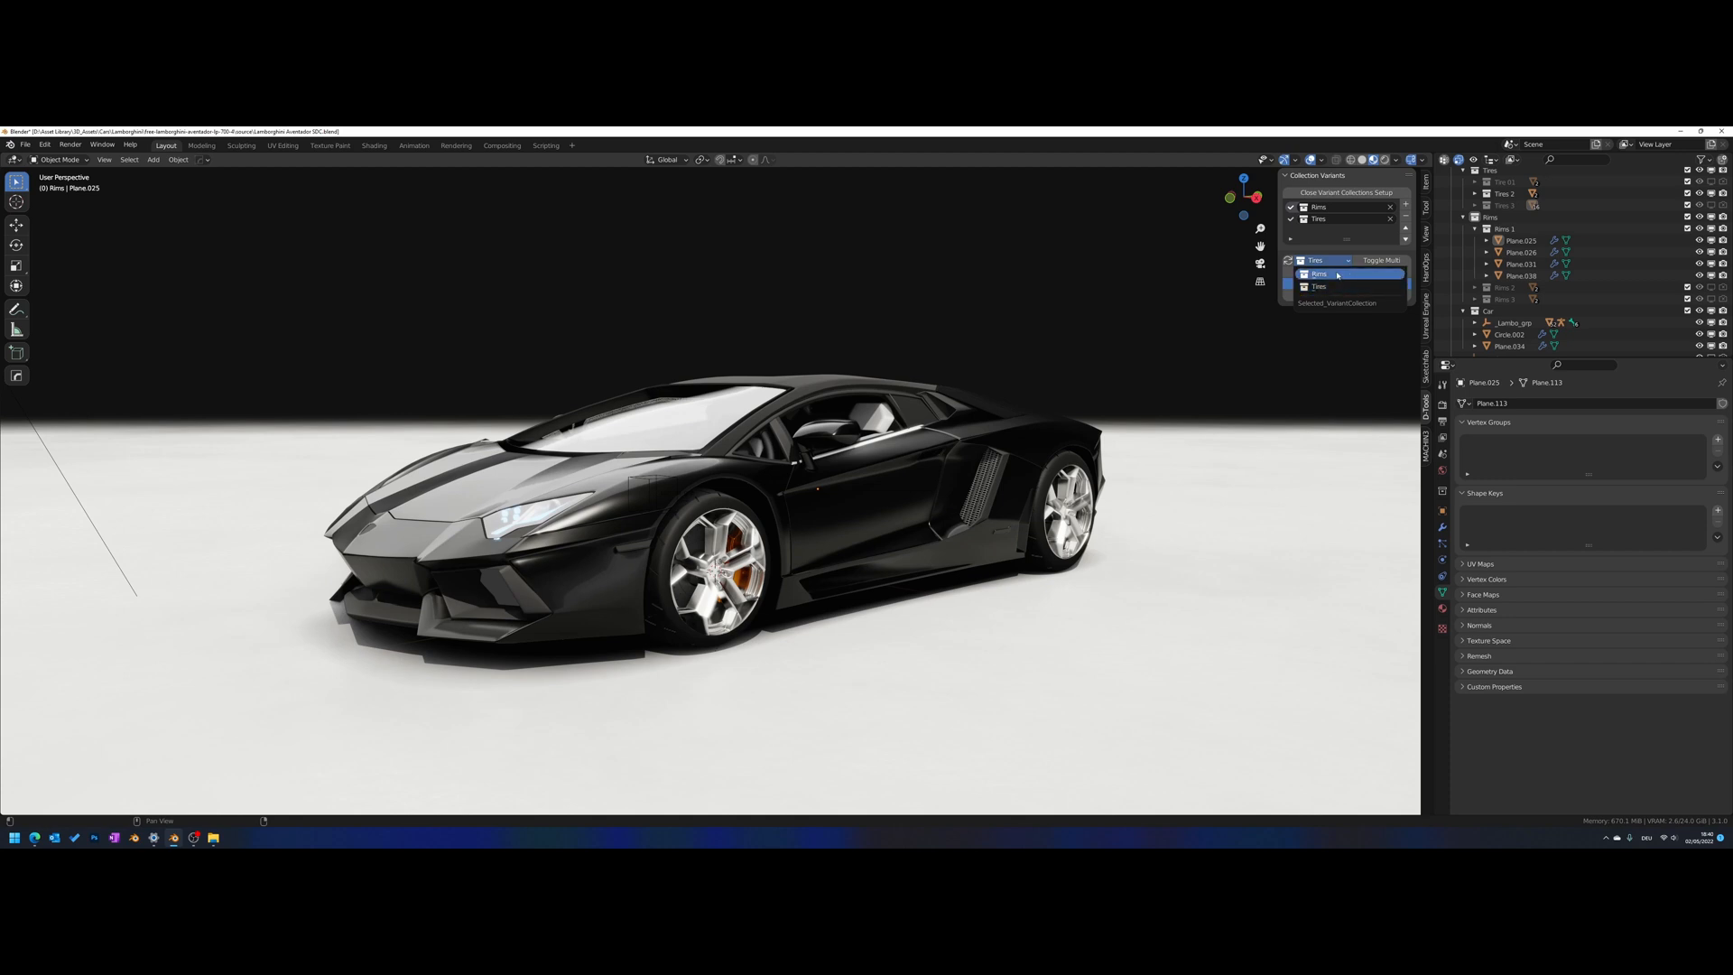
{"action": "left_click", "coordinate": [1317, 273]}
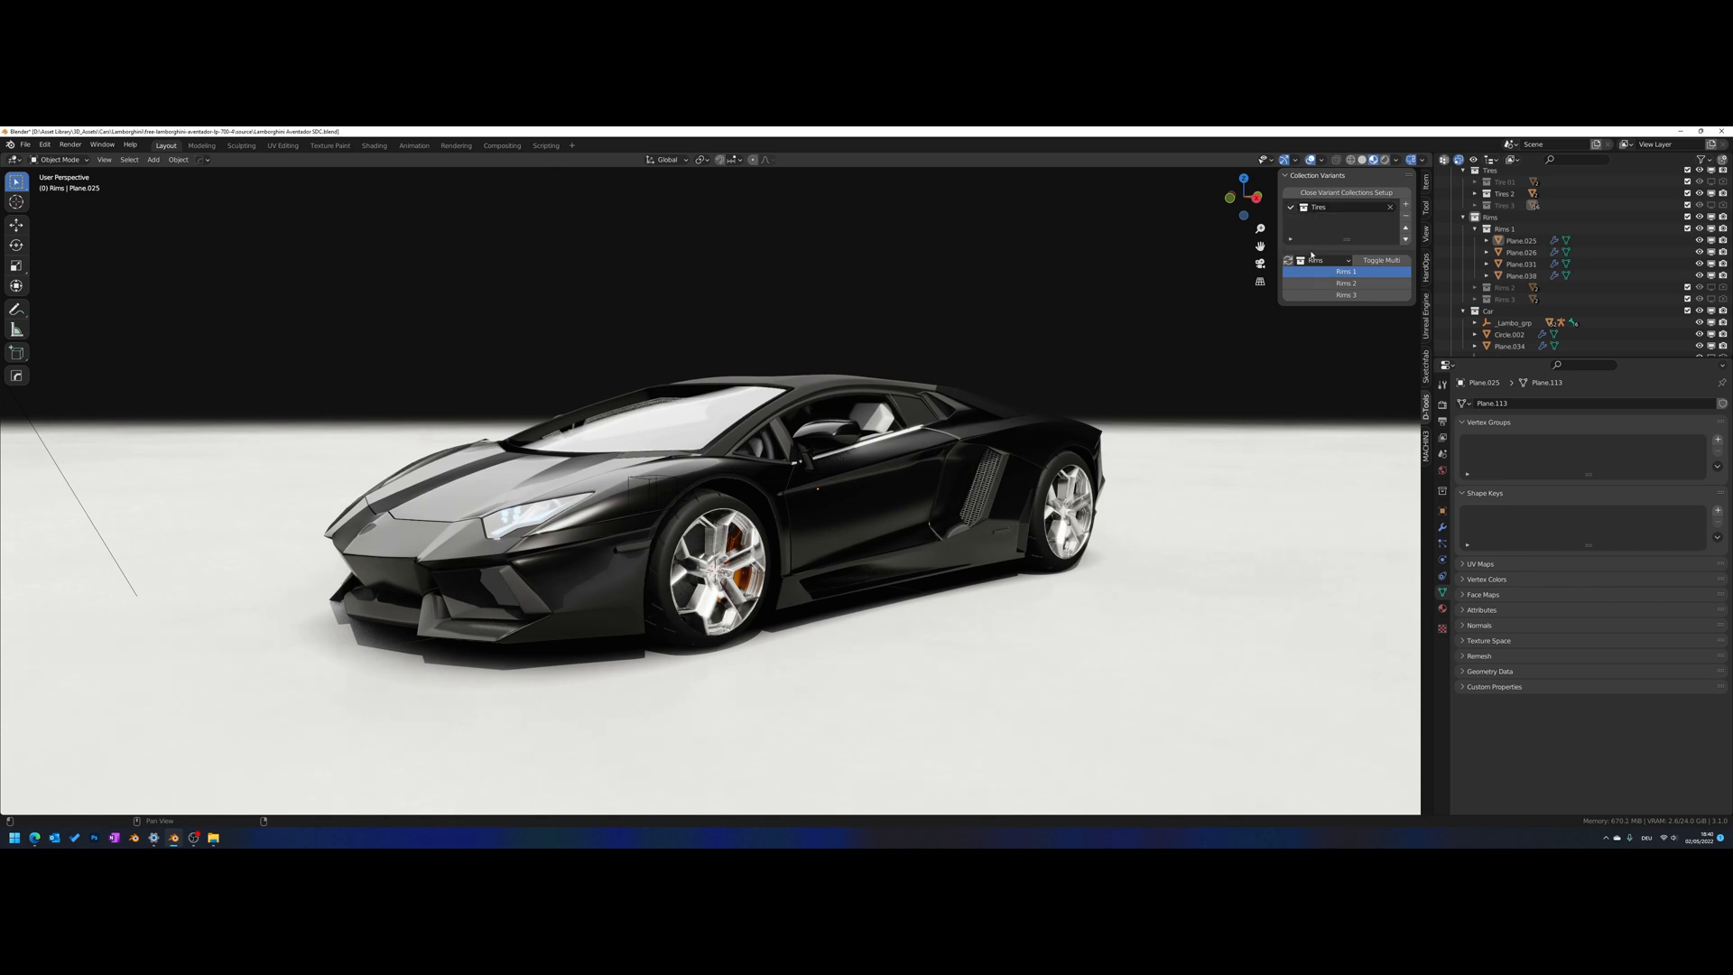
{"action": "left_click", "coordinate": [1323, 260]}
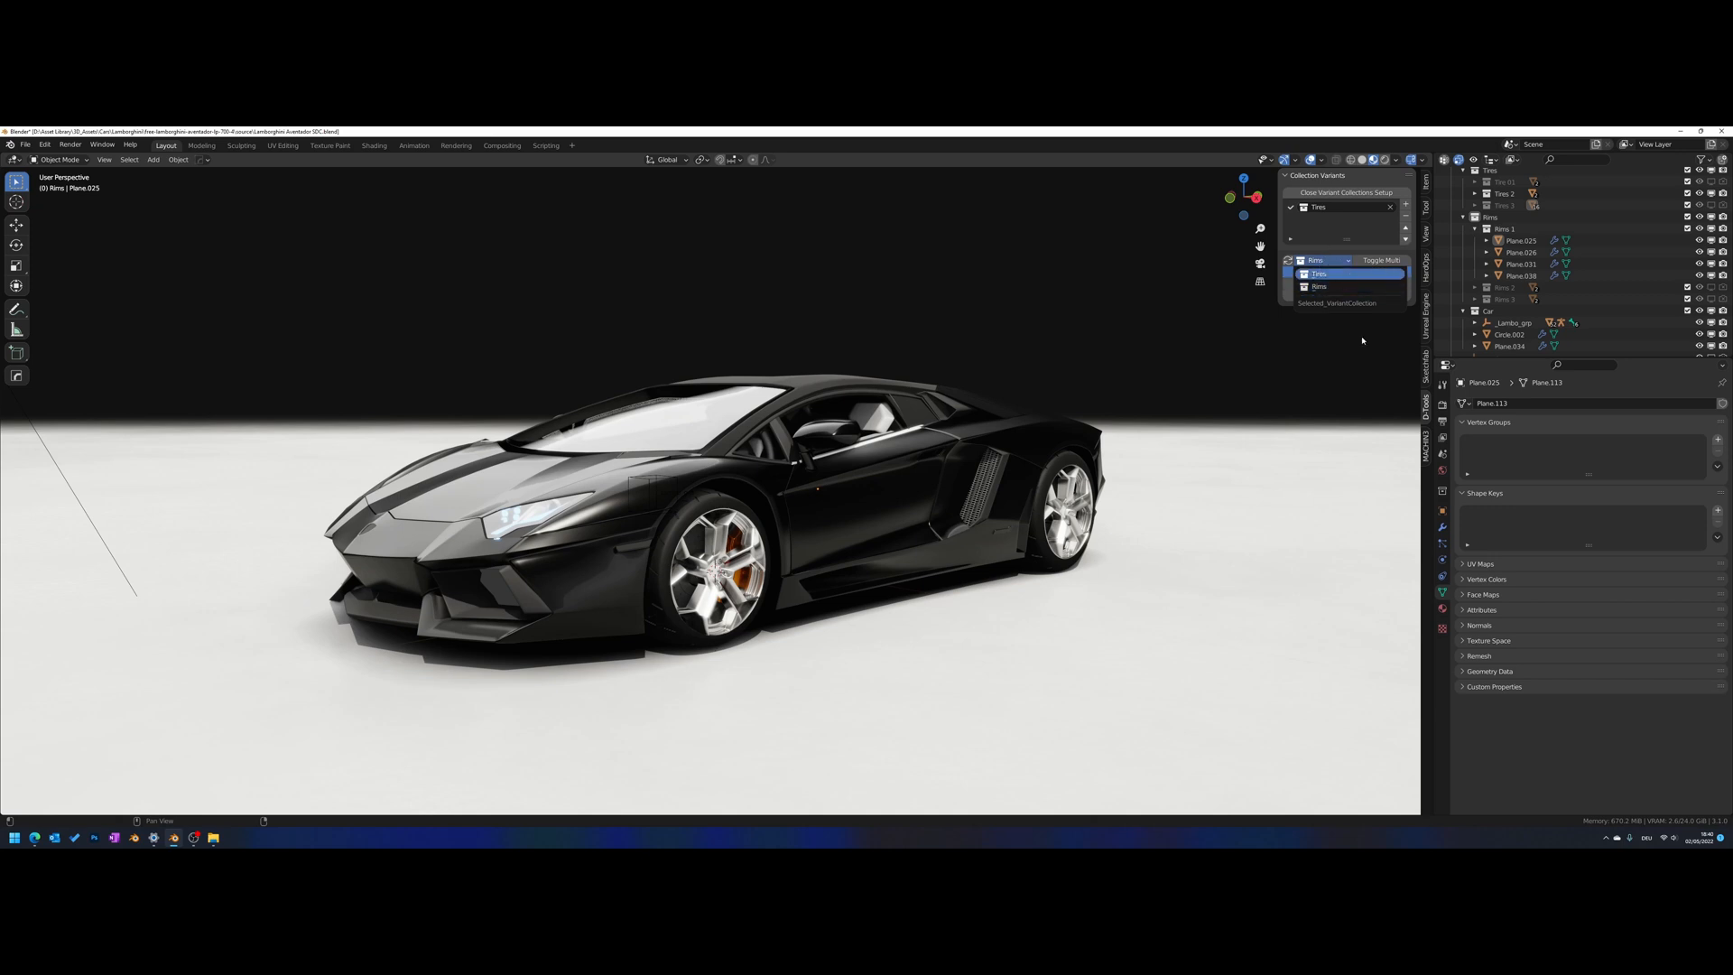
Remove the Rims variant set and switch the panel back to the Tires set
{"action": "left_click", "coordinate": [1346, 260]}
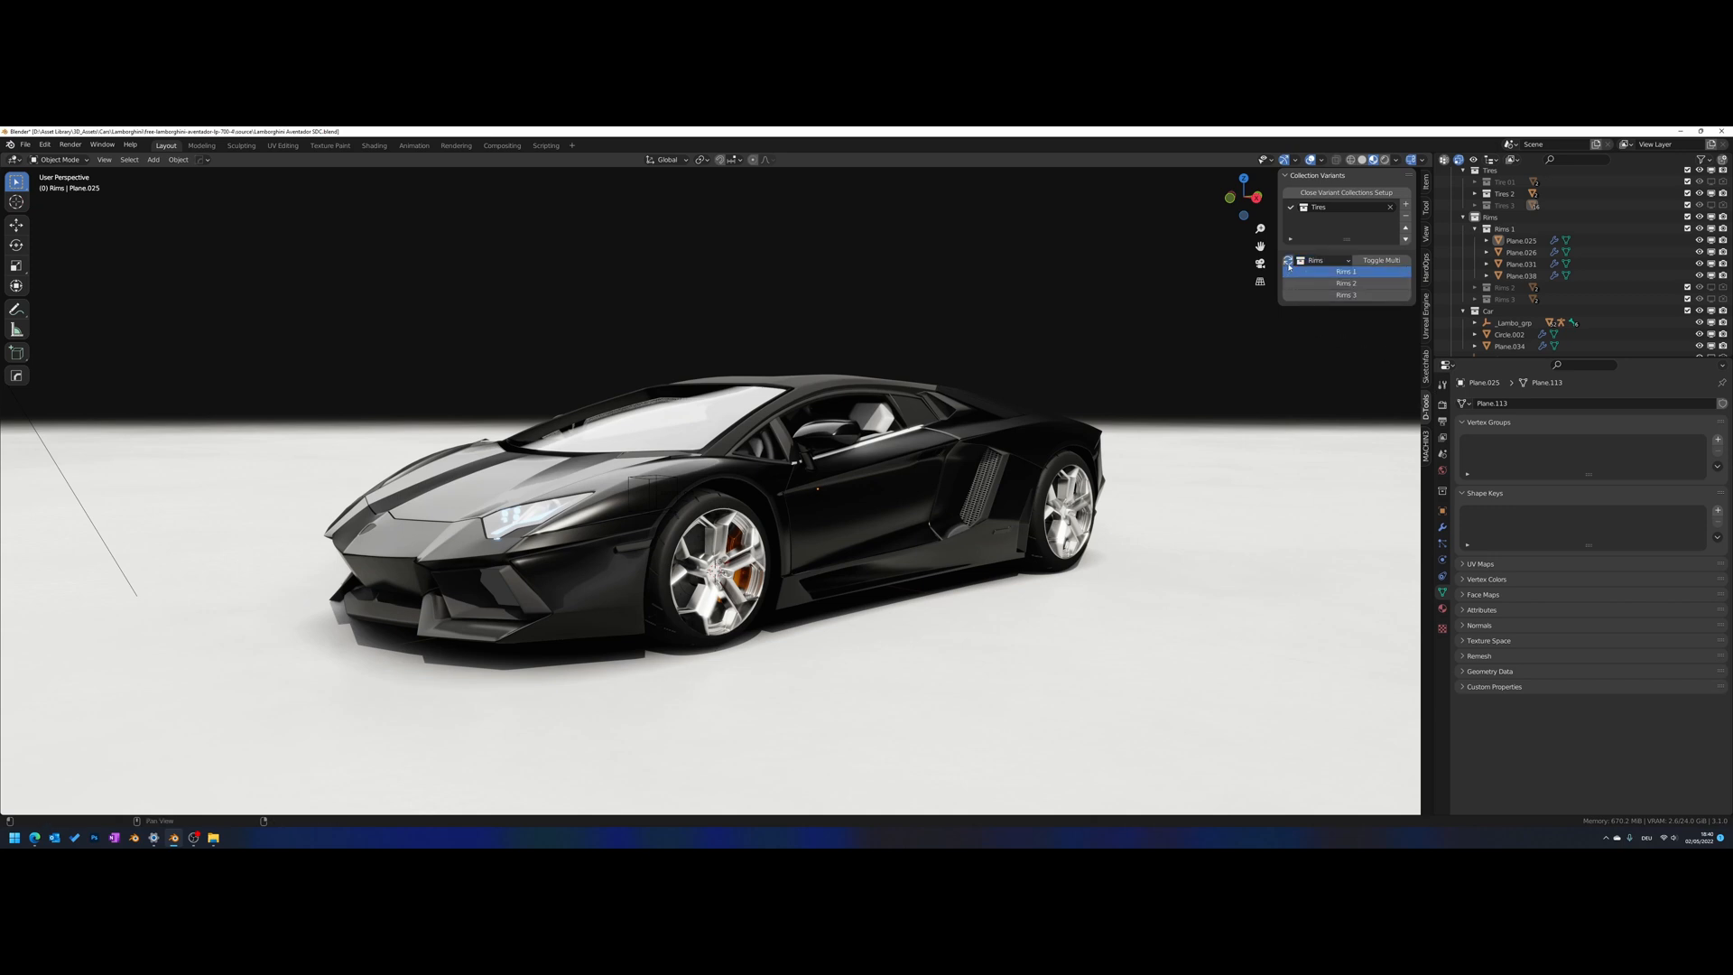
{"action": "left_click", "coordinate": [1321, 260]}
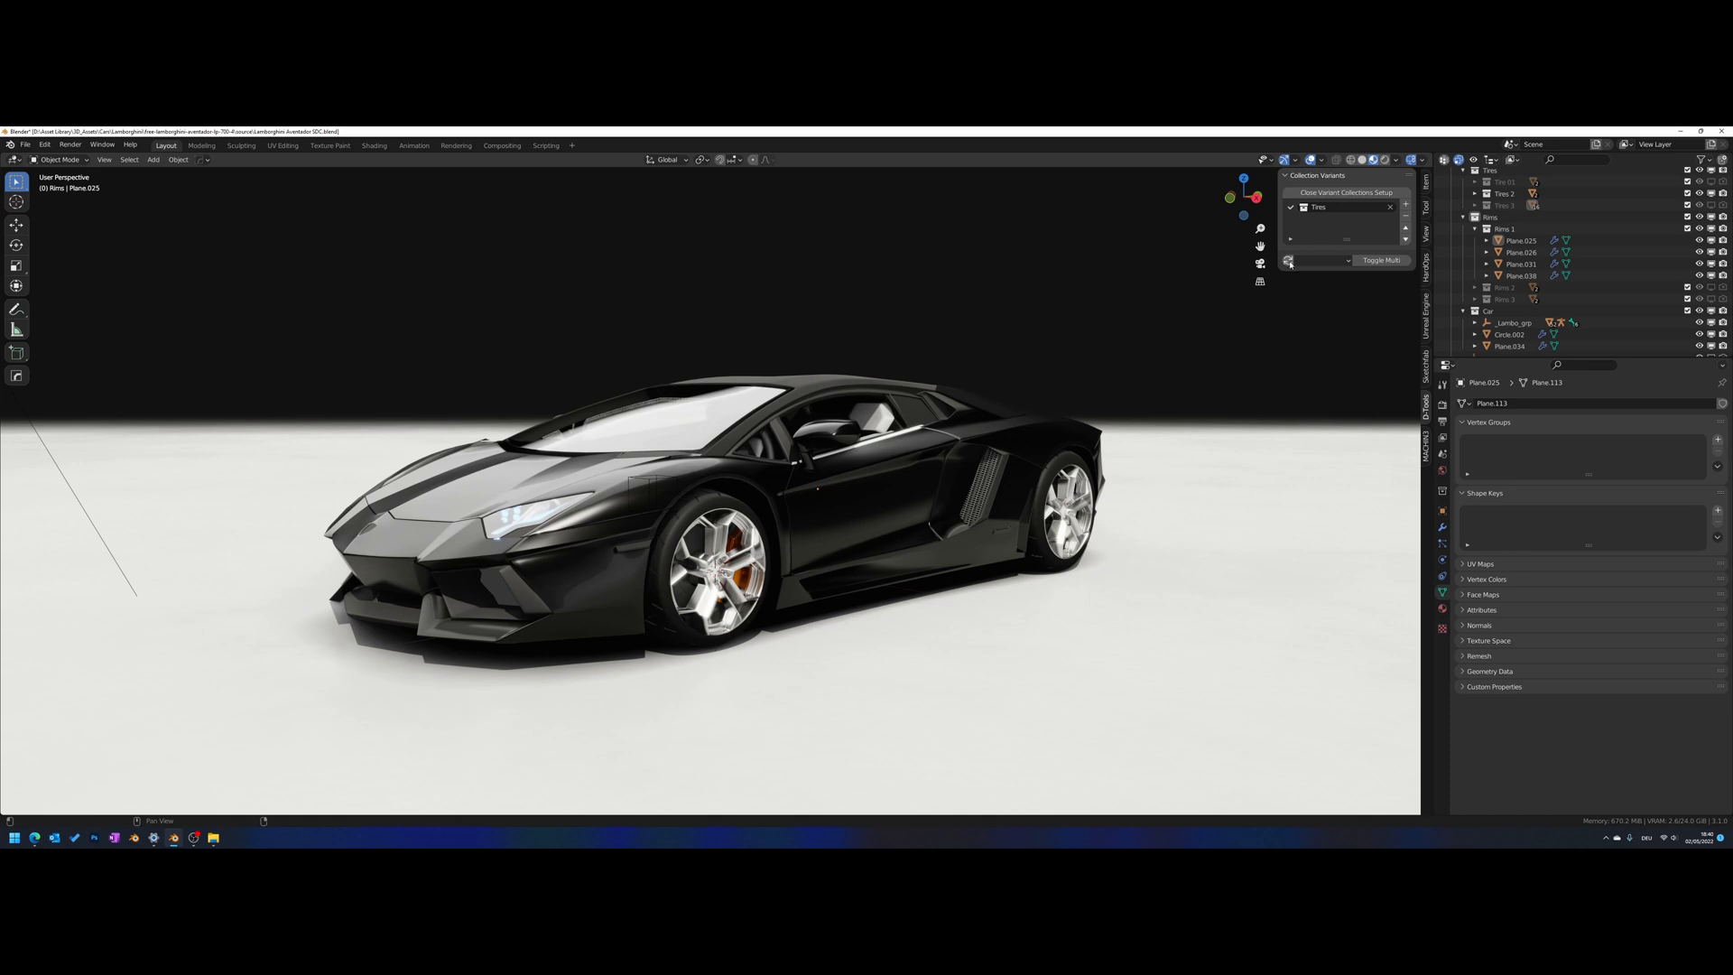
{"action": "left_click", "coordinate": [1318, 263]}
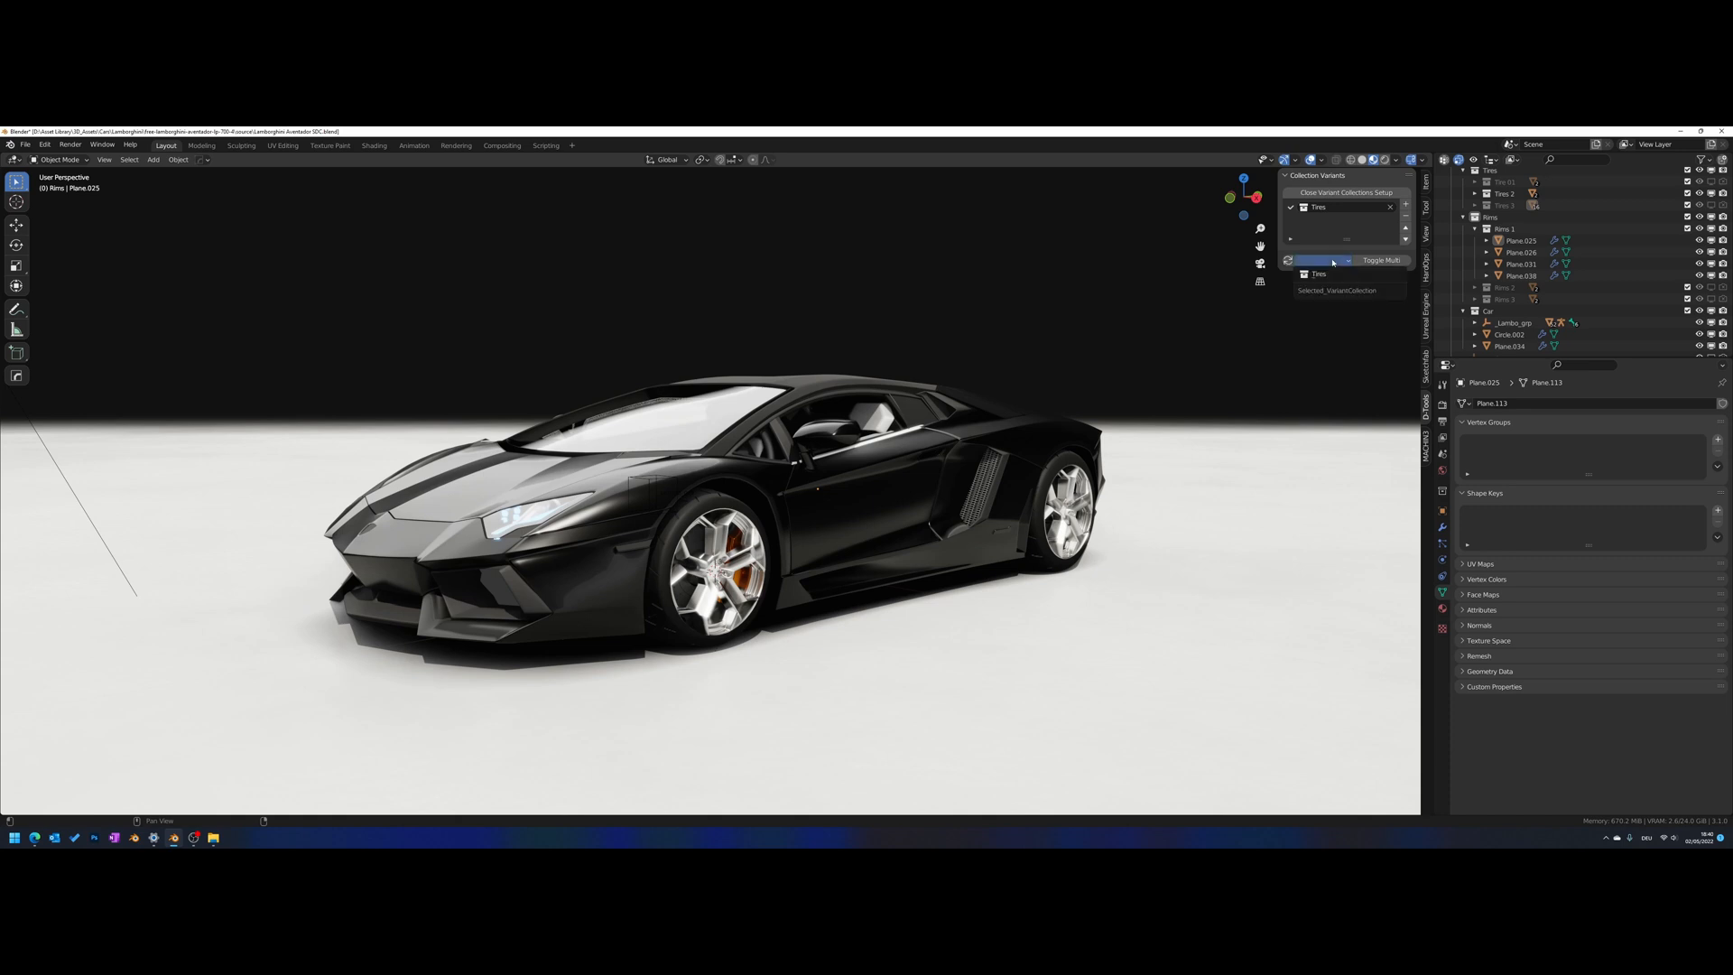
{"action": "left_click", "coordinate": [1325, 273]}
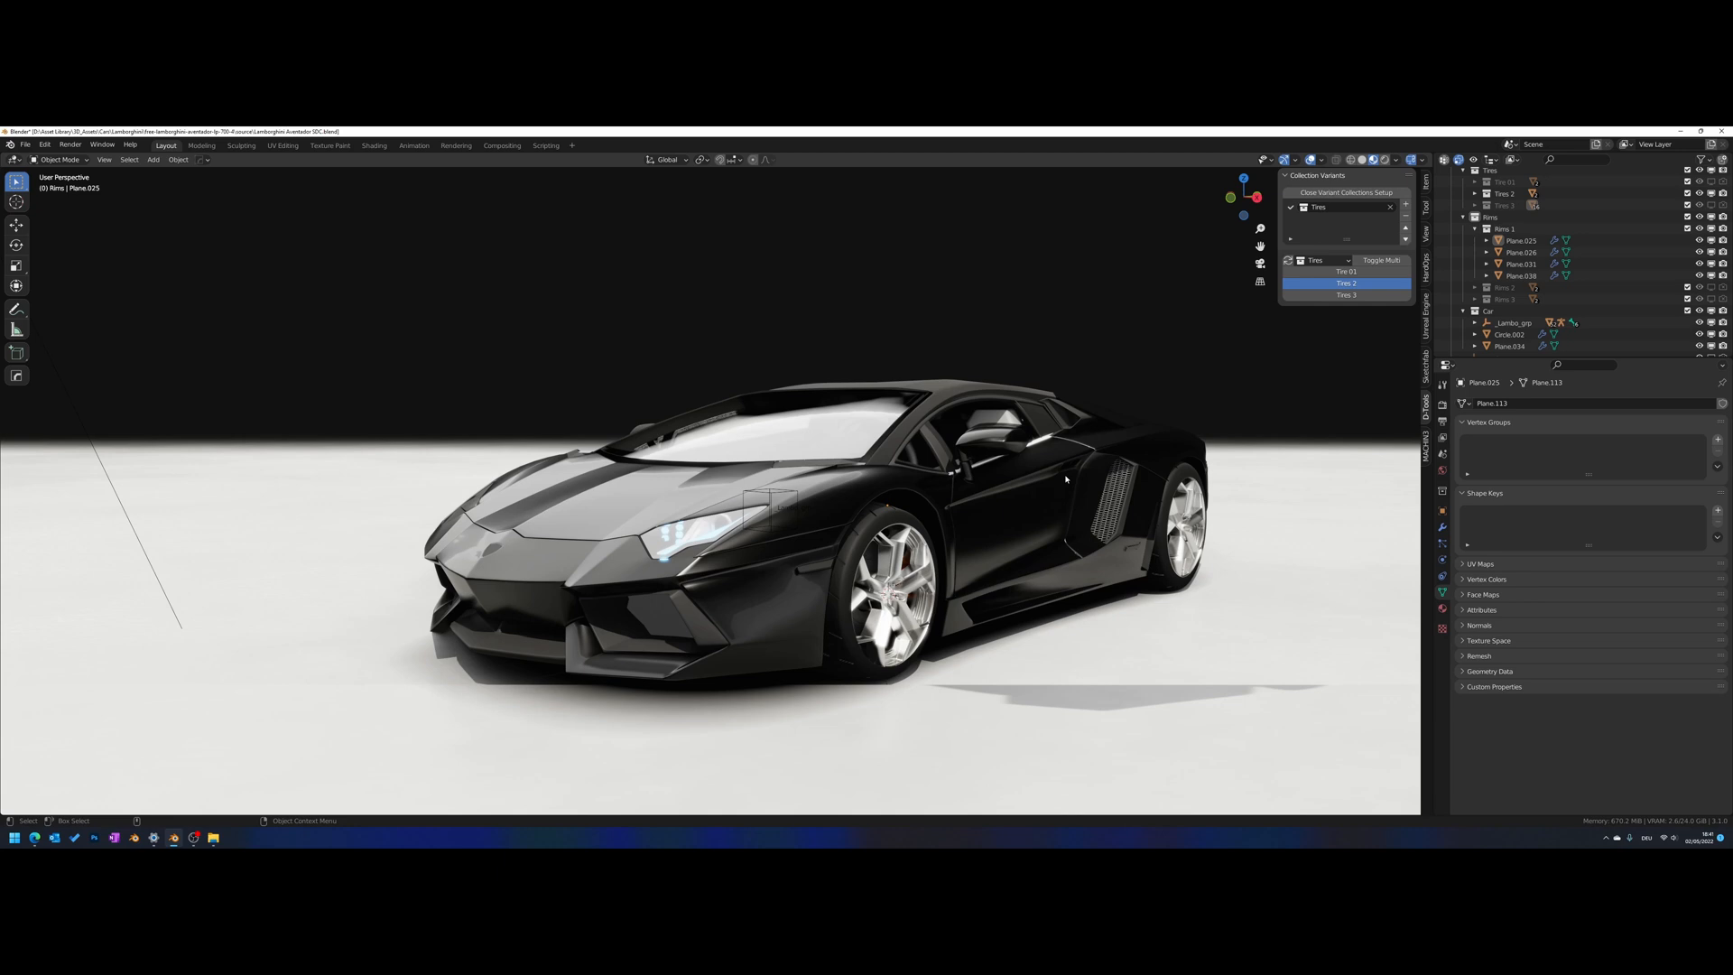
{"action": "mouse_move", "coordinate": [1052, 473]}
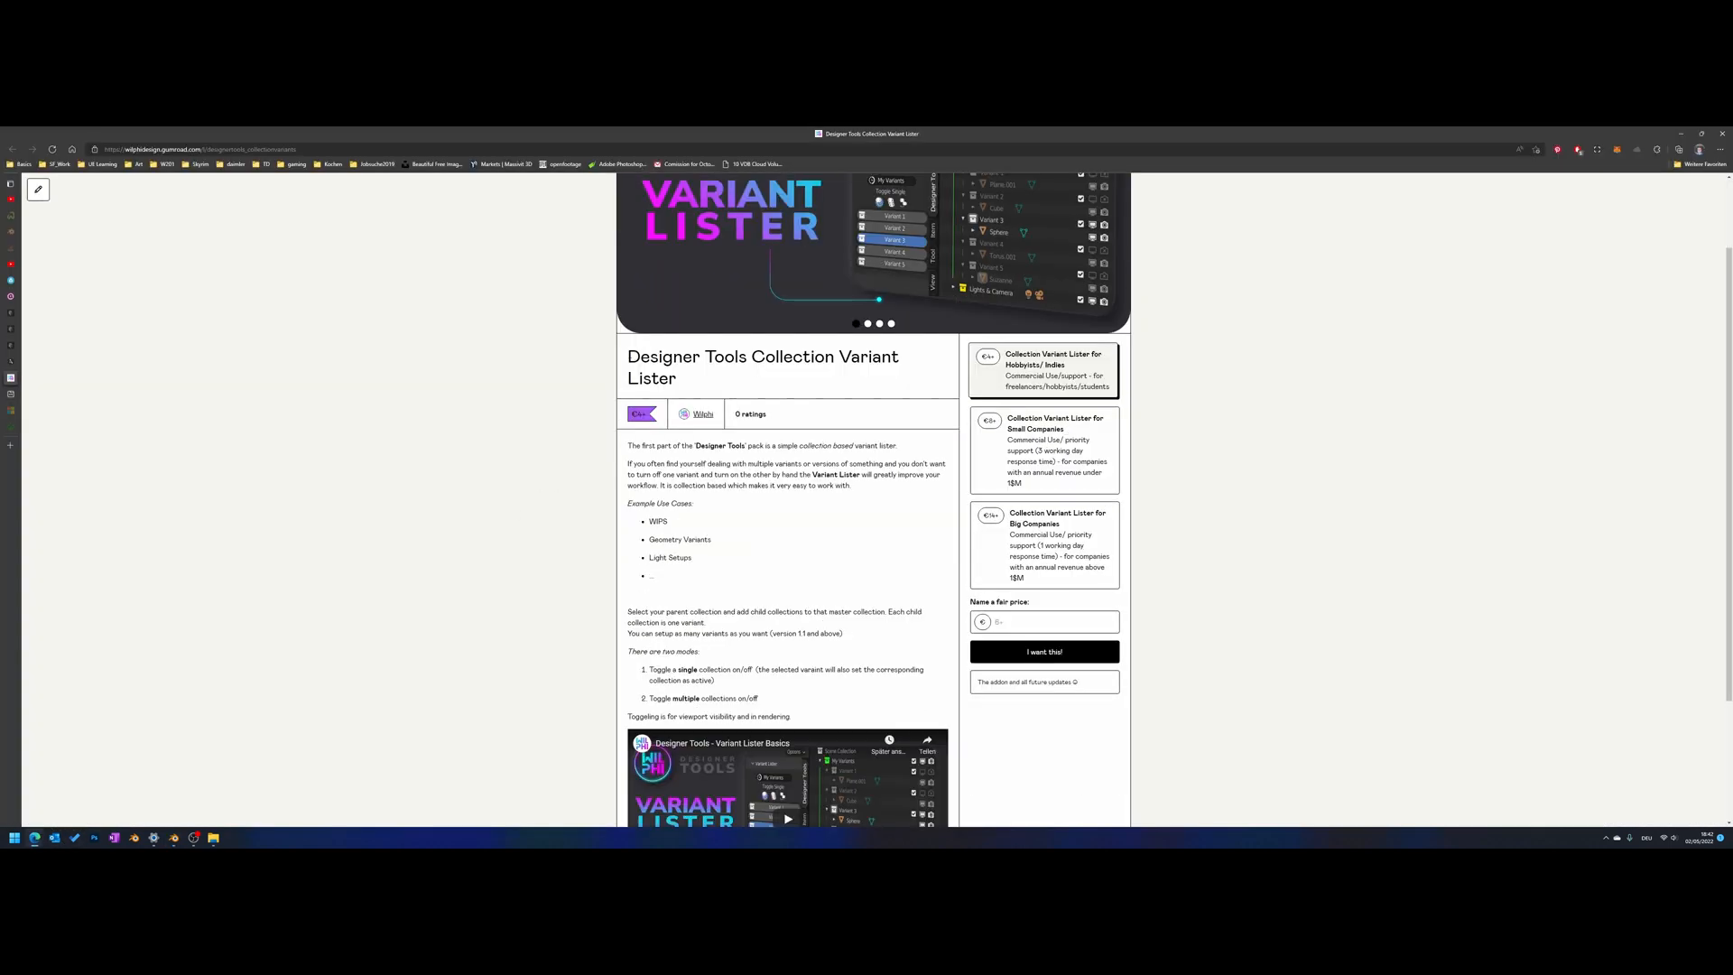
Scroll through the Gumroad Collection Variant Lister product description and pricing
{"action": "scroll", "scroll_direction": "down", "scroll_amount": 3}
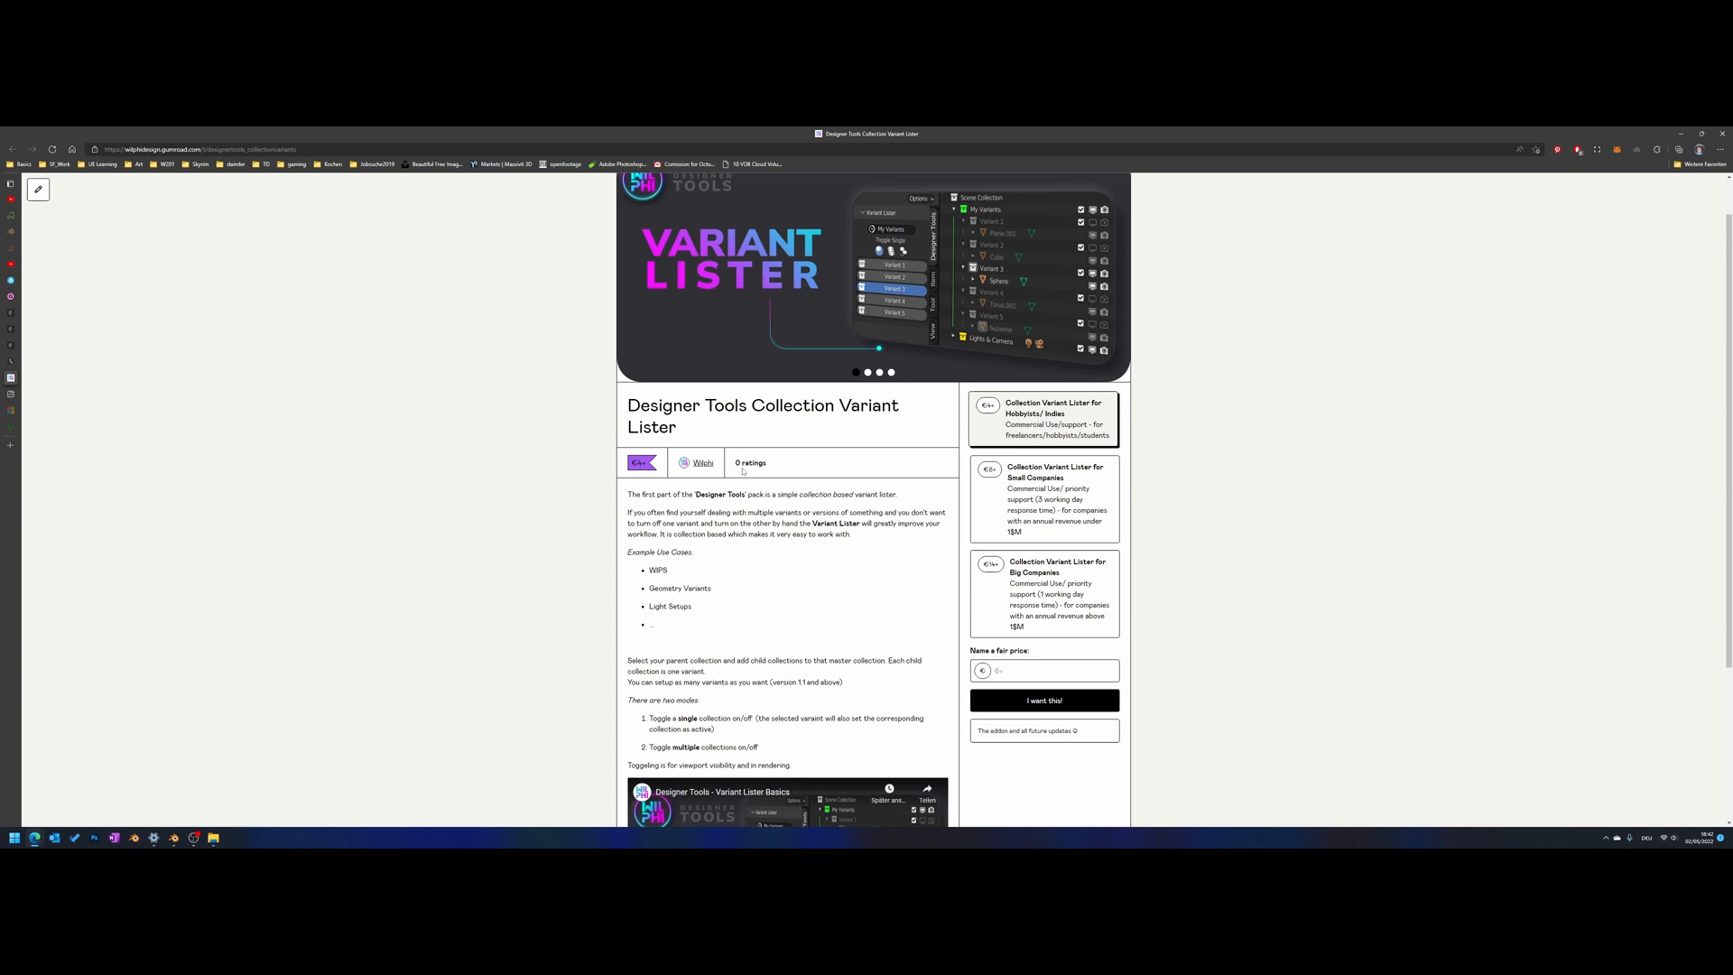